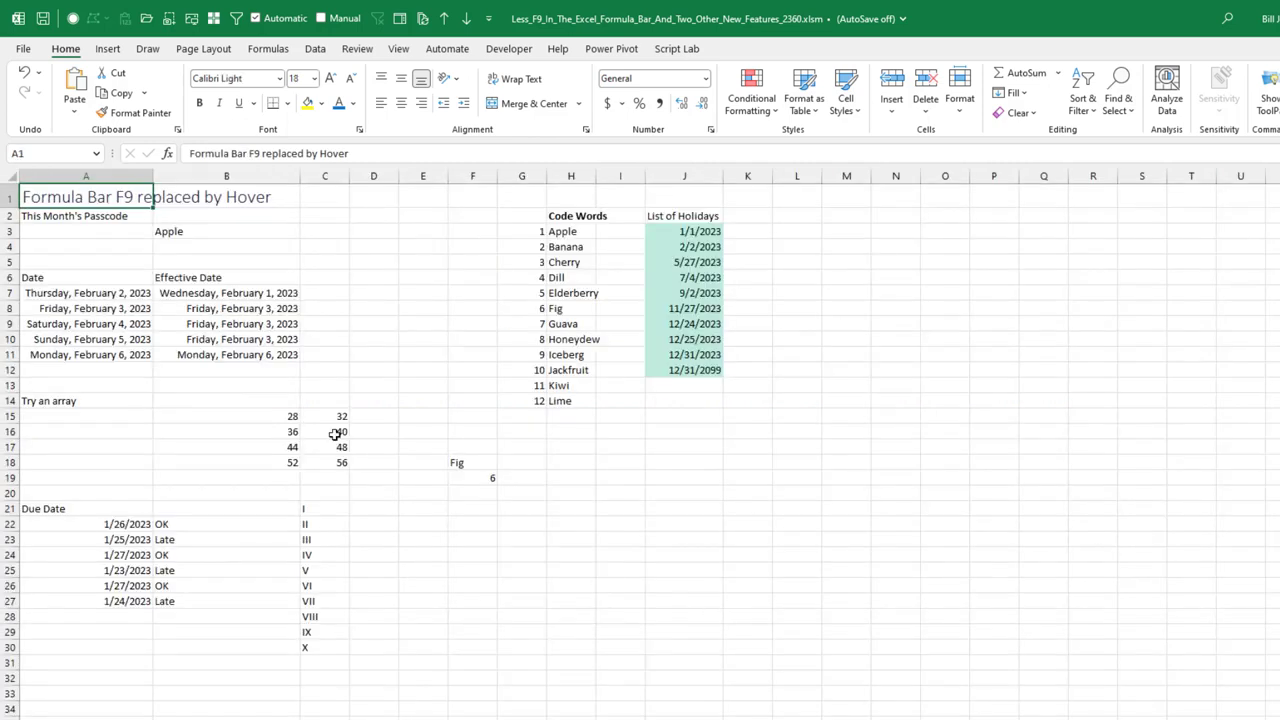
Step: Select cell B3 to reveal its =INDEX(Passcodes,MONTH(TODAY())) formula returning Apple
left_click(225, 231)
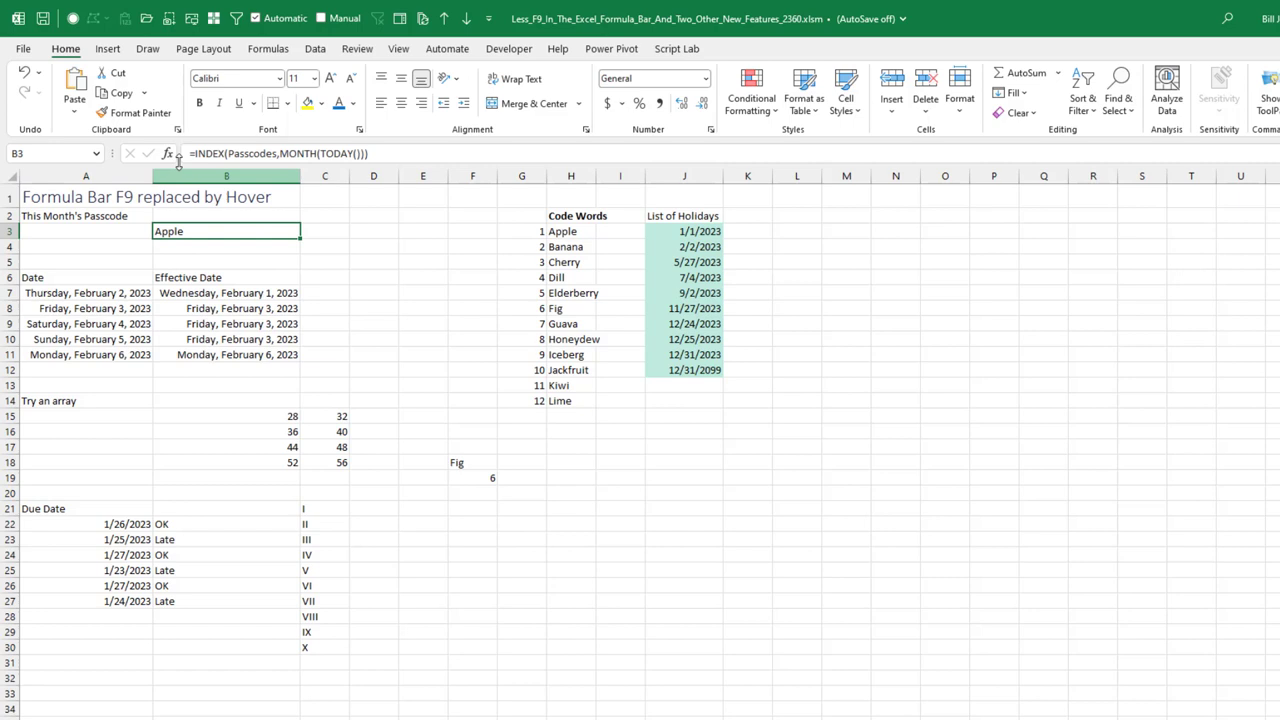
mouse_move(451, 602)
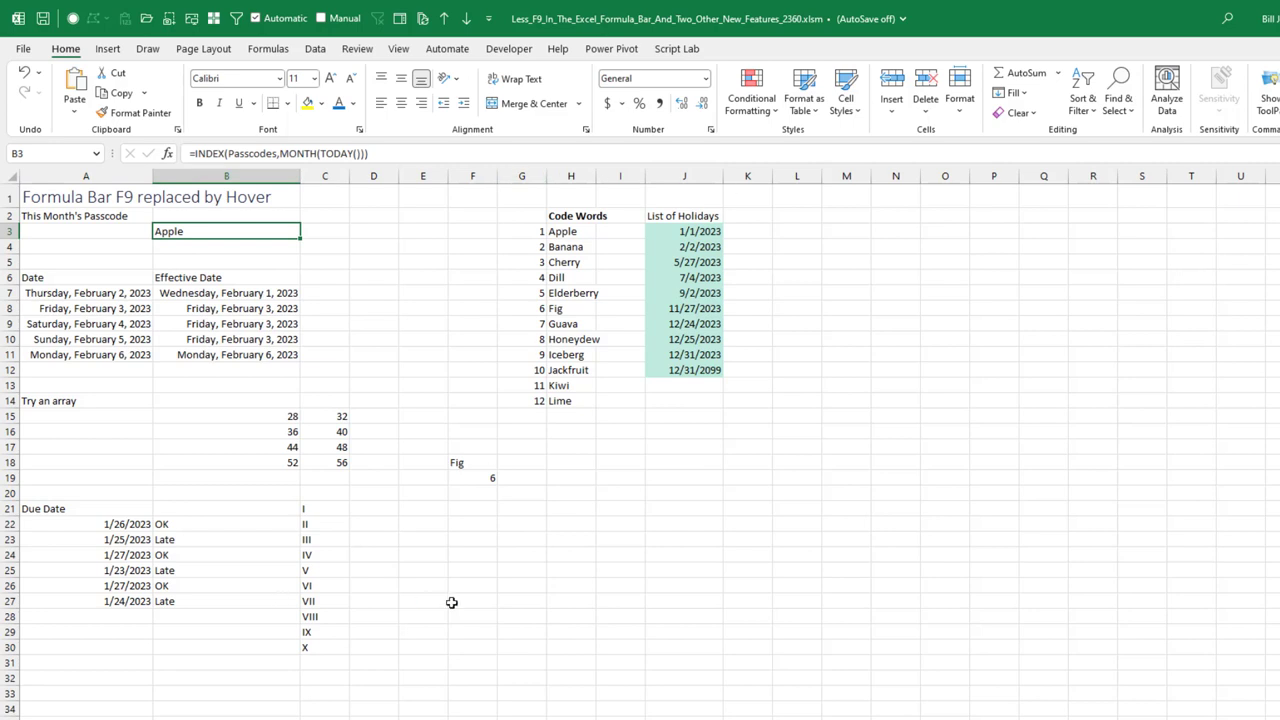
mouse_move(390, 455)
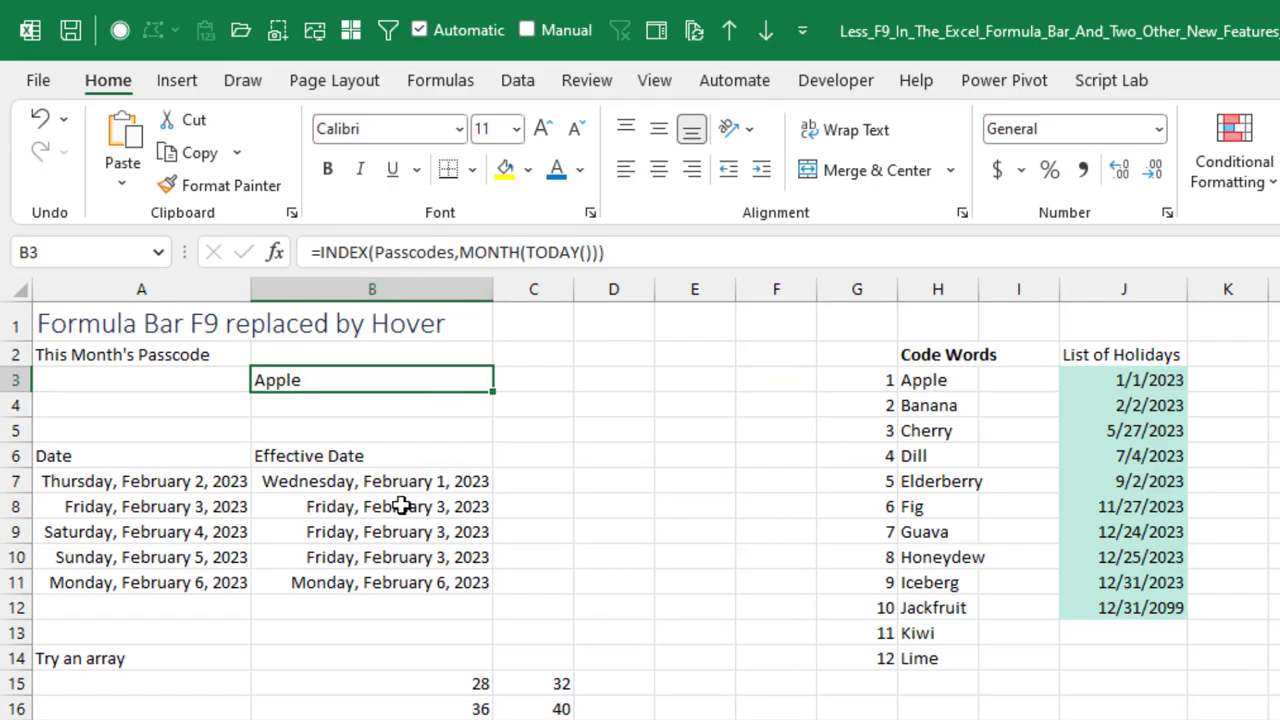
mouse_move(380, 546)
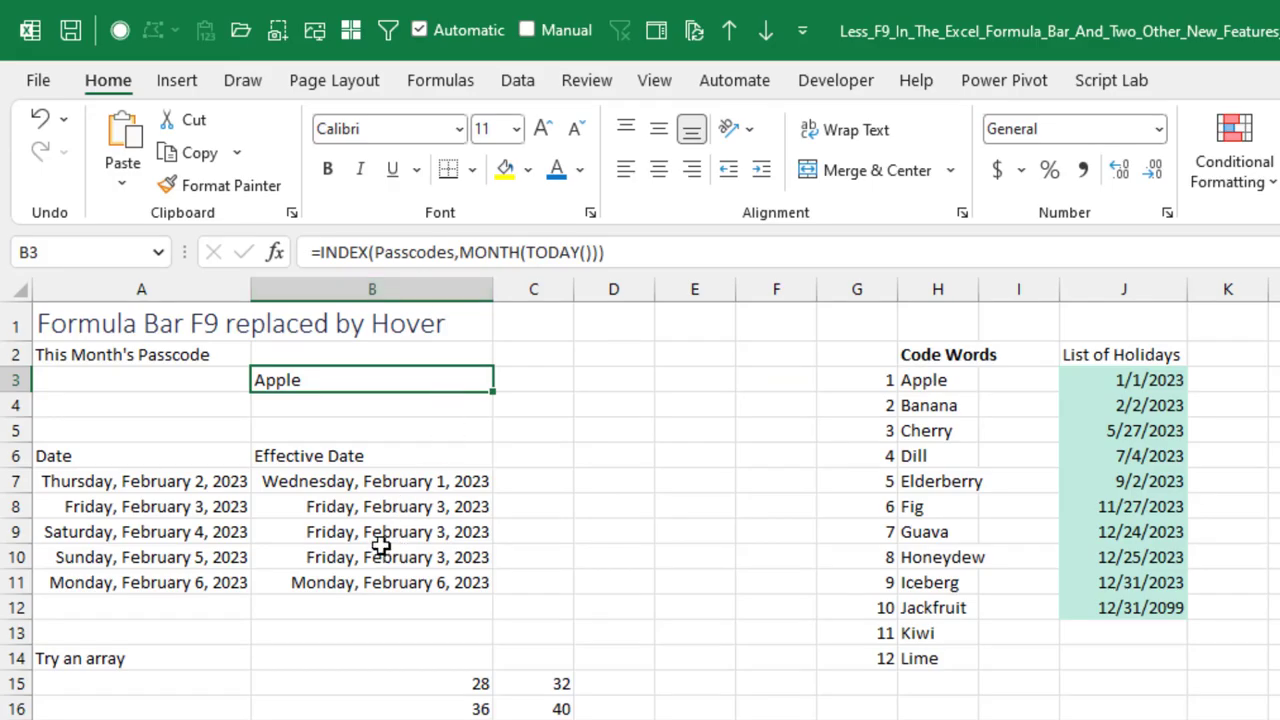
left_click(372, 557)
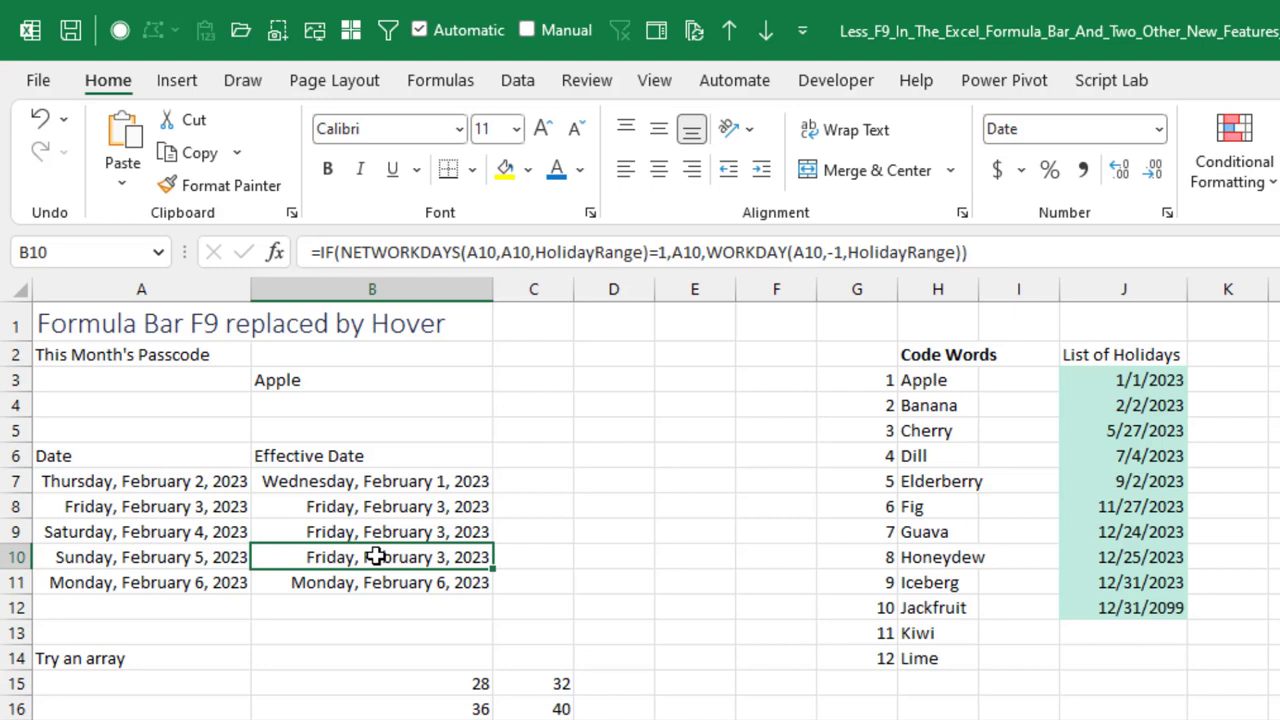
mouse_move(439, 392)
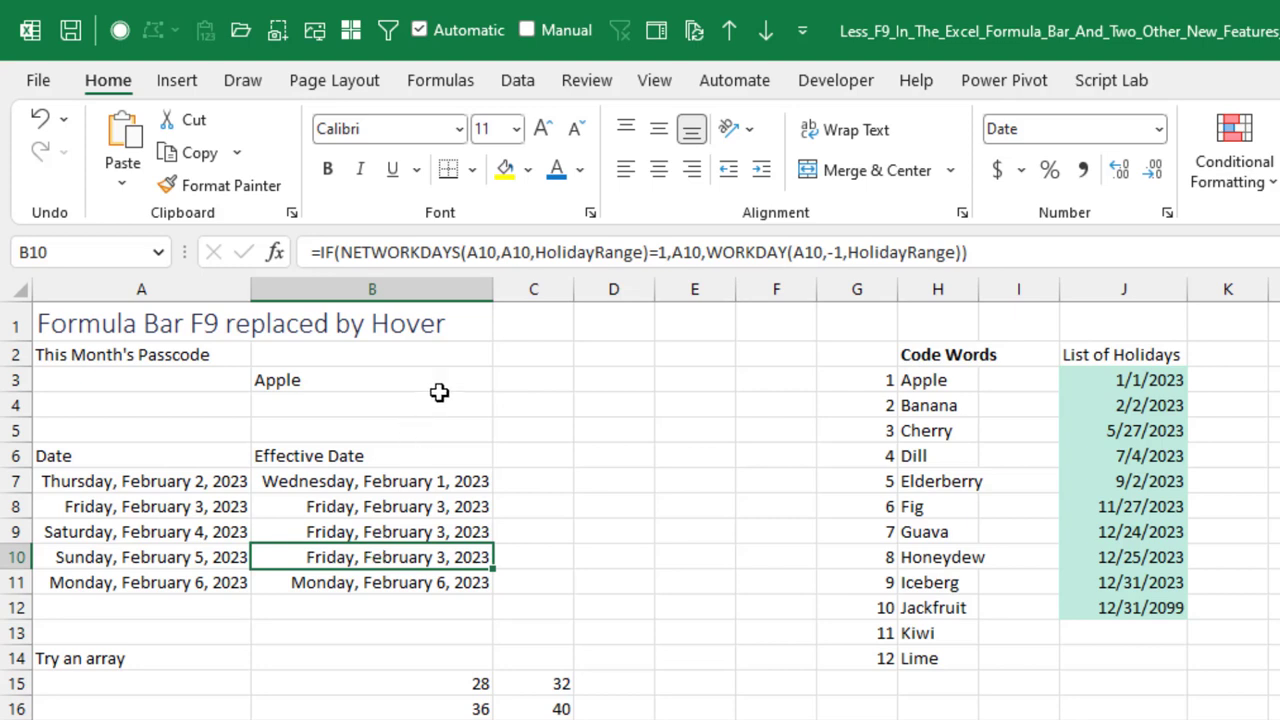
mouse_move(712, 252)
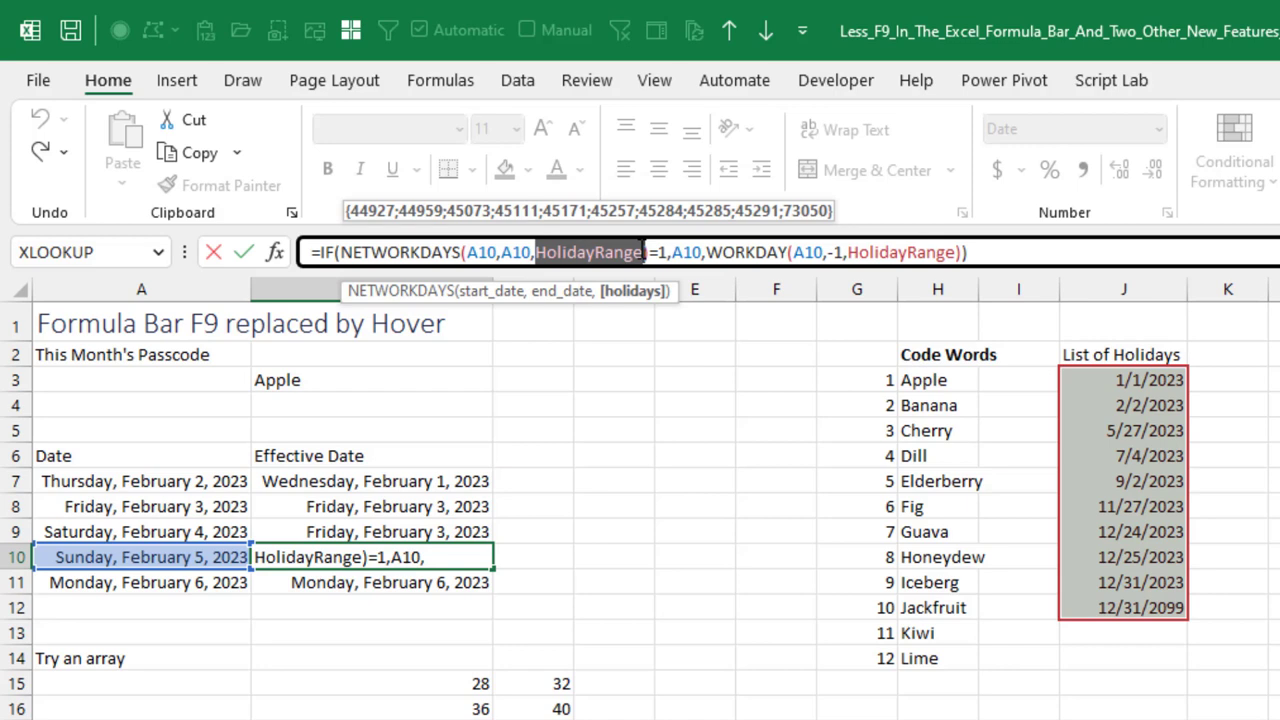
mouse_move(562, 291)
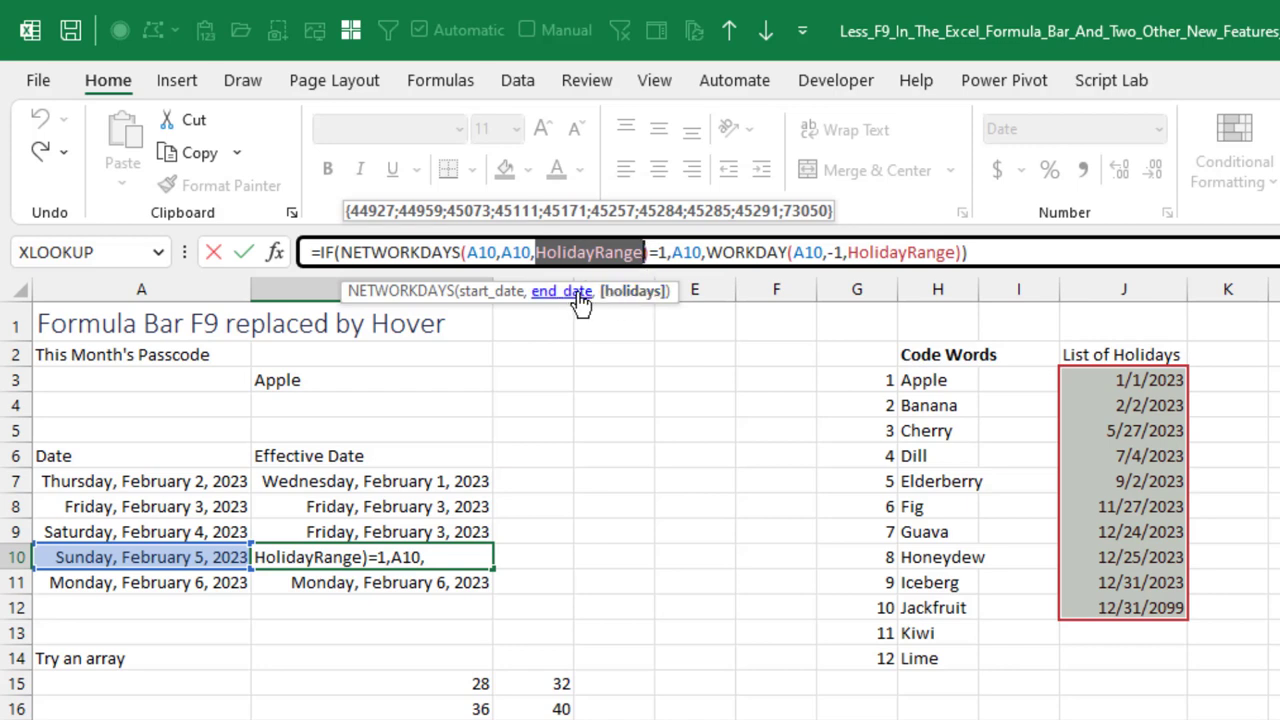
mouse_move(637, 291)
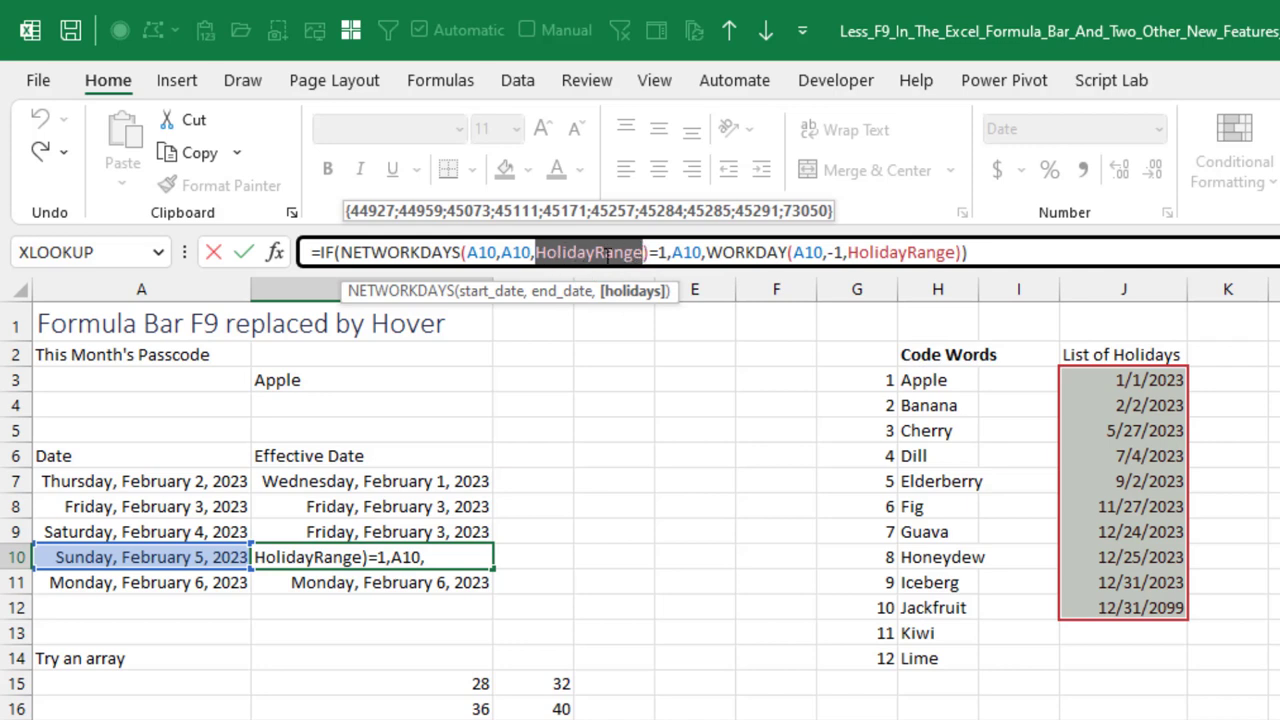
mouse_move(494, 291)
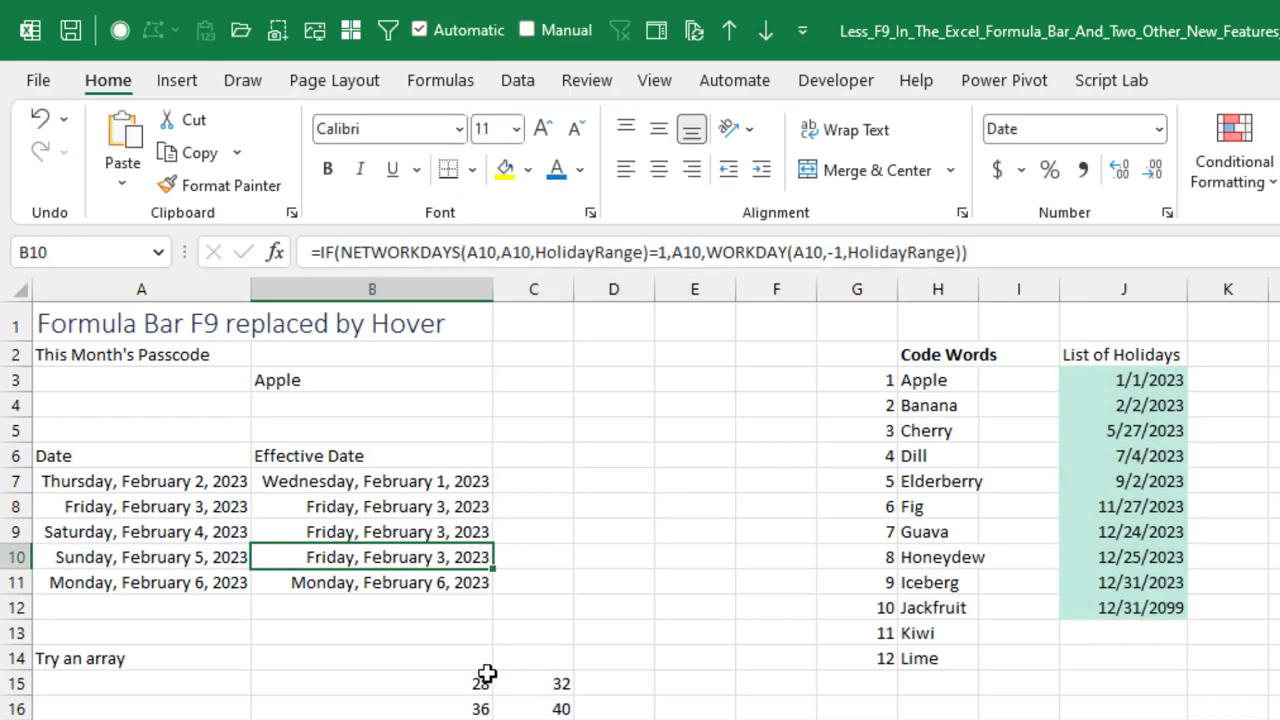
left_click(372, 683)
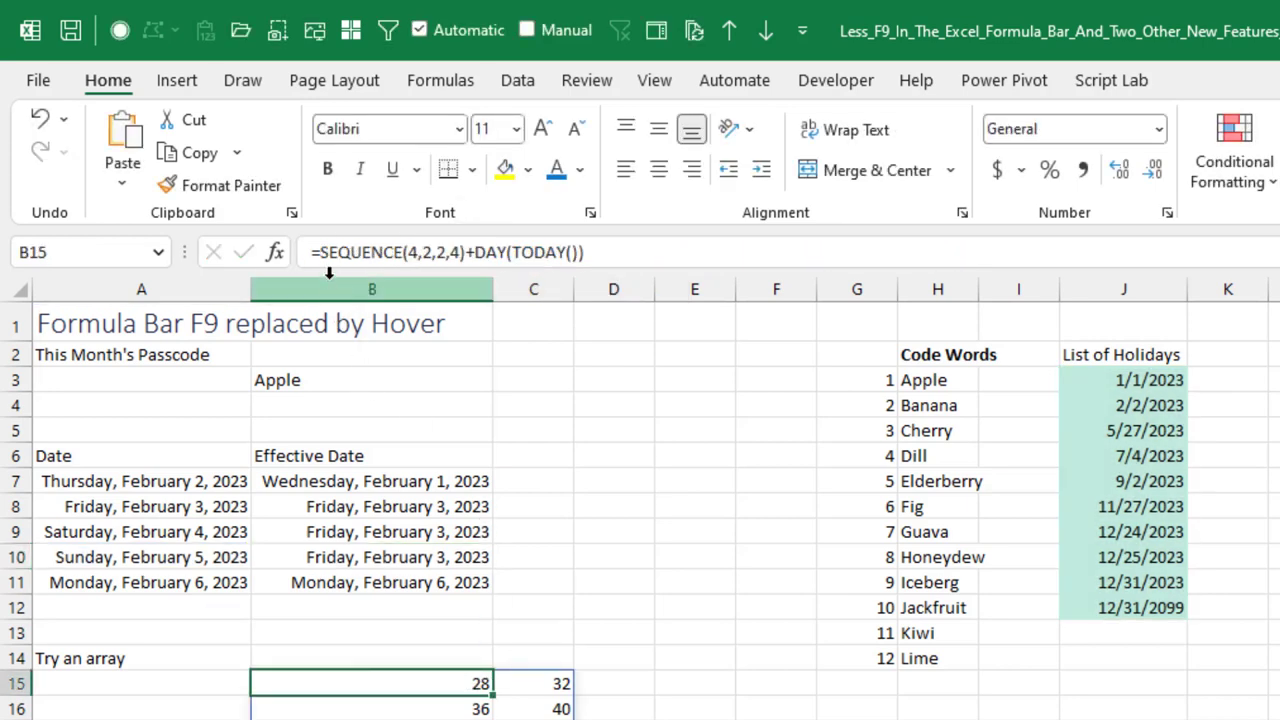
left_click(459, 252)
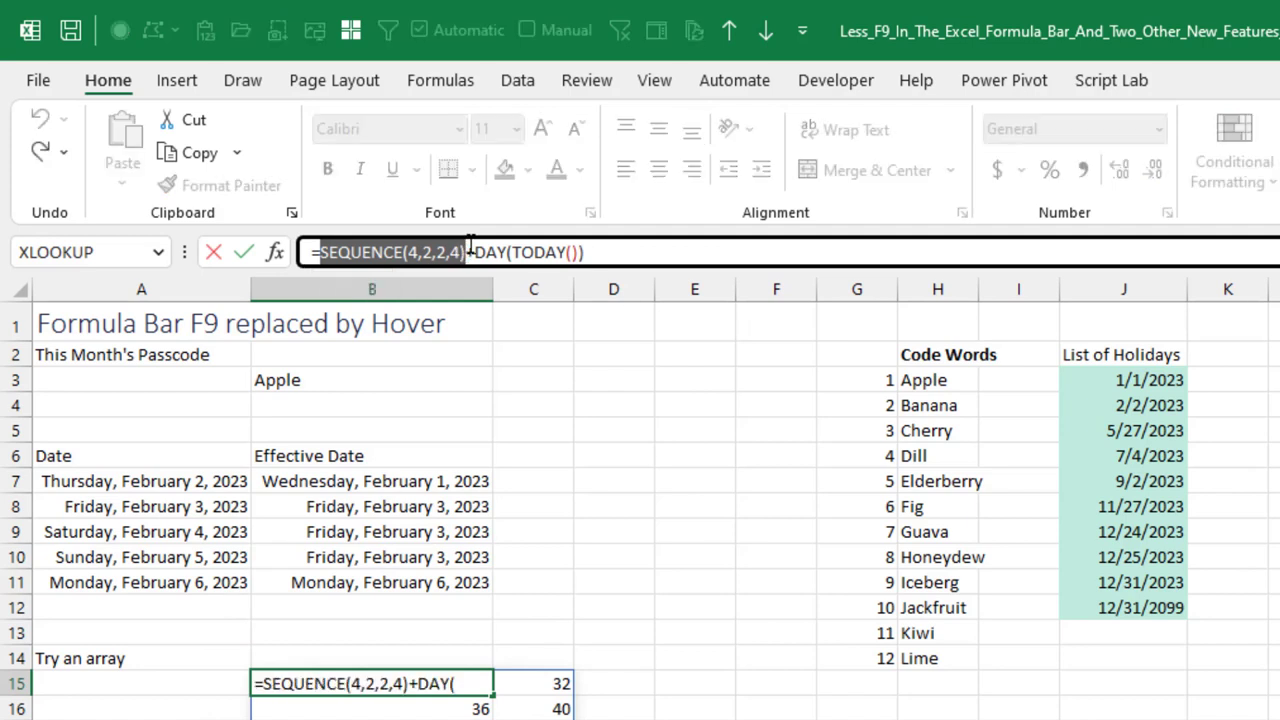
mouse_move(455, 251)
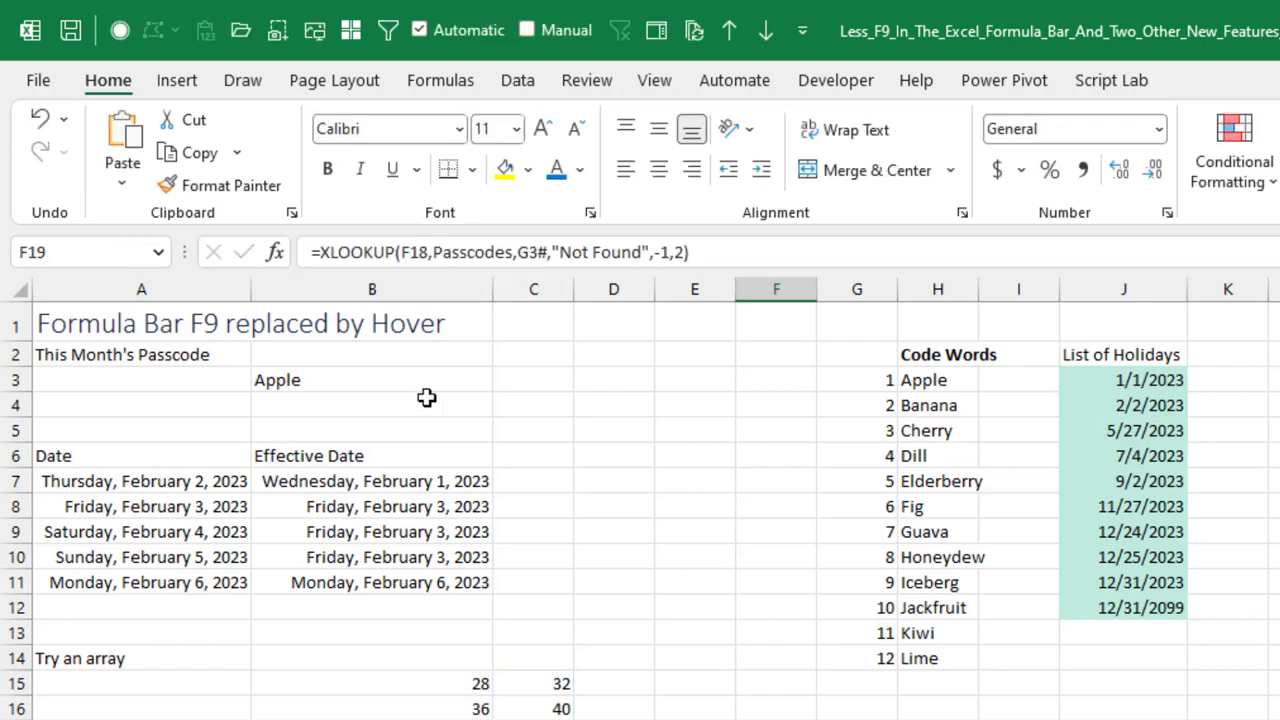
left_click(500, 252)
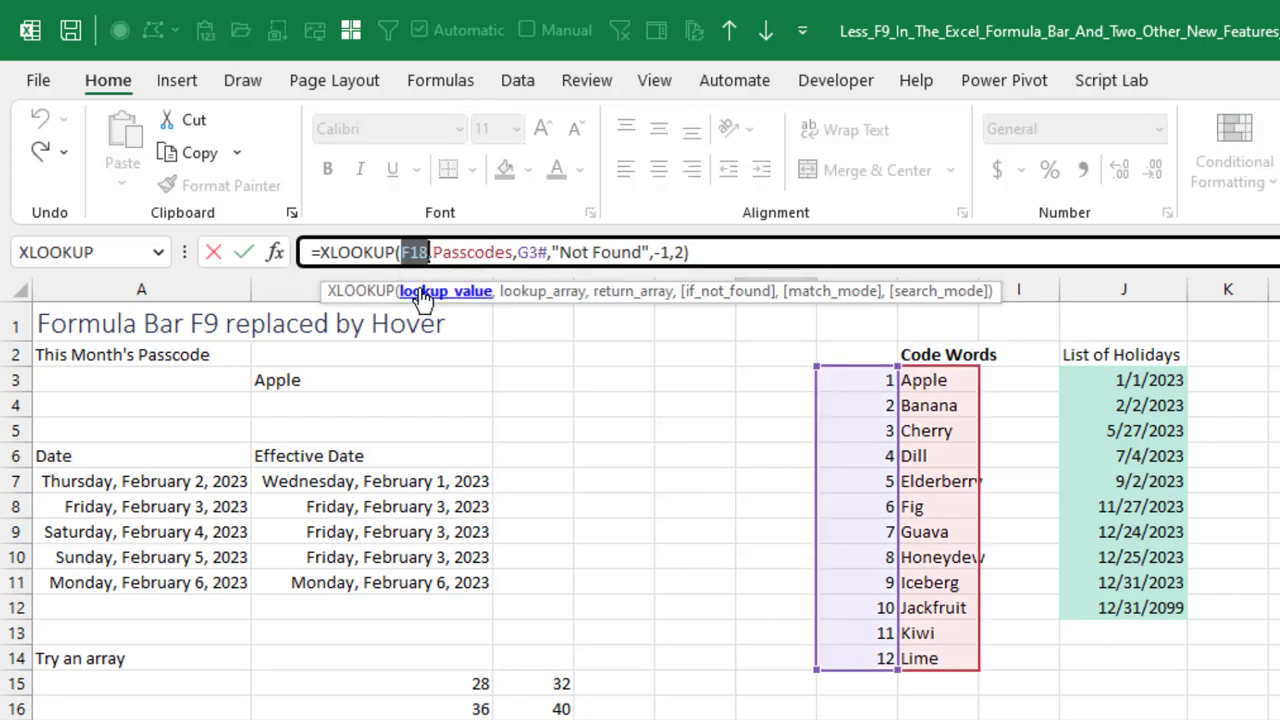
mouse_move(525, 300)
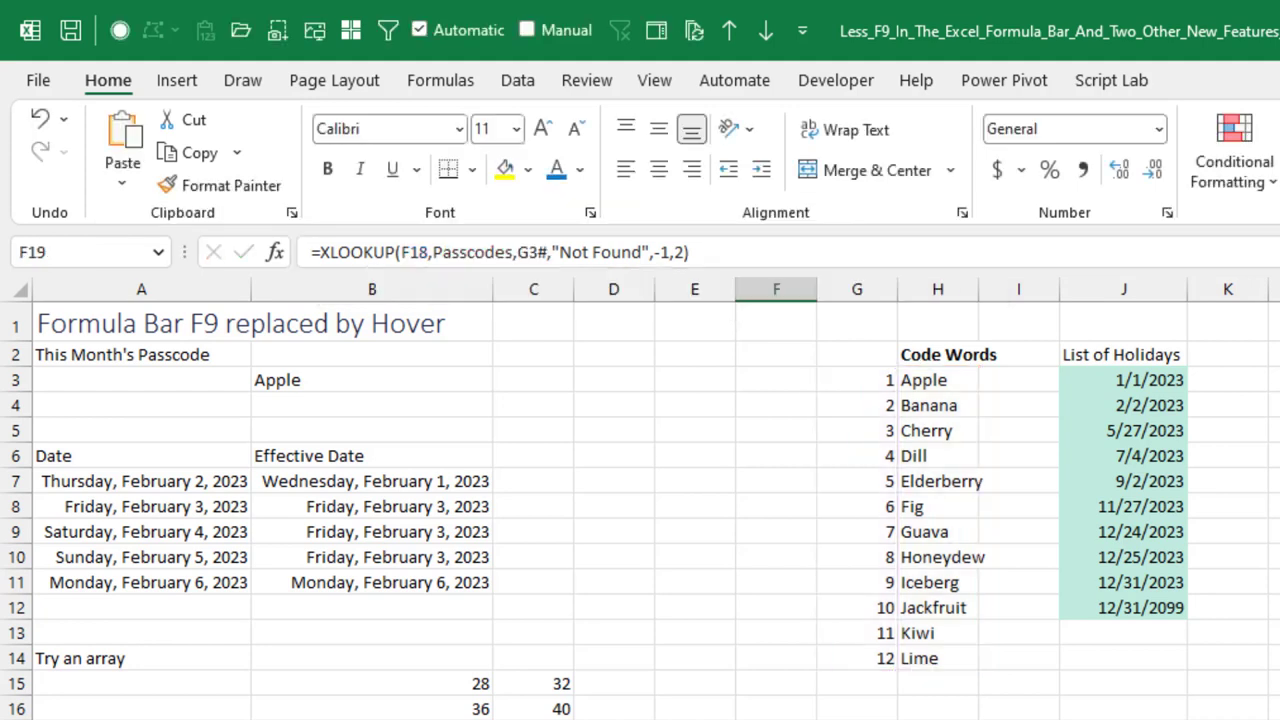
left_click(372, 288)
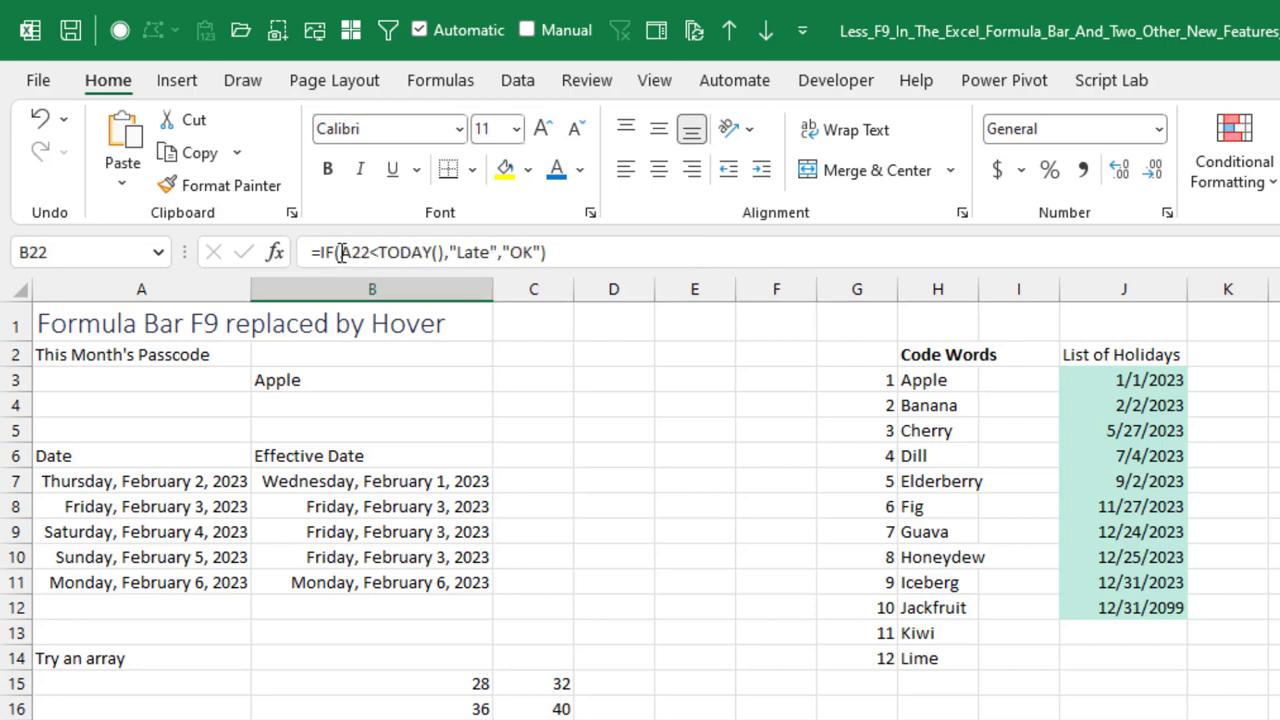
left_click(400, 252)
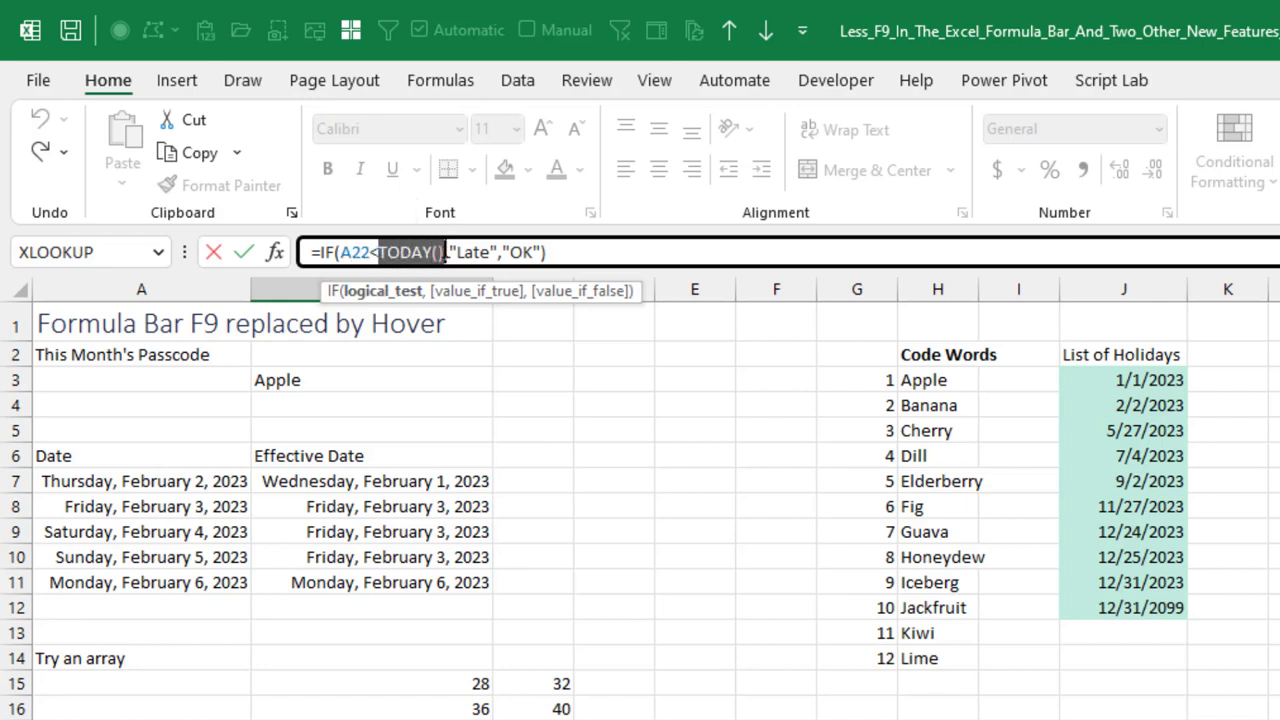
mouse_move(410, 252)
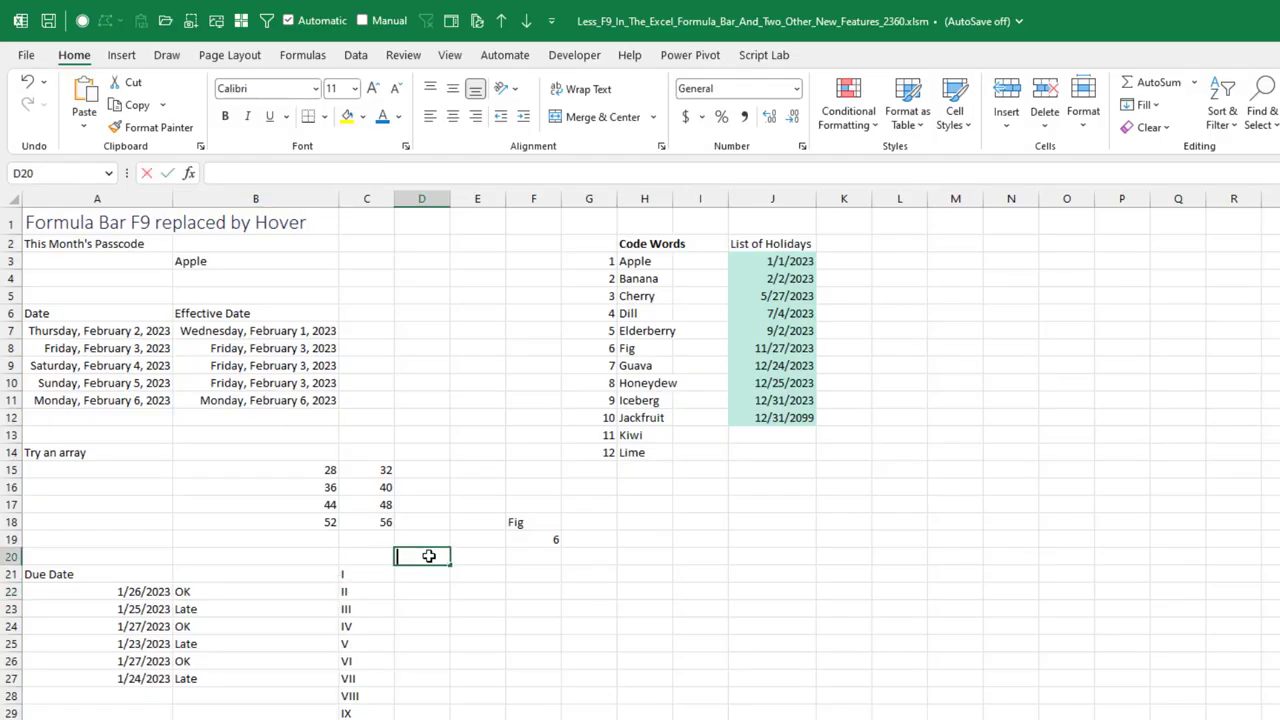
Step: Enter the test formula =301+12345 in D20 and preview its value with F9
type("=301")
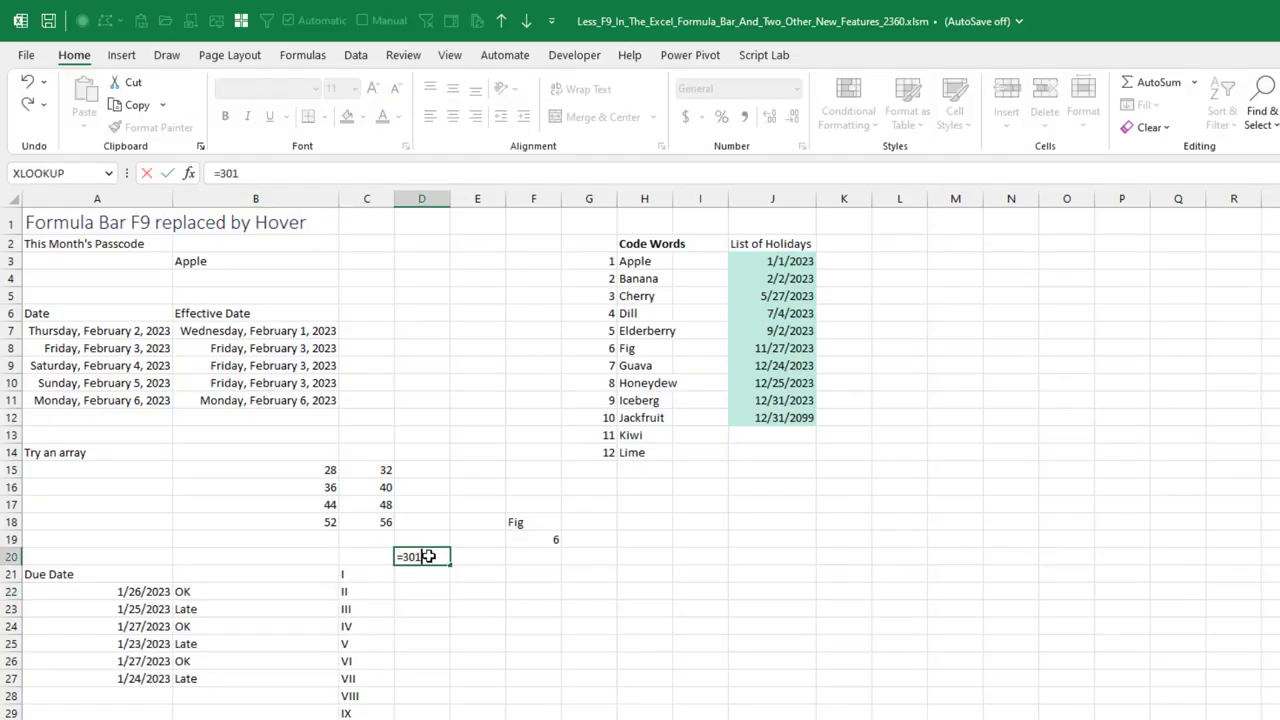
type("+12345")
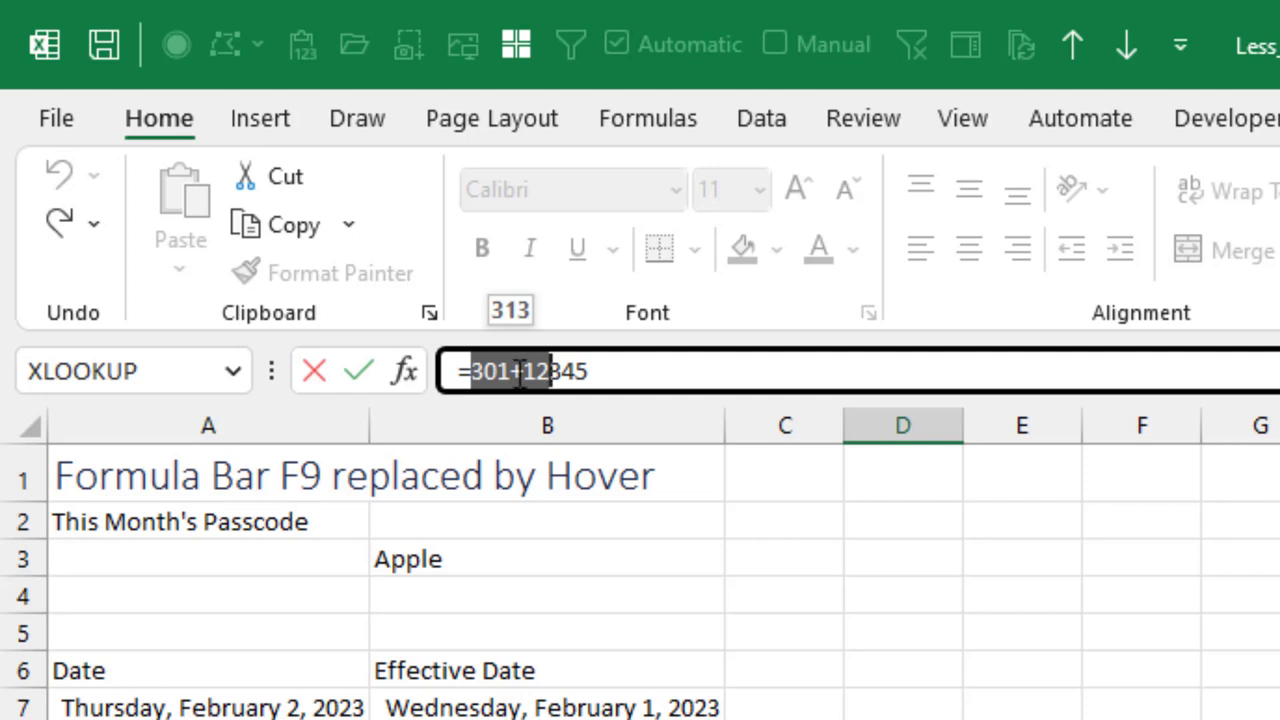
key("F9")
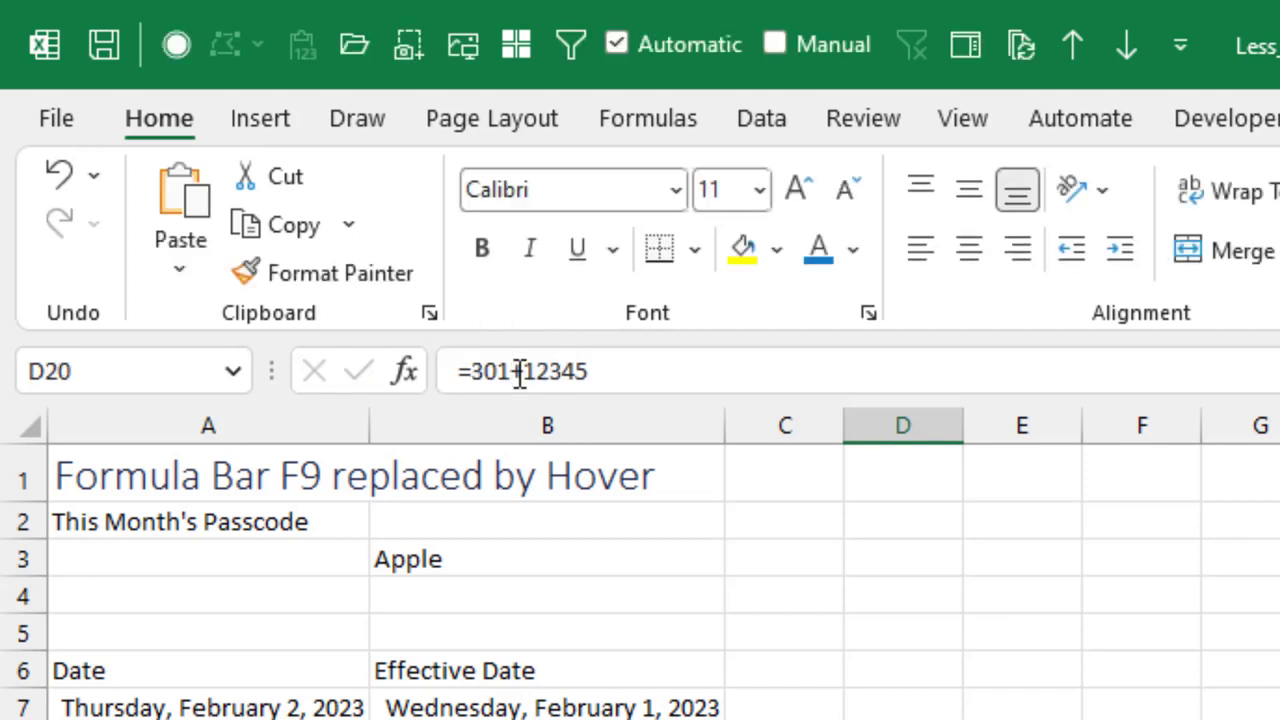
mouse_move(560, 385)
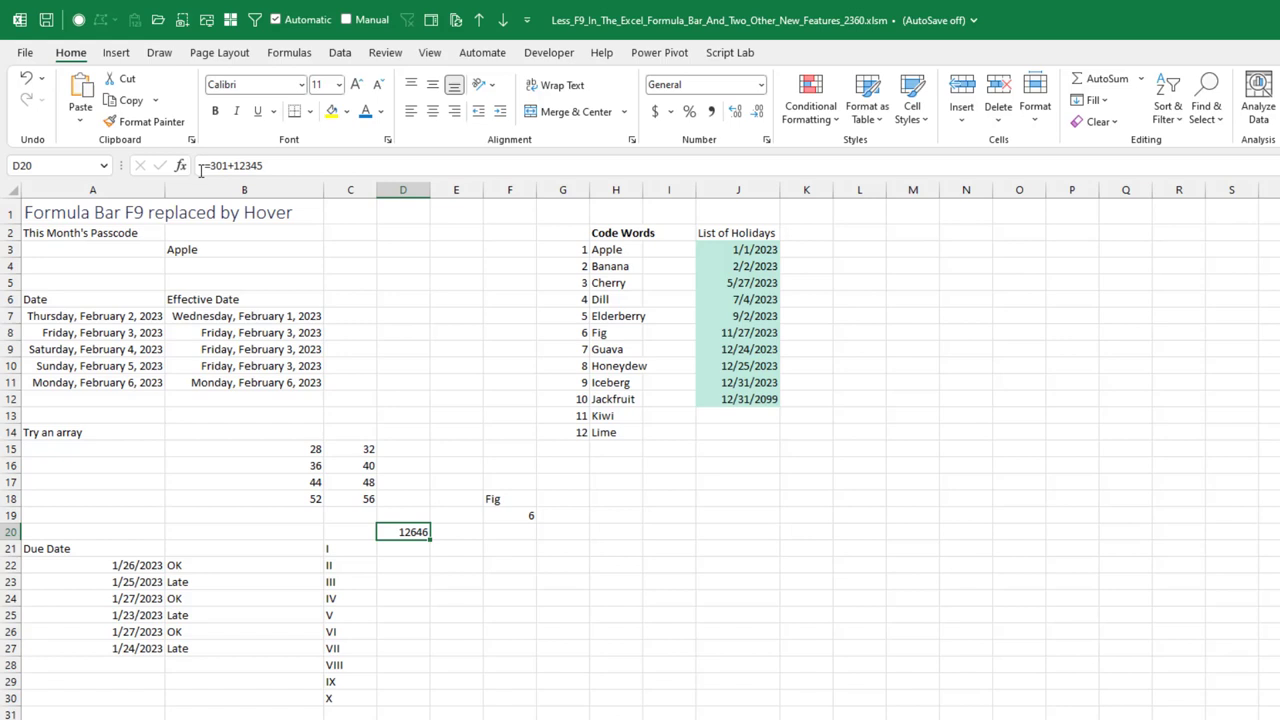
mouse_move(215, 165)
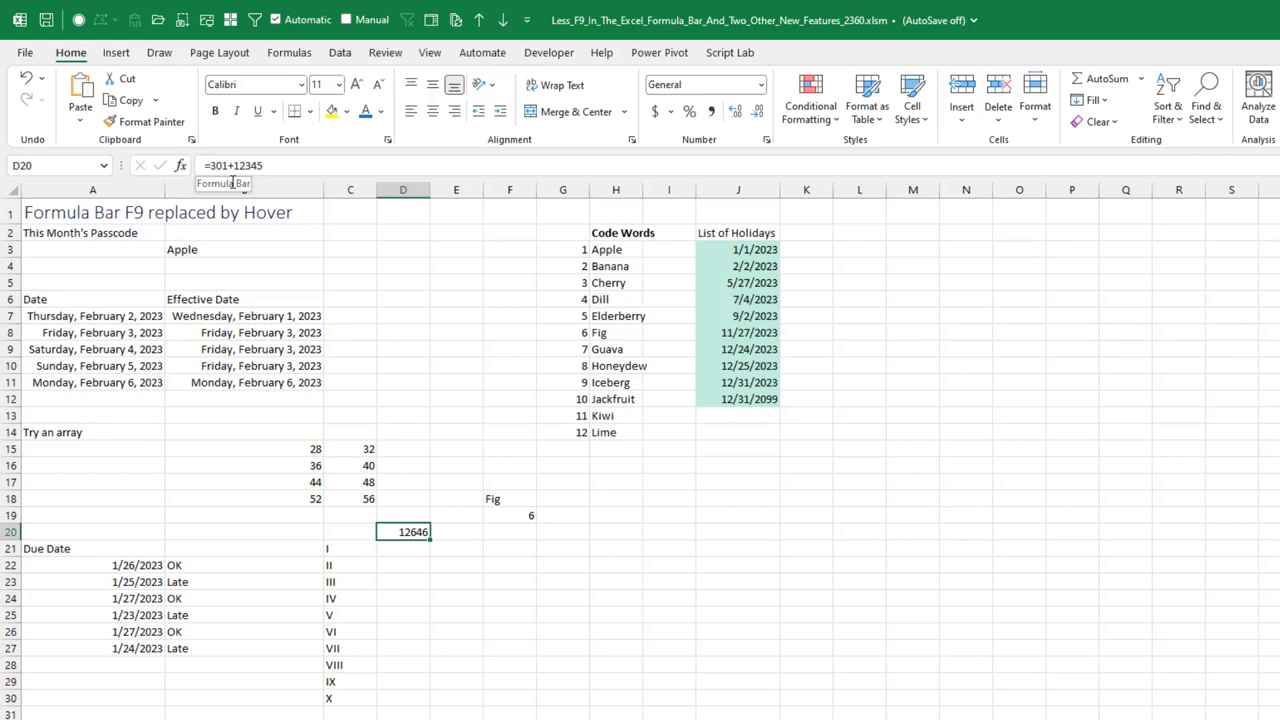
mouse_move(242, 481)
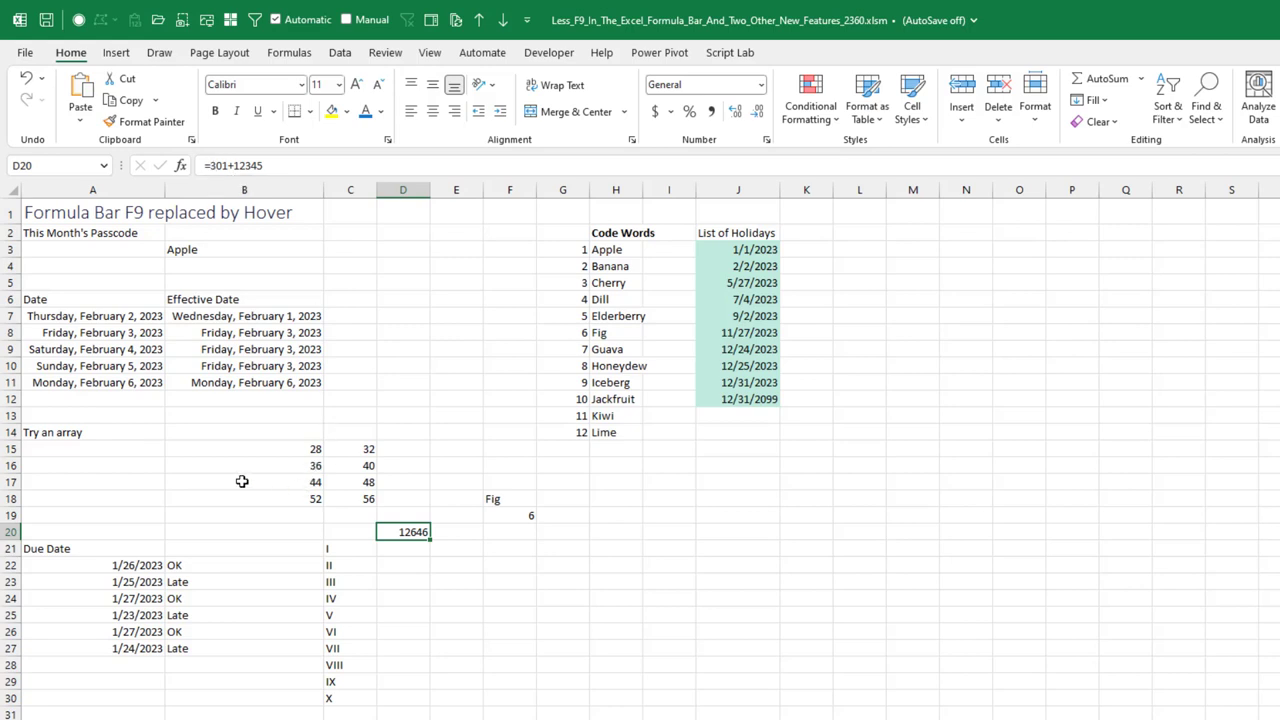
mouse_move(233, 479)
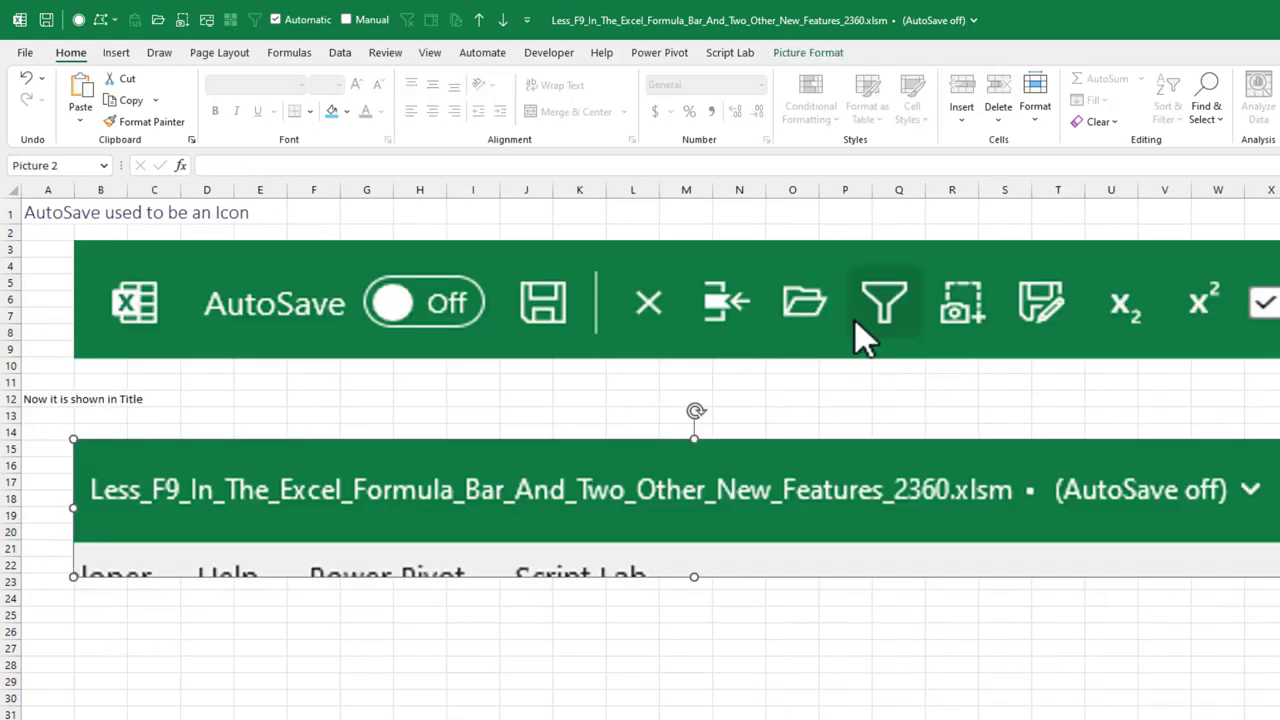
mouse_move(75, 360)
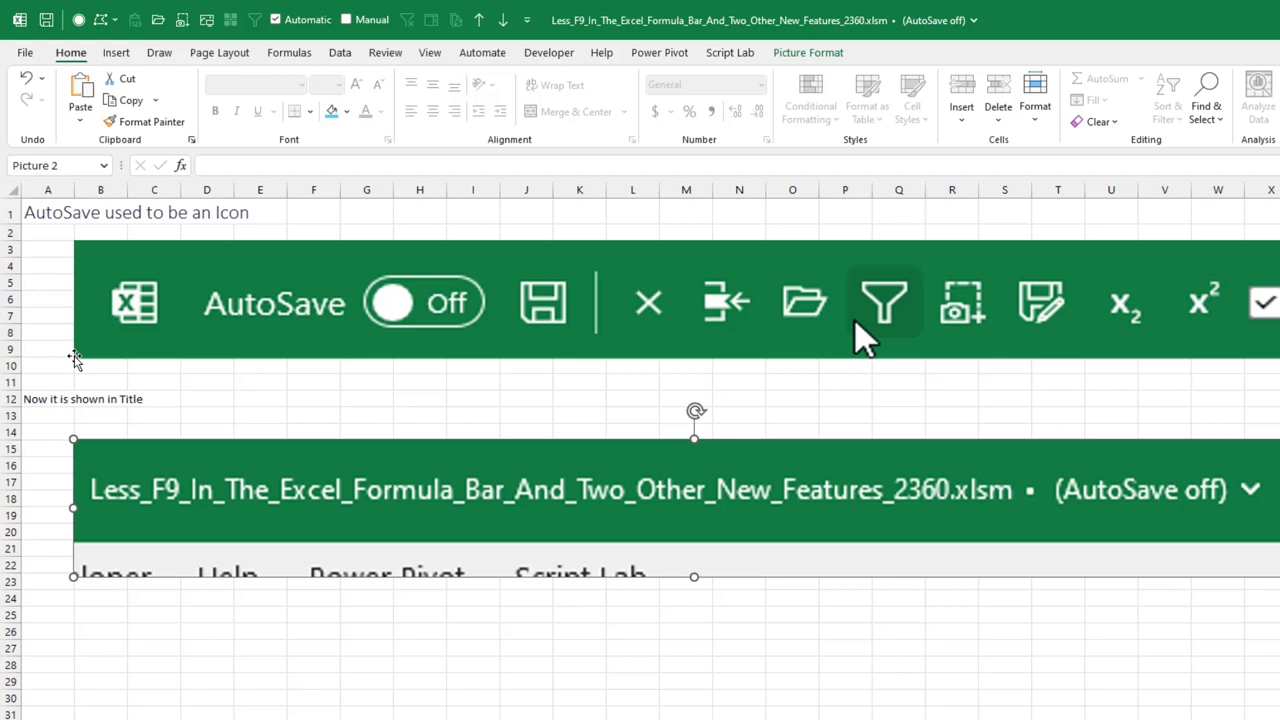
mouse_move(300, 343)
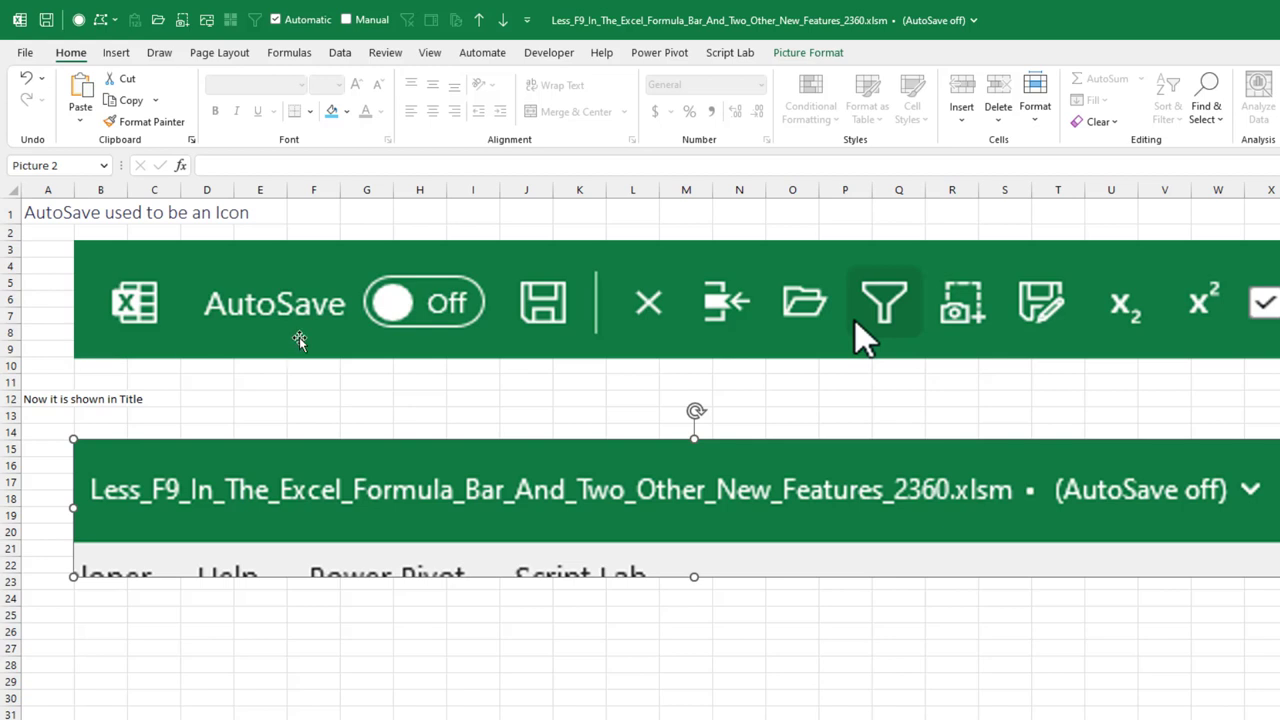
mouse_move(207, 282)
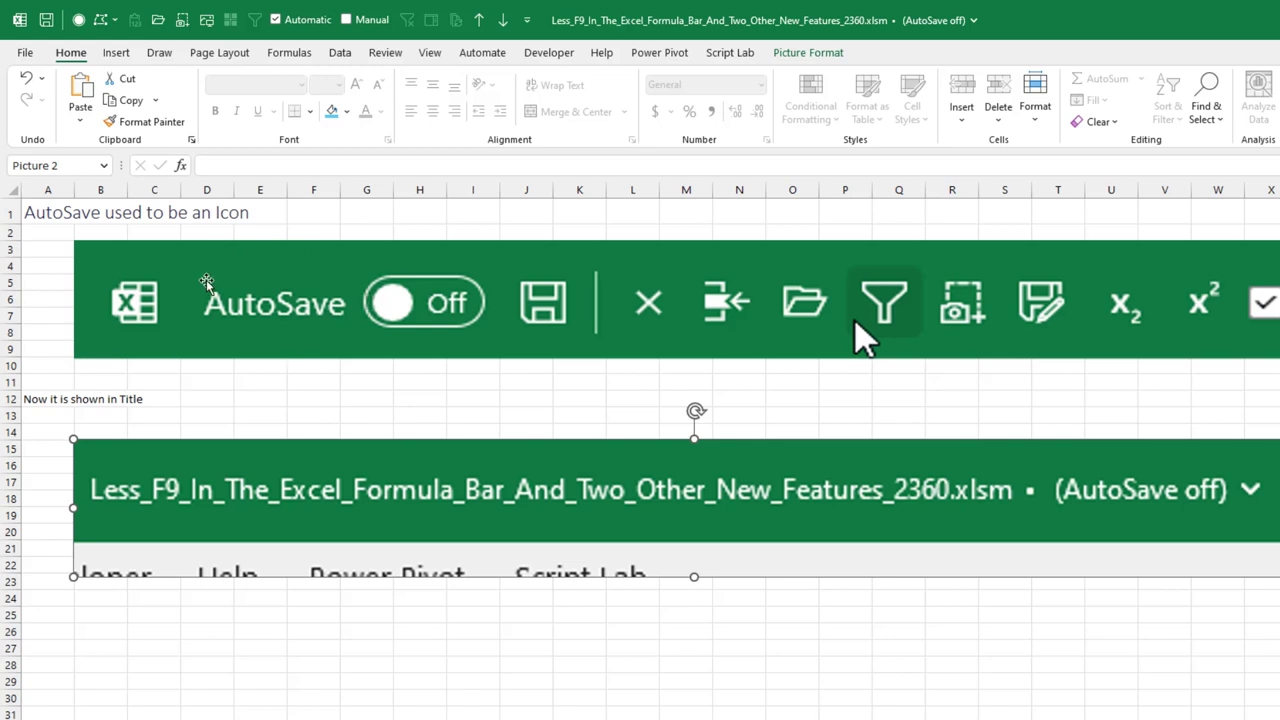
mouse_move(595, 335)
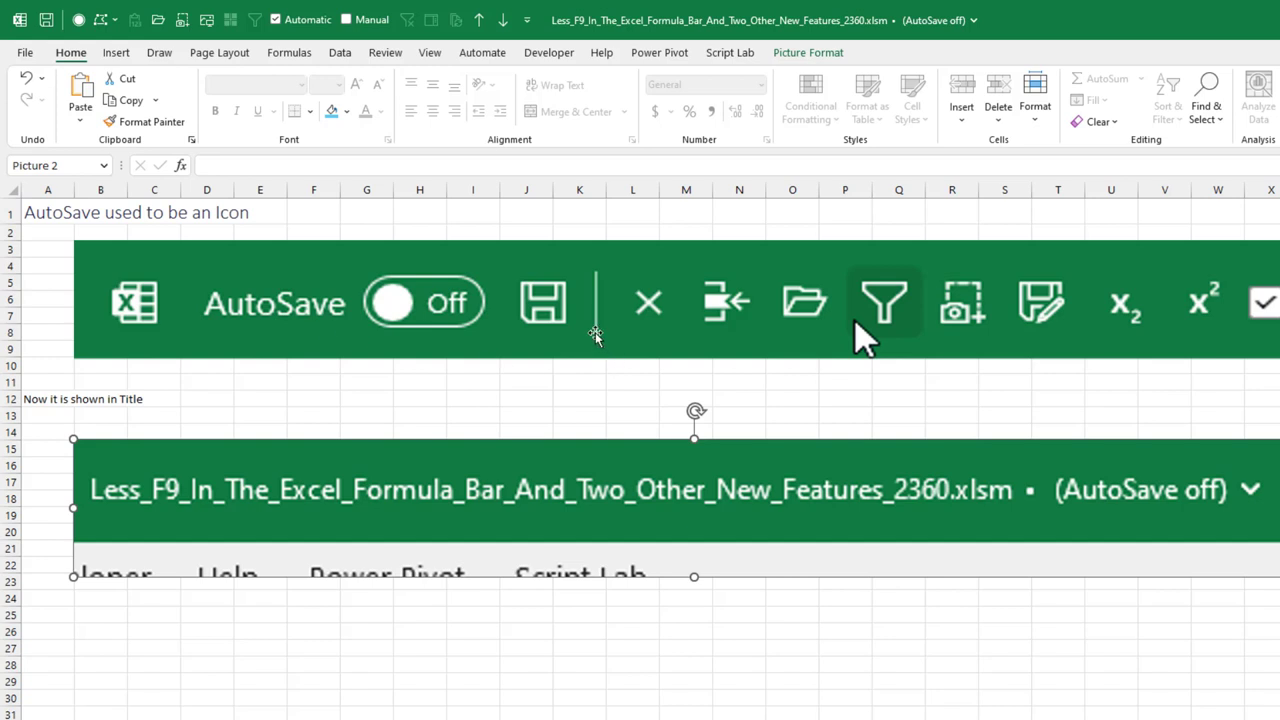
mouse_move(598, 272)
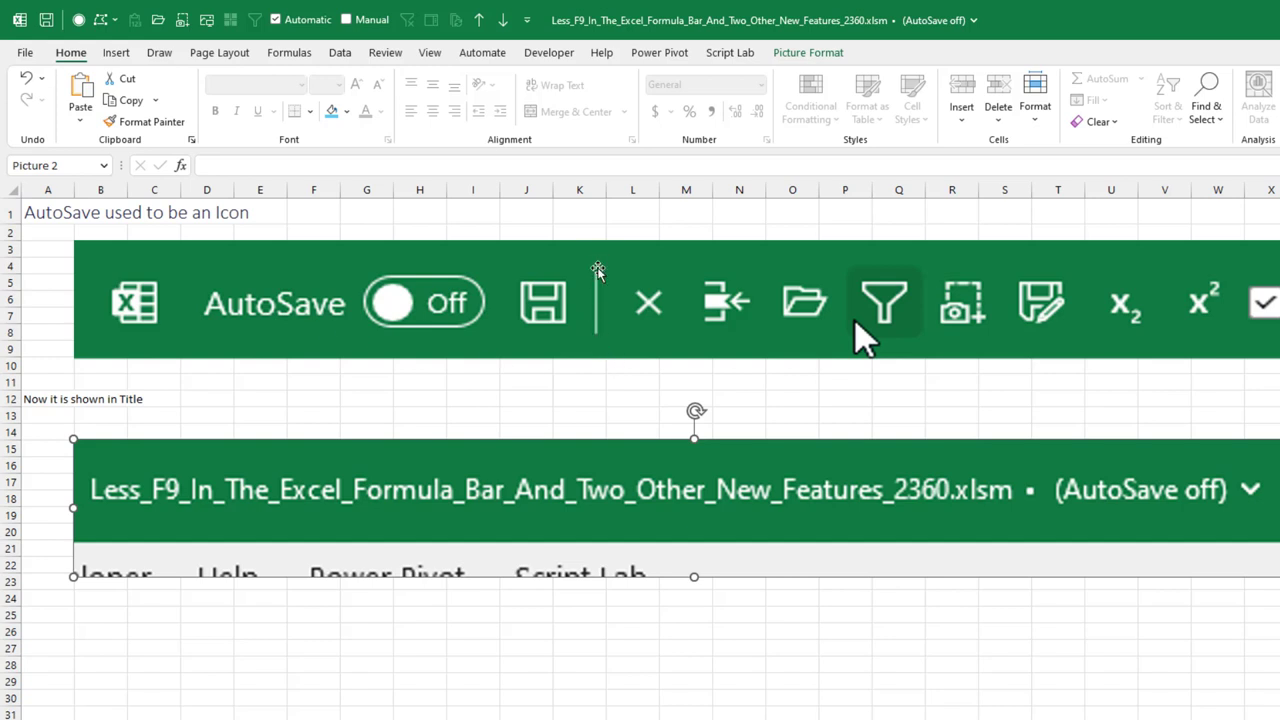
mouse_move(596, 347)
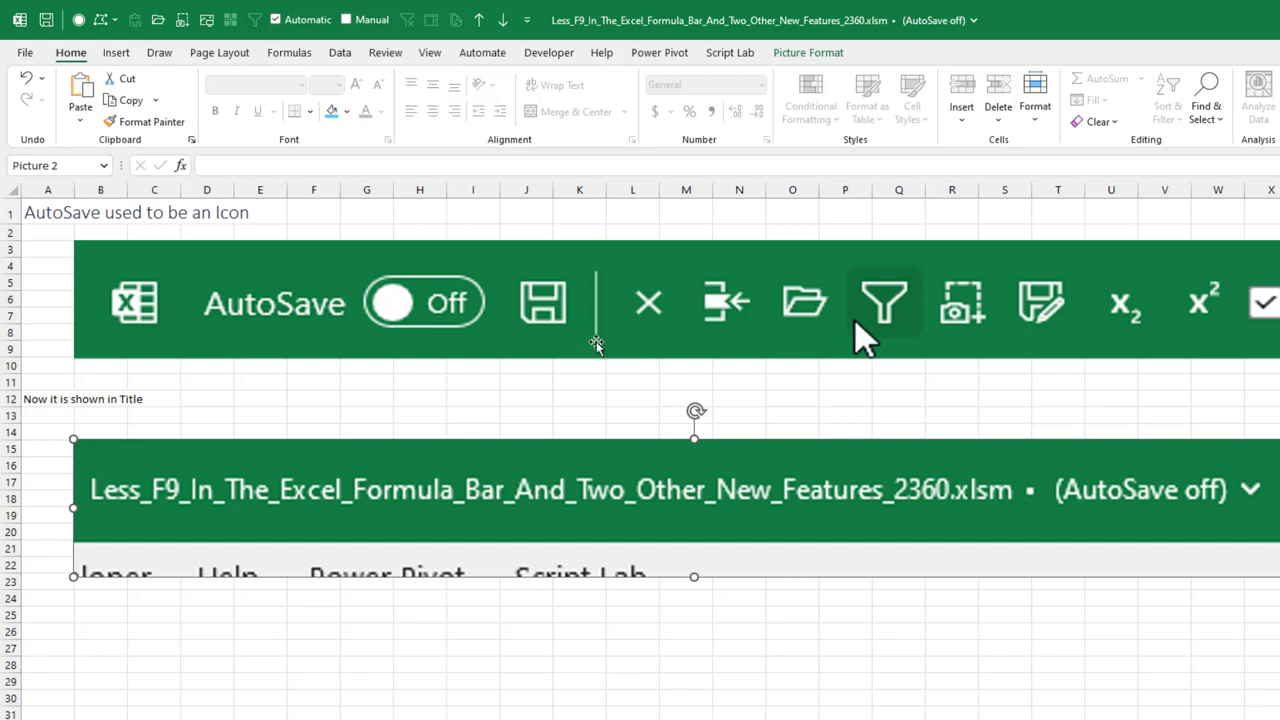
mouse_move(300, 280)
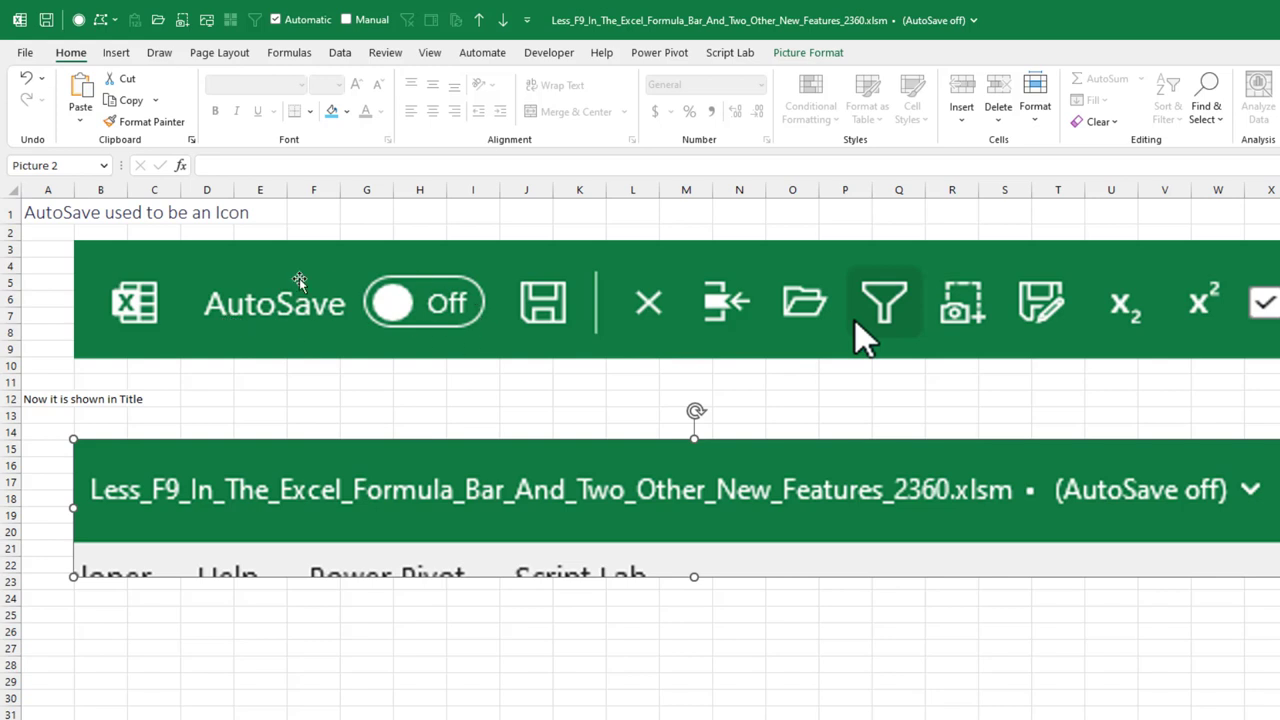
mouse_move(400, 320)
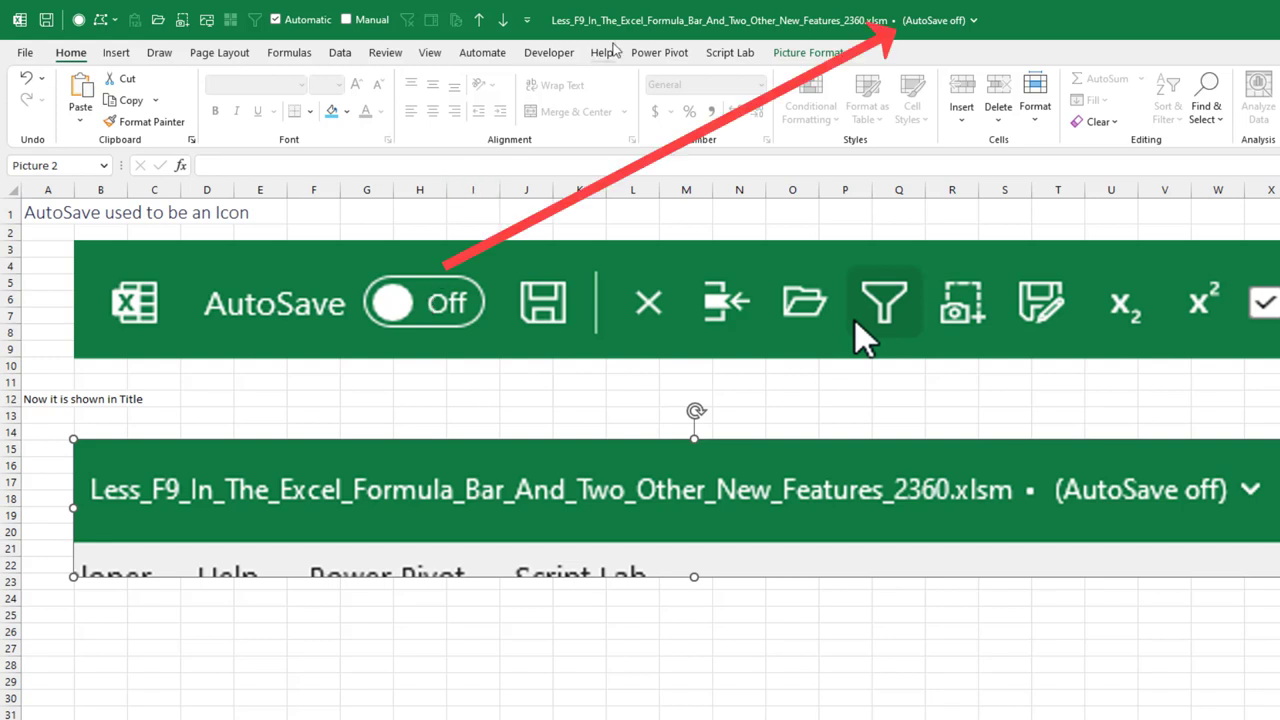
mouse_move(945, 20)
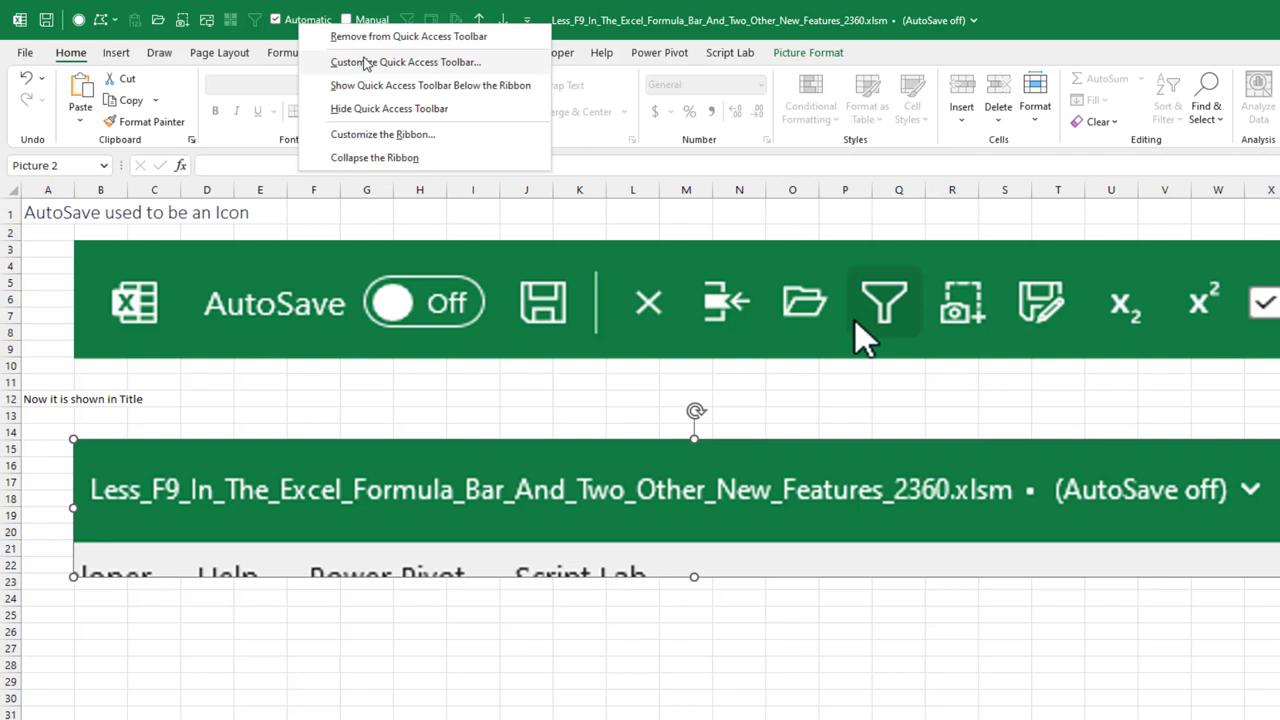
left_click(405, 62)
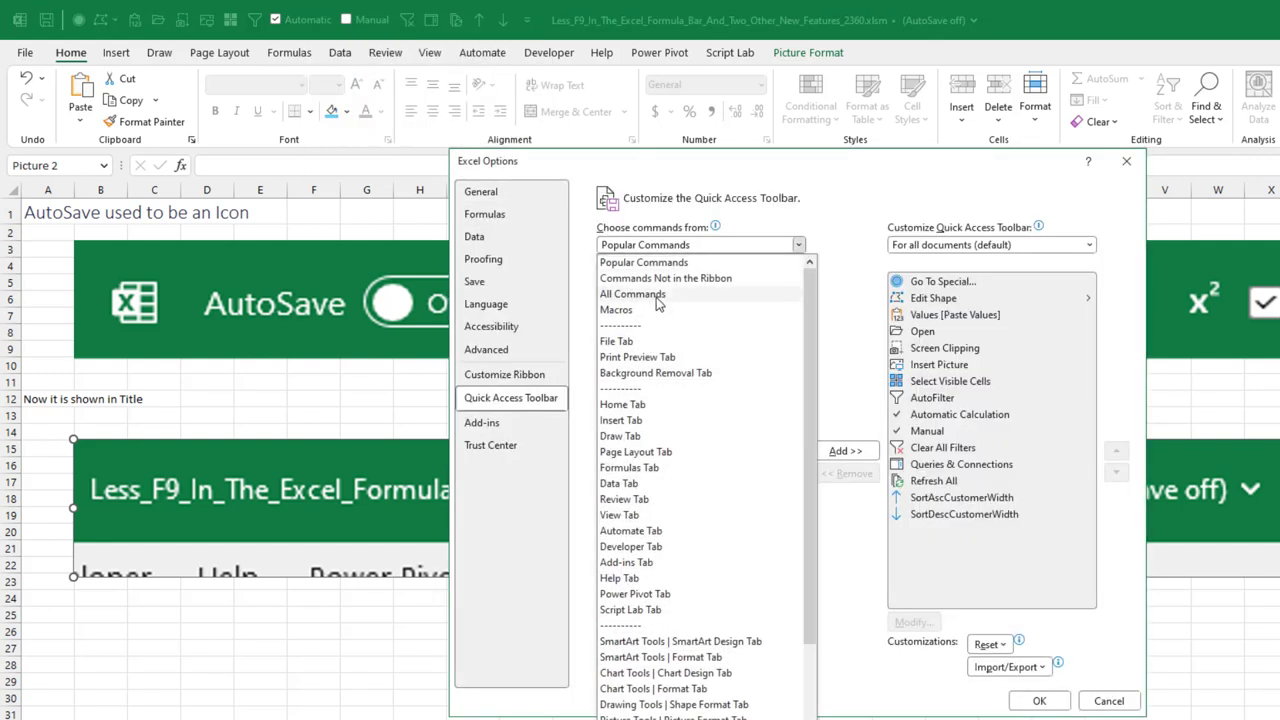
left_click(643, 262)
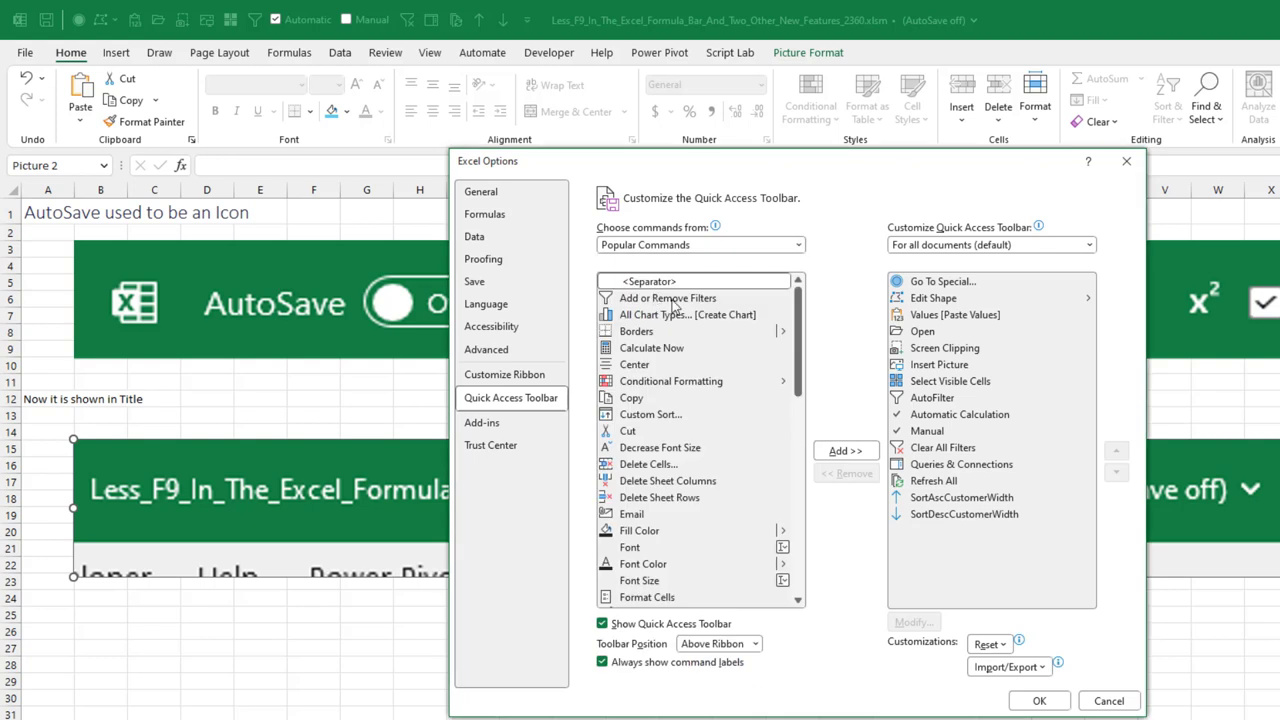
left_click(697, 245)
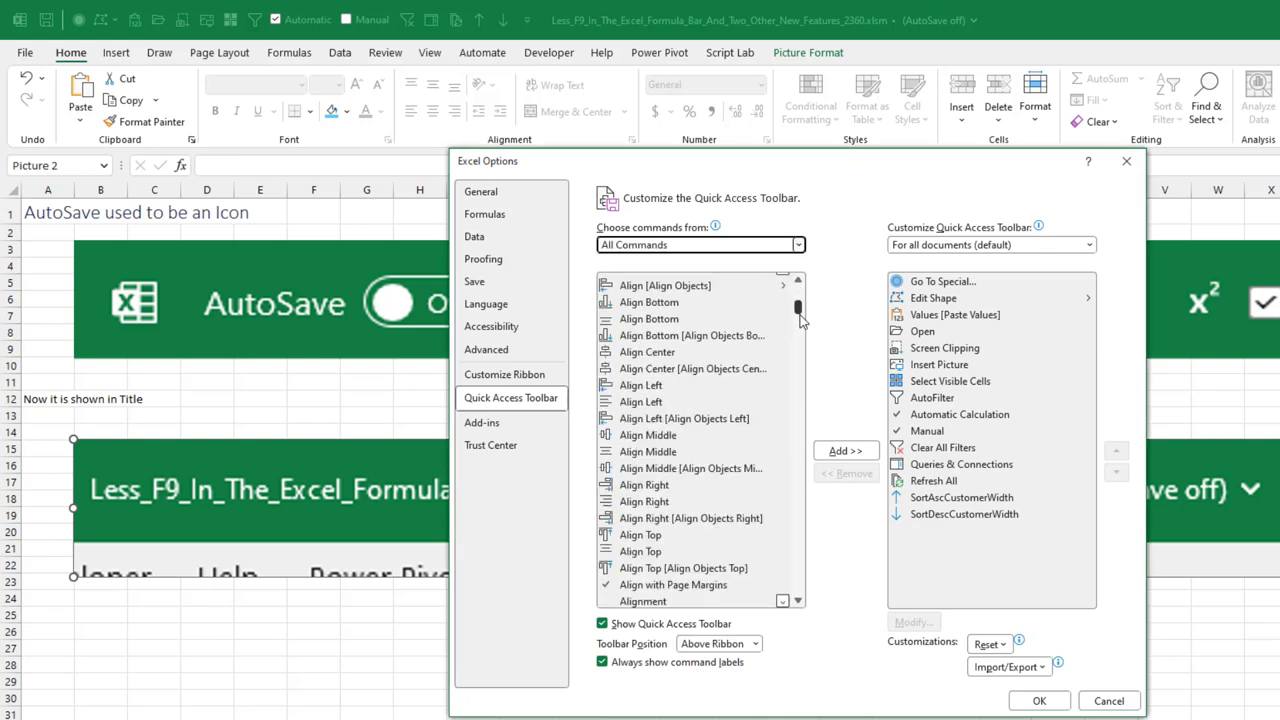
scroll("up", 3)
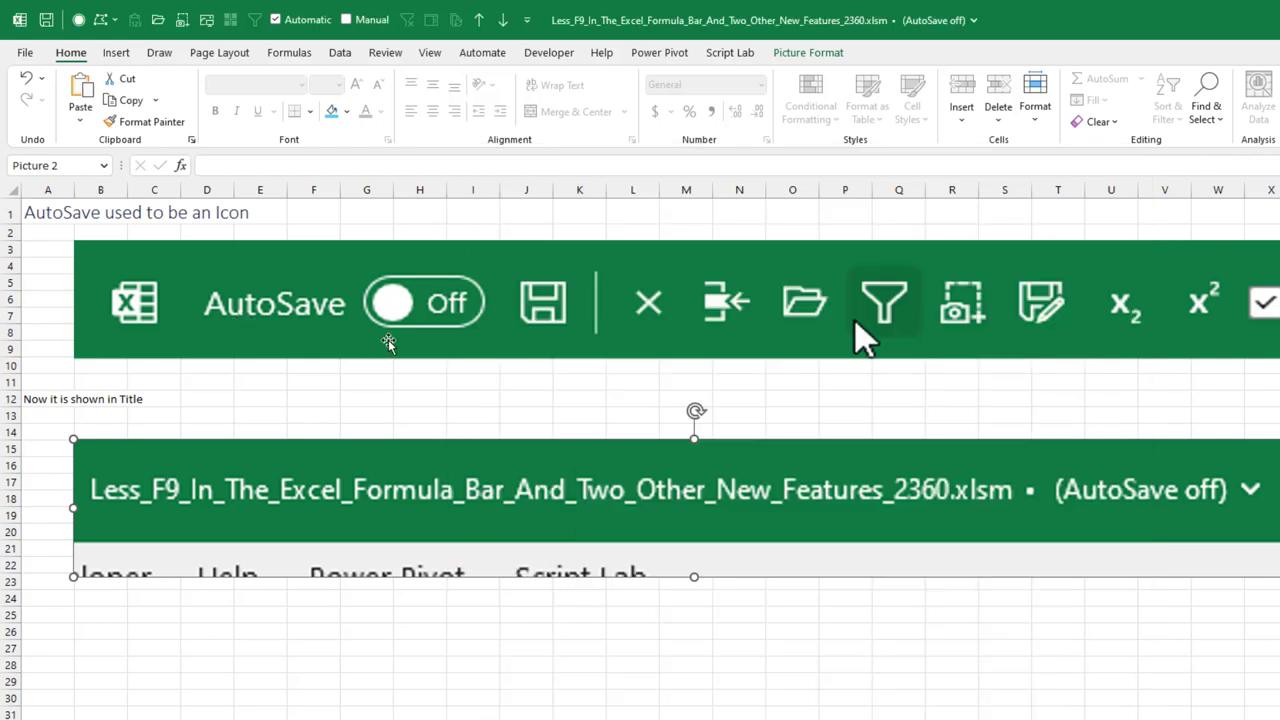
mouse_move(228, 290)
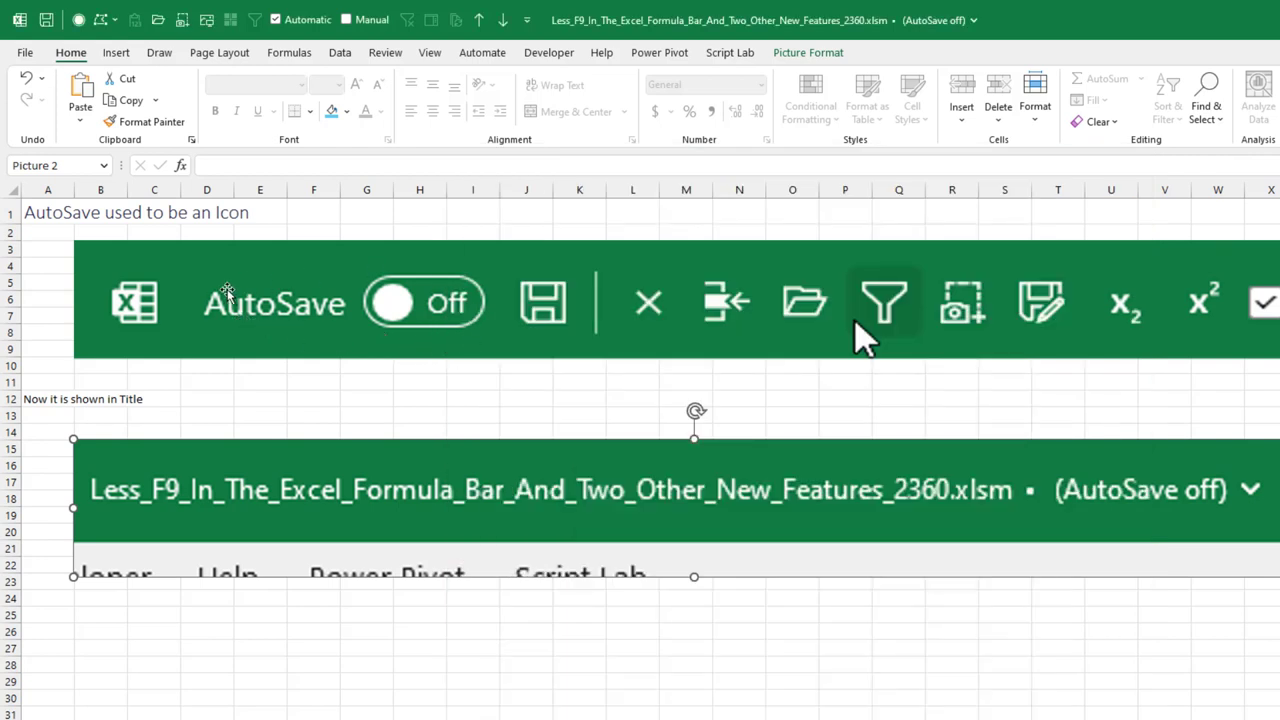
mouse_move(233, 325)
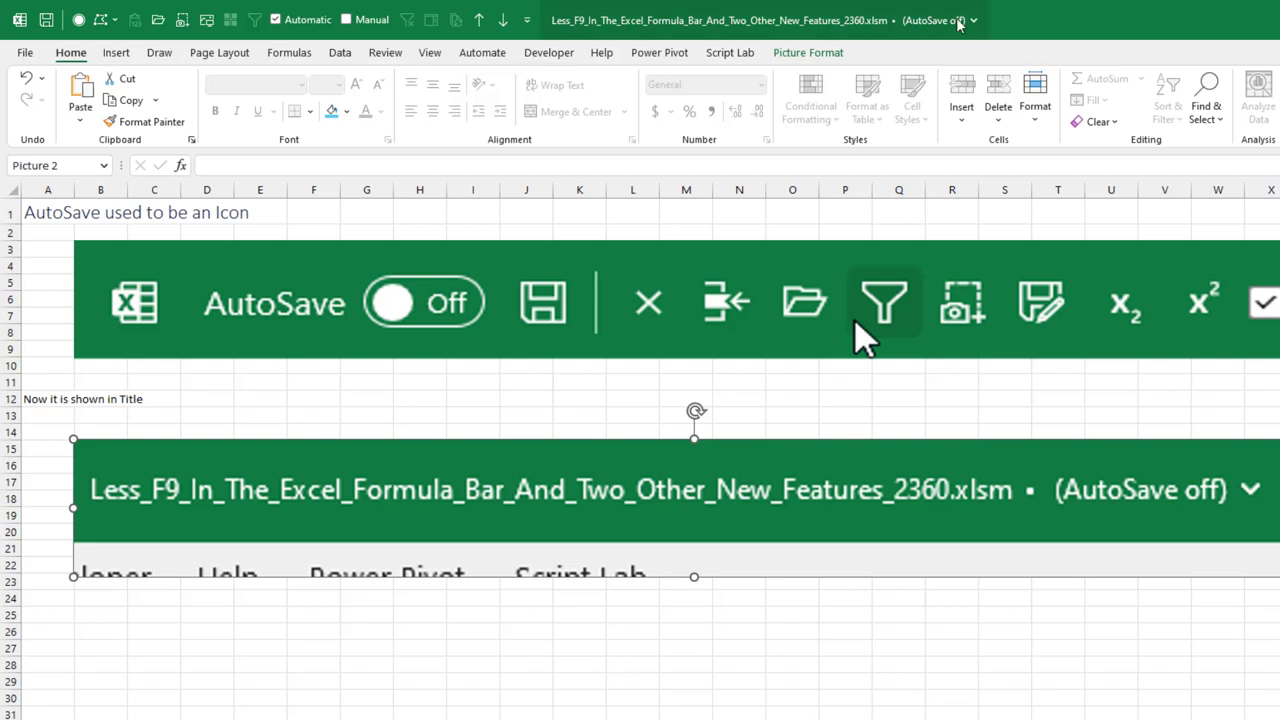
mouse_move(935, 20)
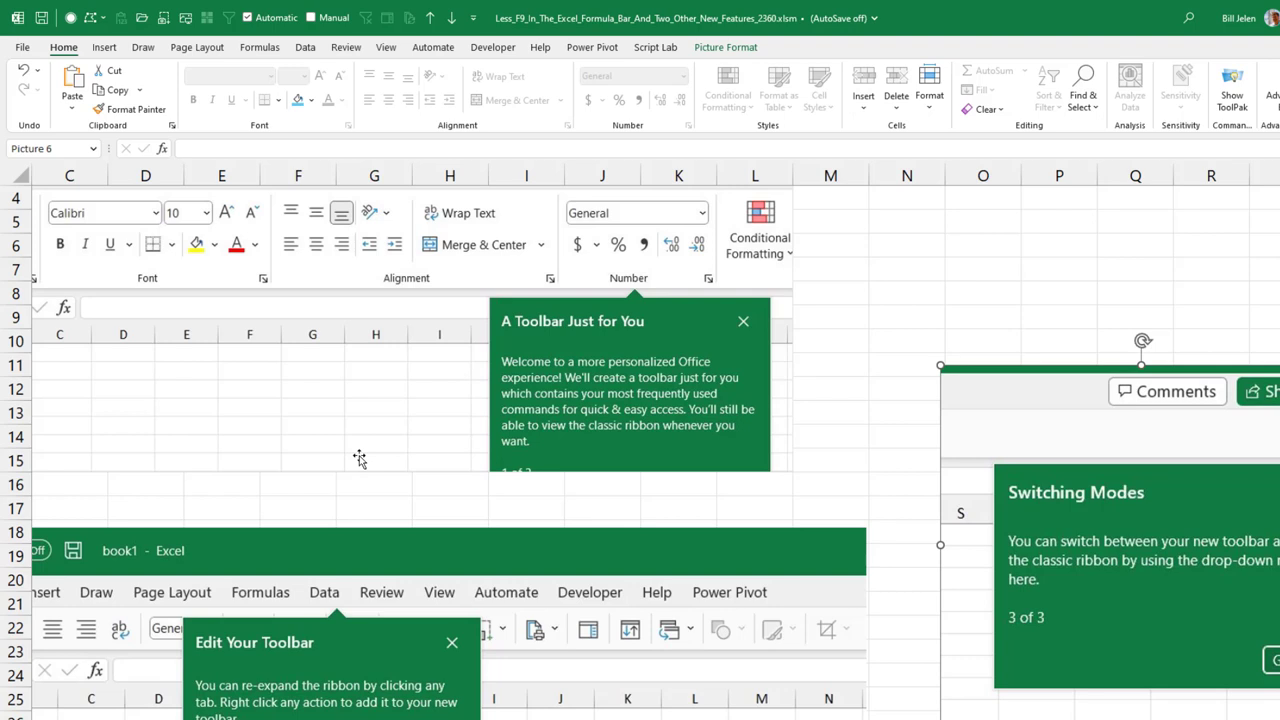
mouse_move(405, 478)
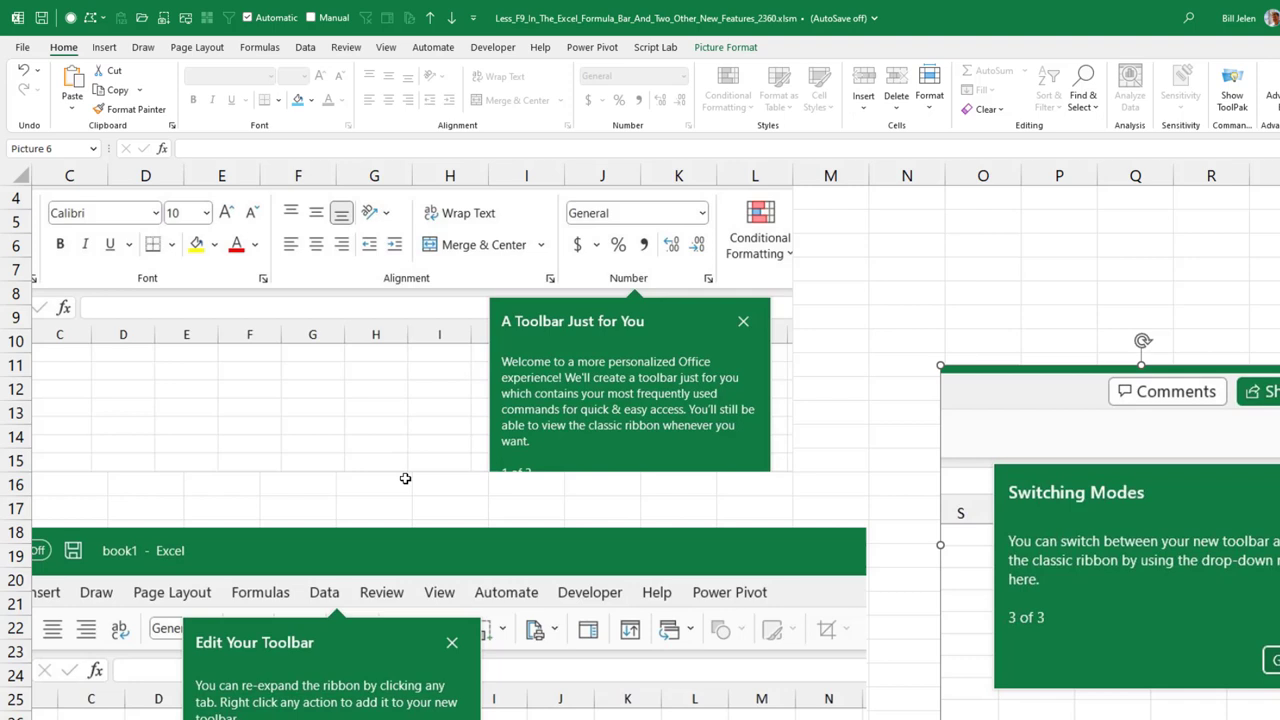
mouse_move(538, 322)
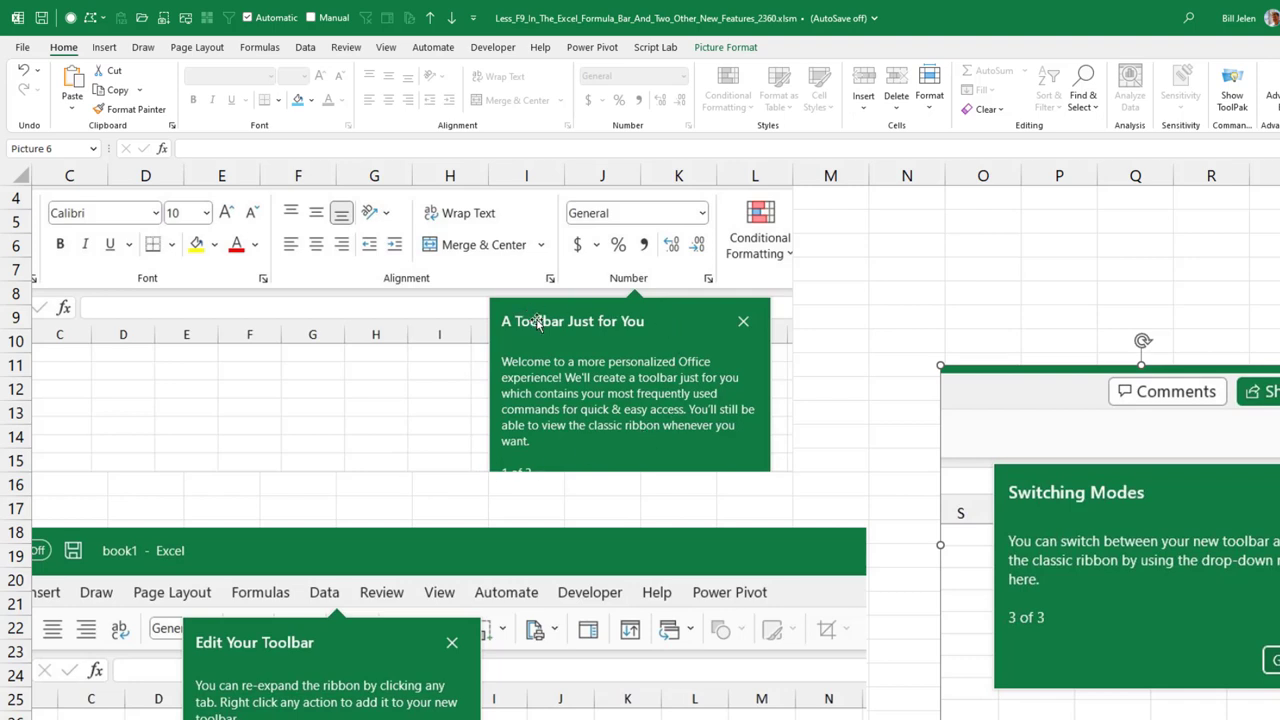
mouse_move(735, 348)
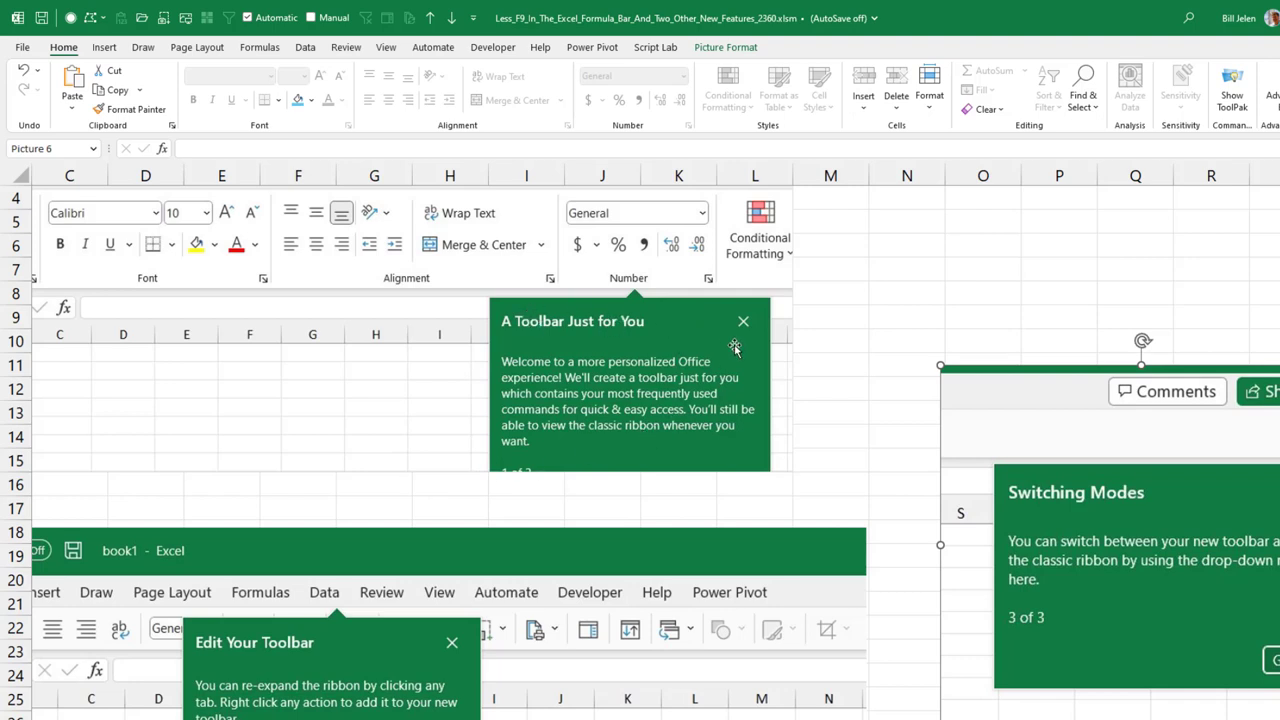
mouse_move(752, 380)
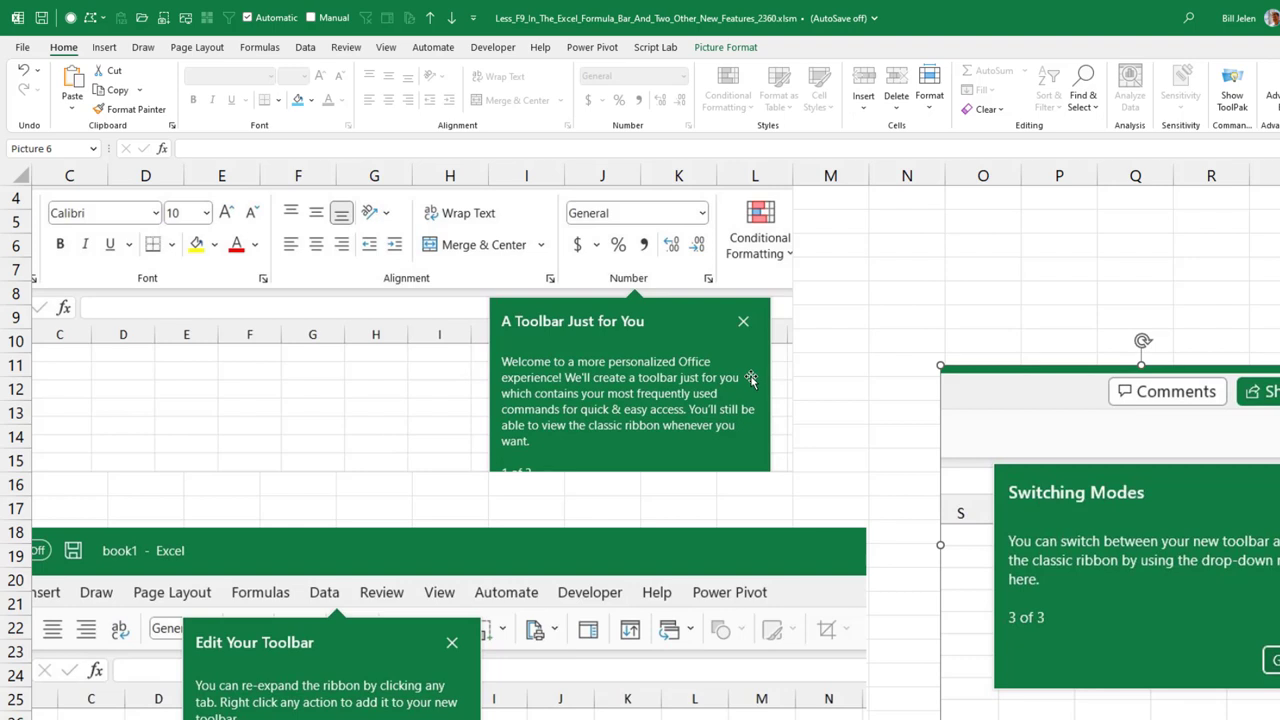
mouse_move(738, 391)
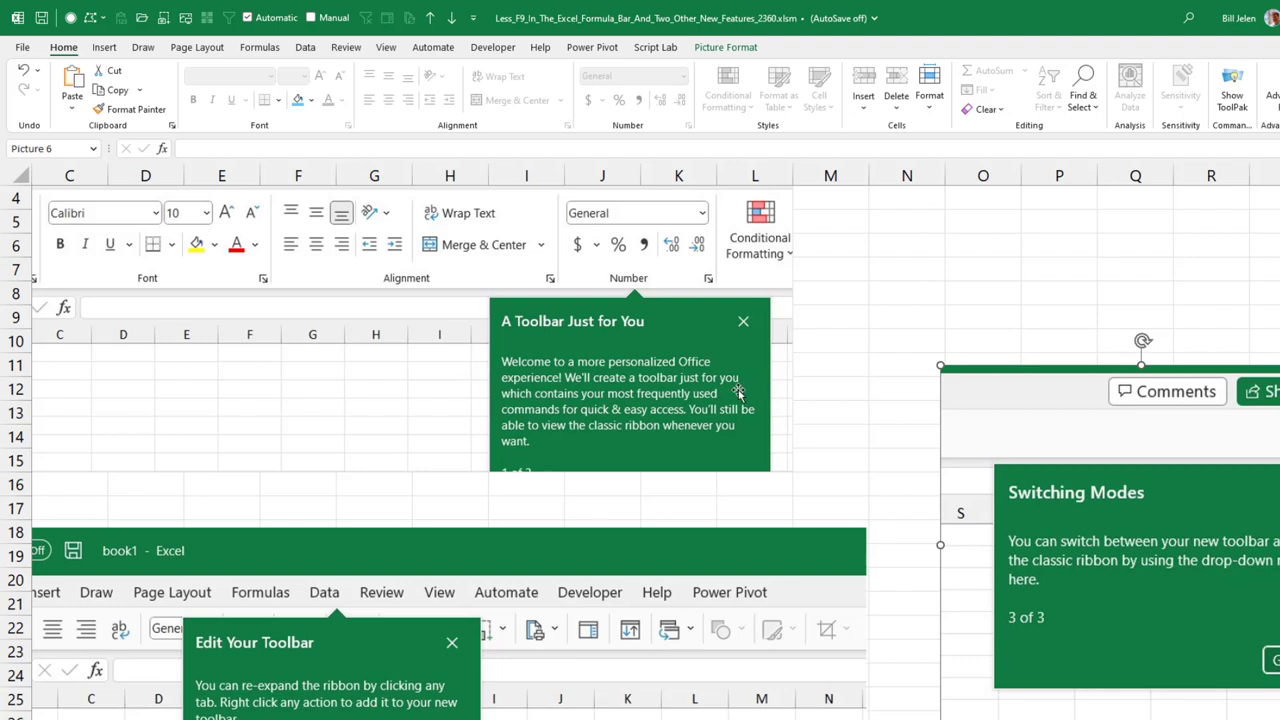
mouse_move(733, 393)
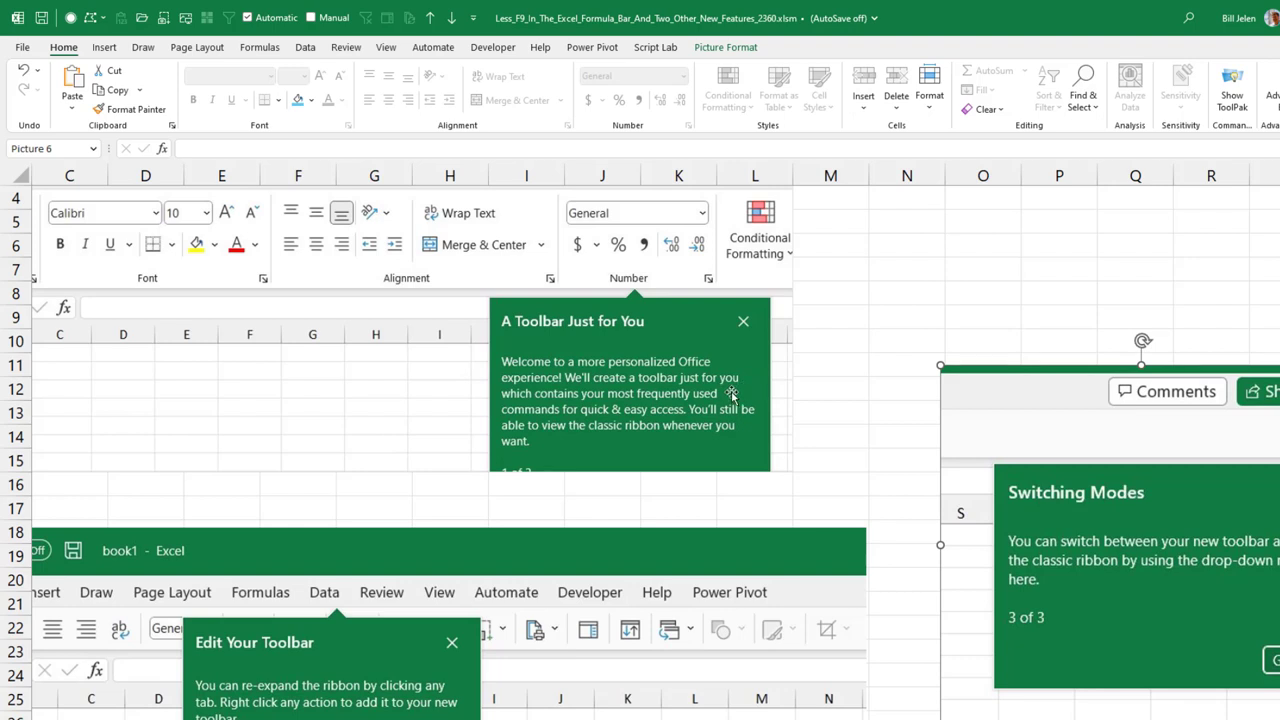
mouse_move(704, 437)
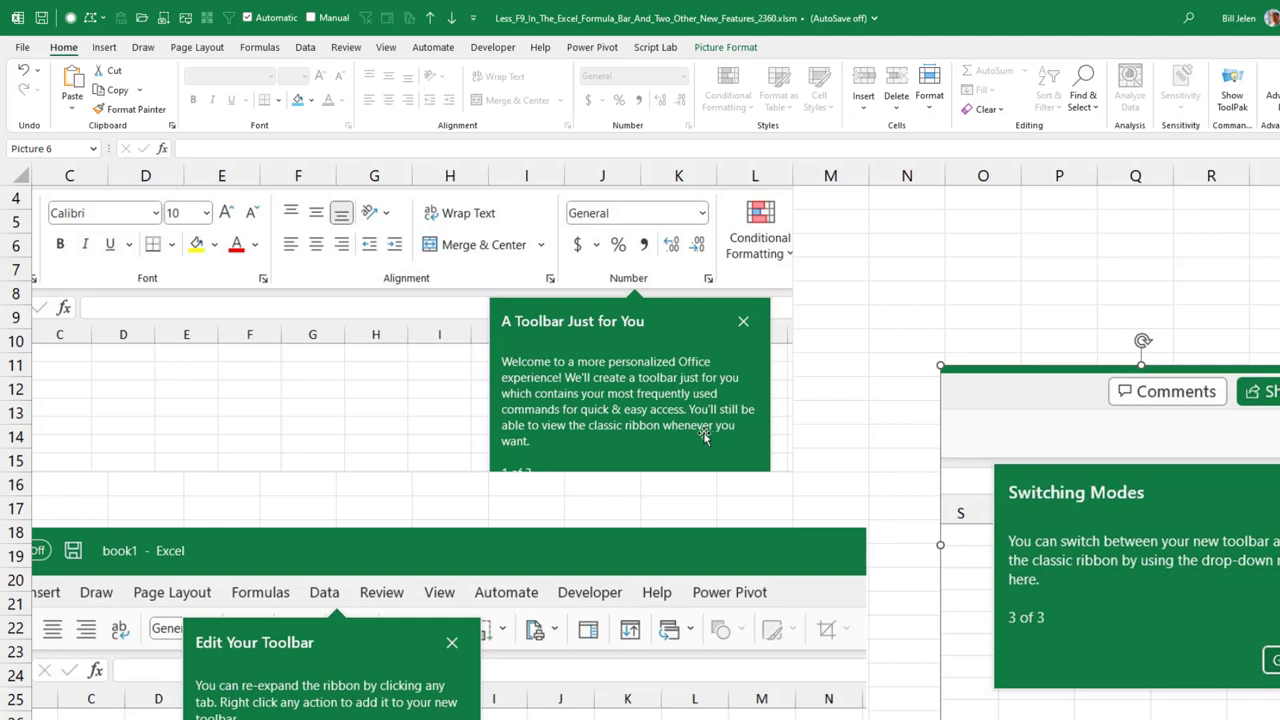
mouse_move(575, 447)
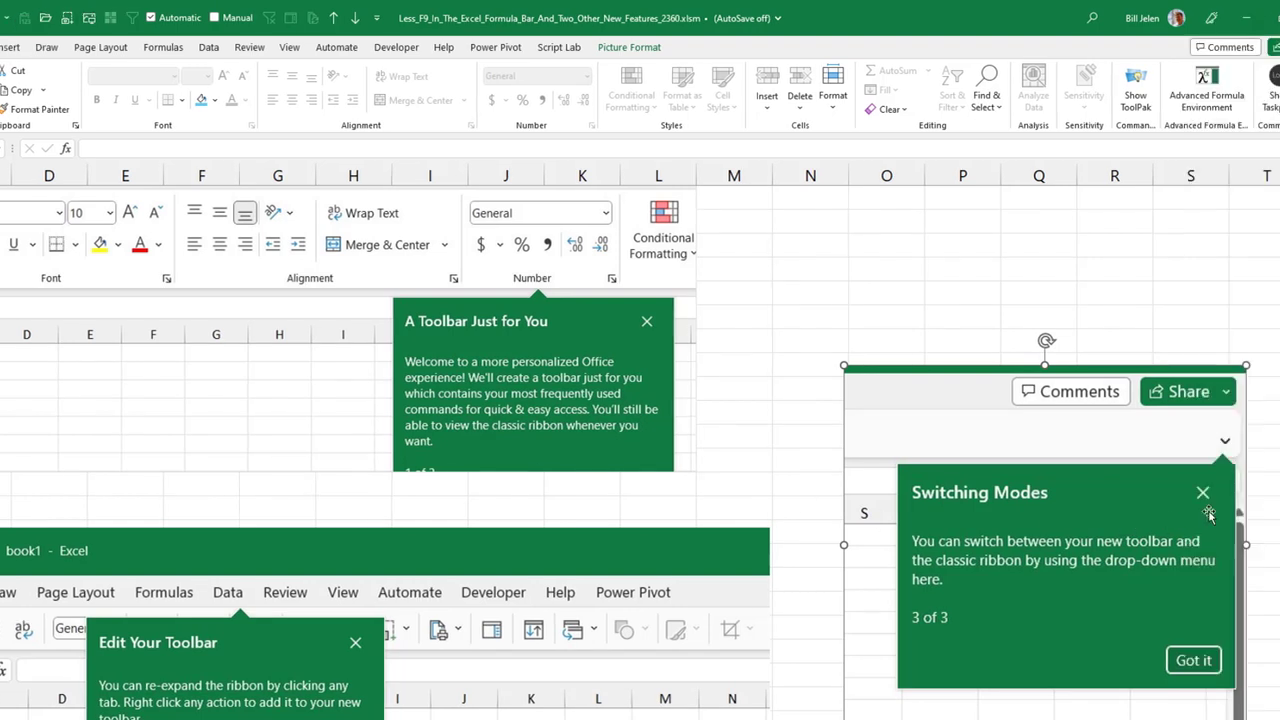
mouse_move(650, 382)
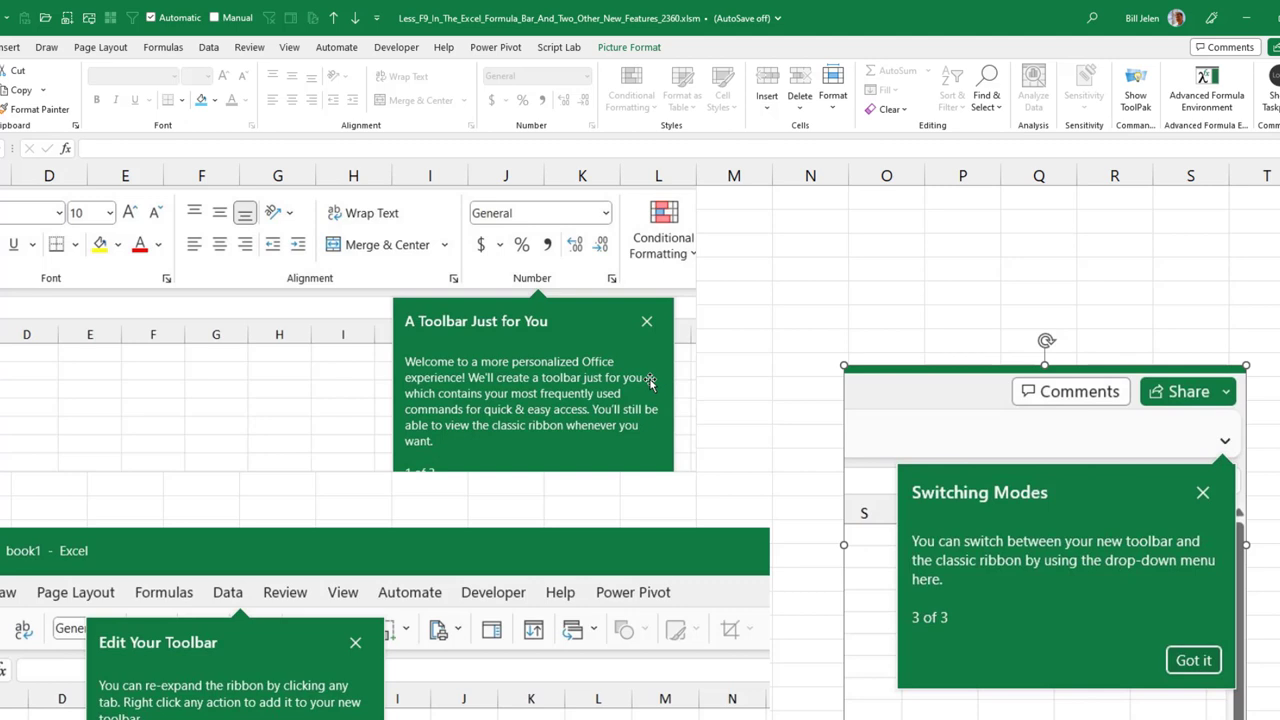
mouse_move(922, 545)
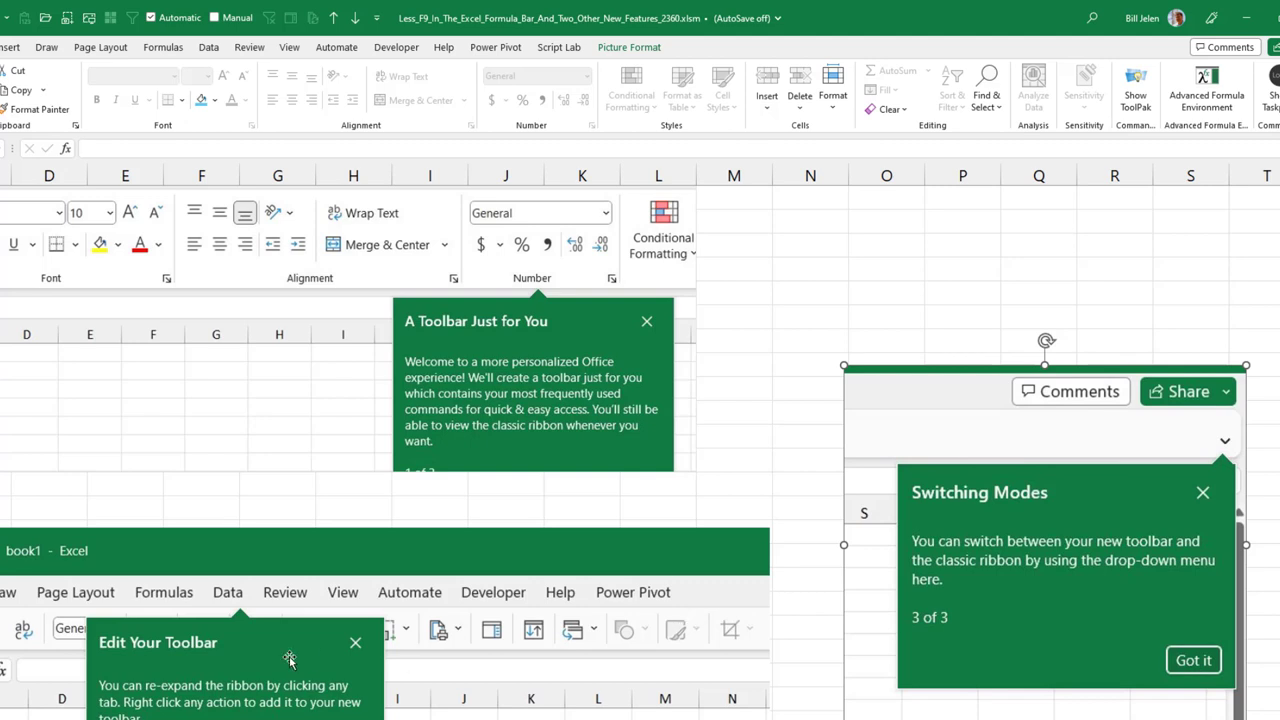
mouse_move(232, 715)
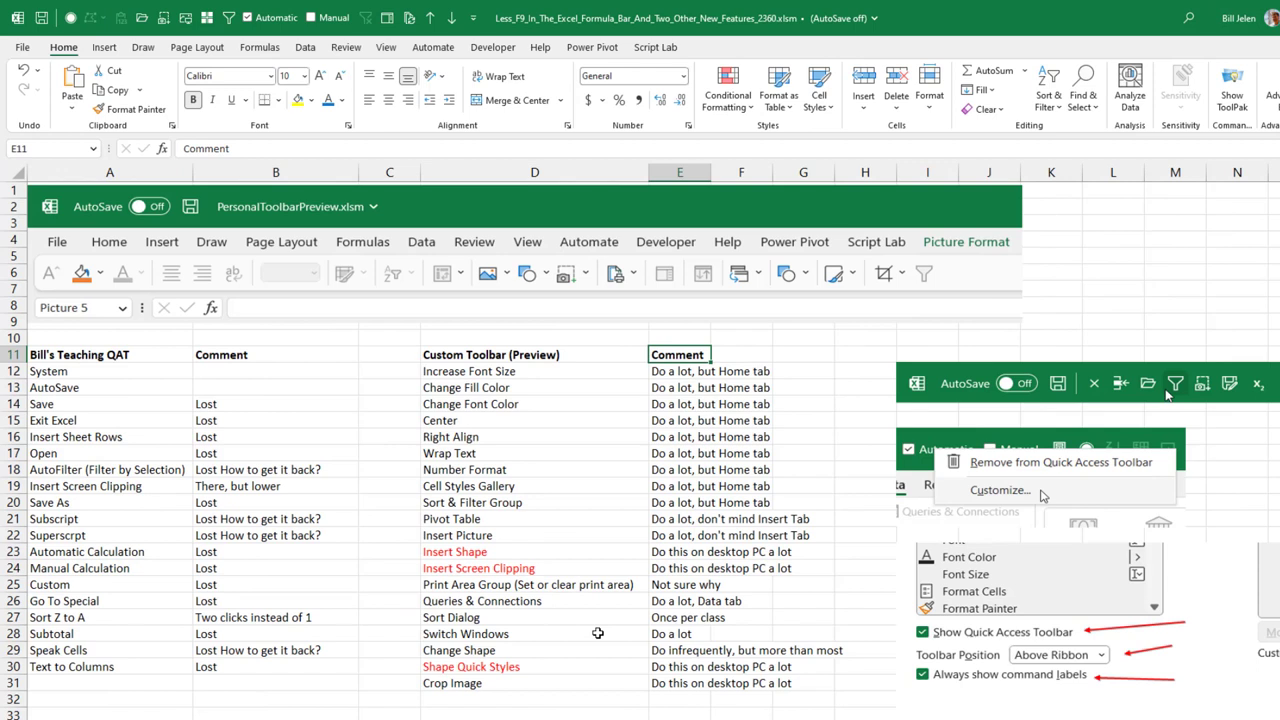
mouse_move(343, 225)
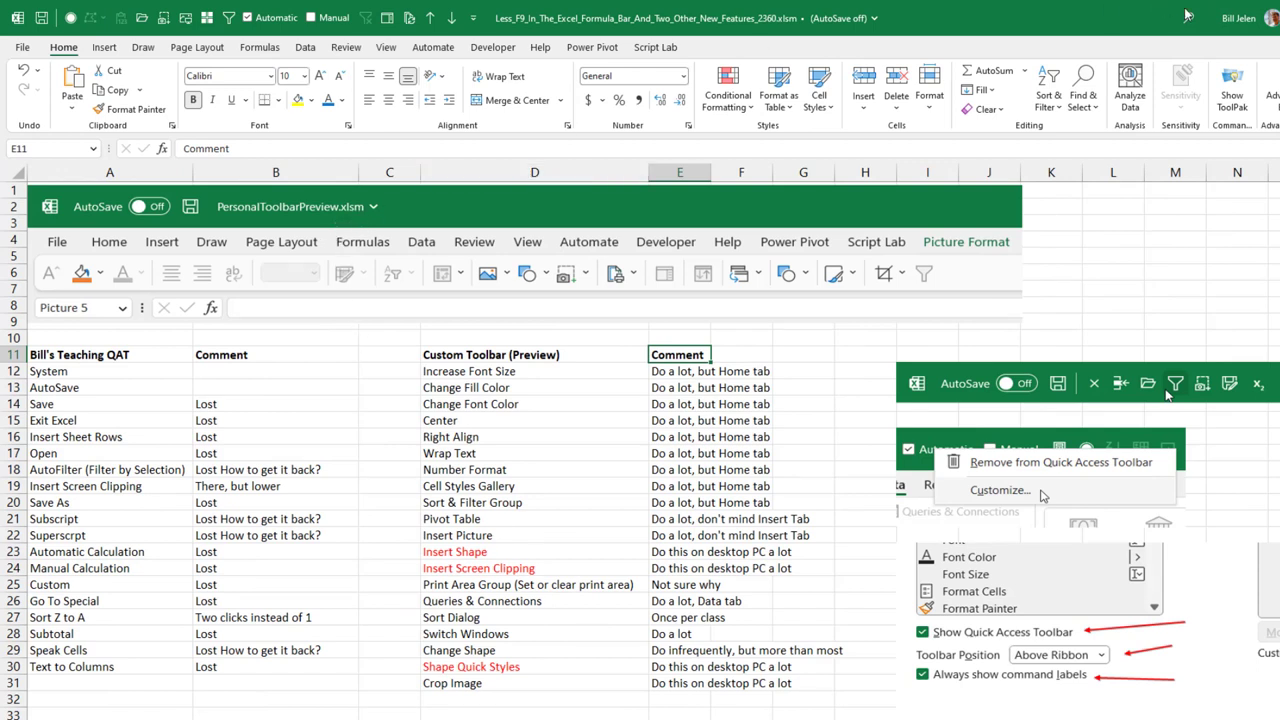
mouse_move(1238, 18)
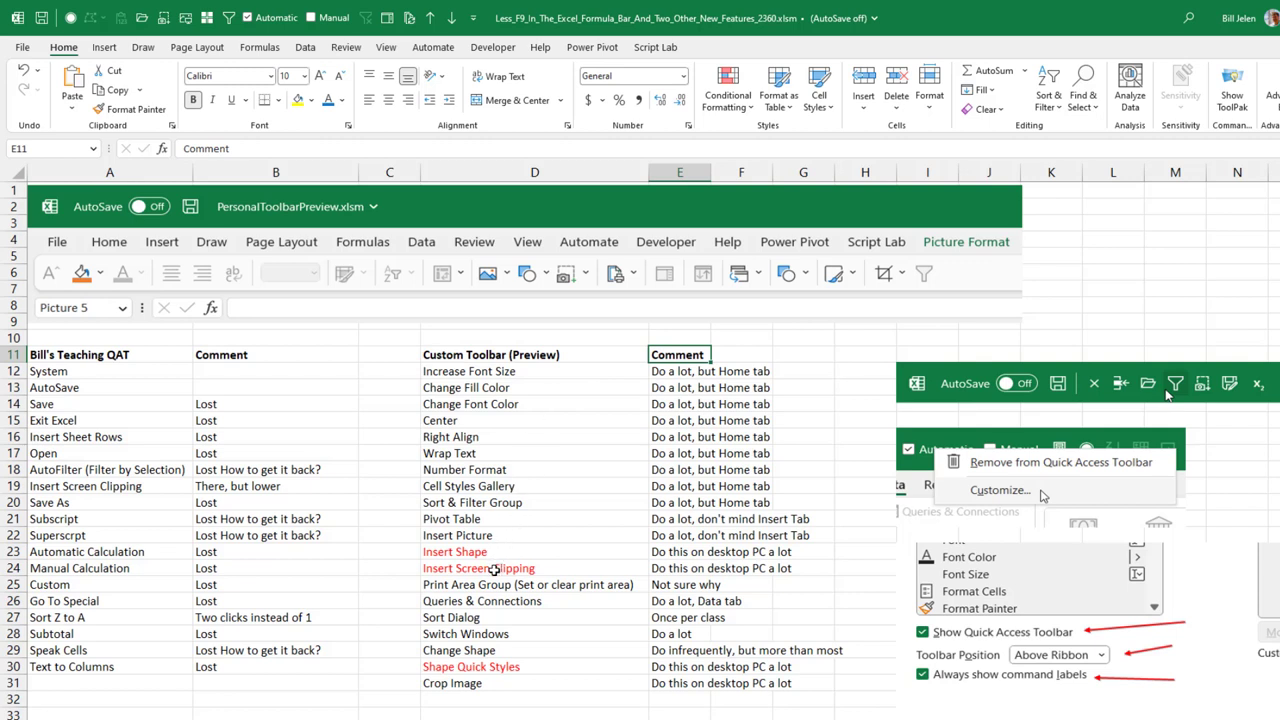
mouse_move(500, 678)
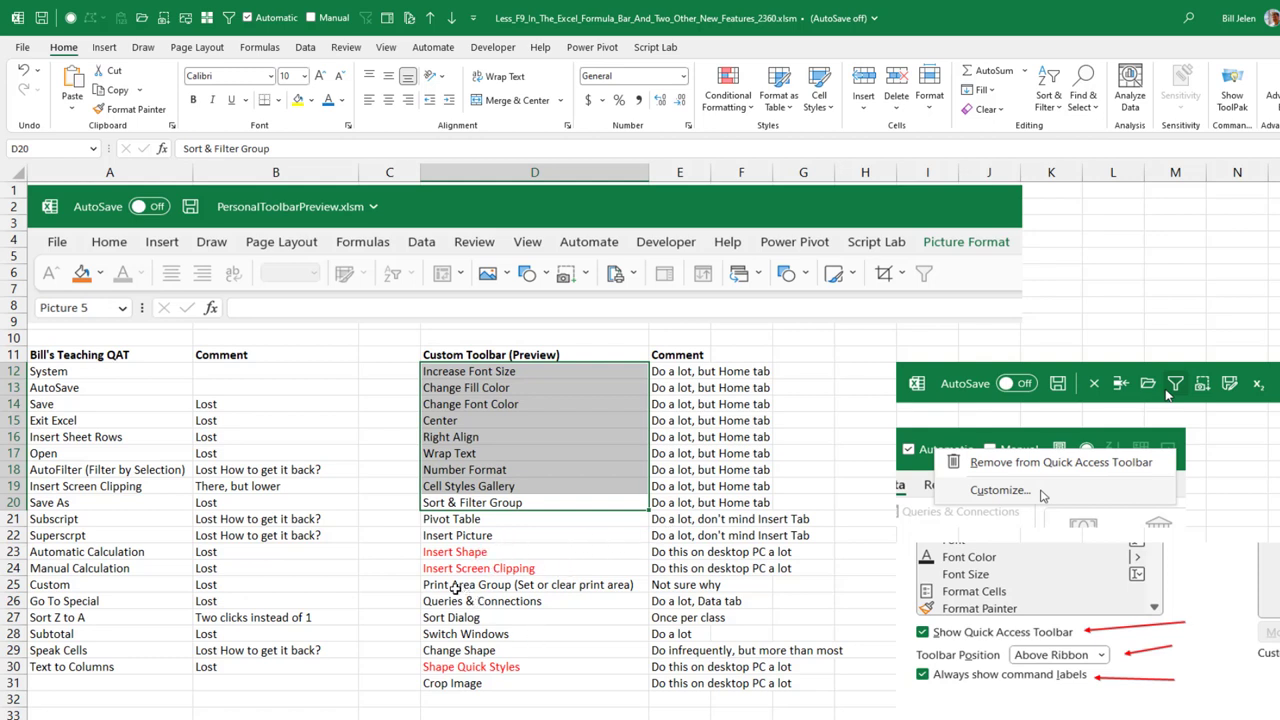
mouse_move(578, 590)
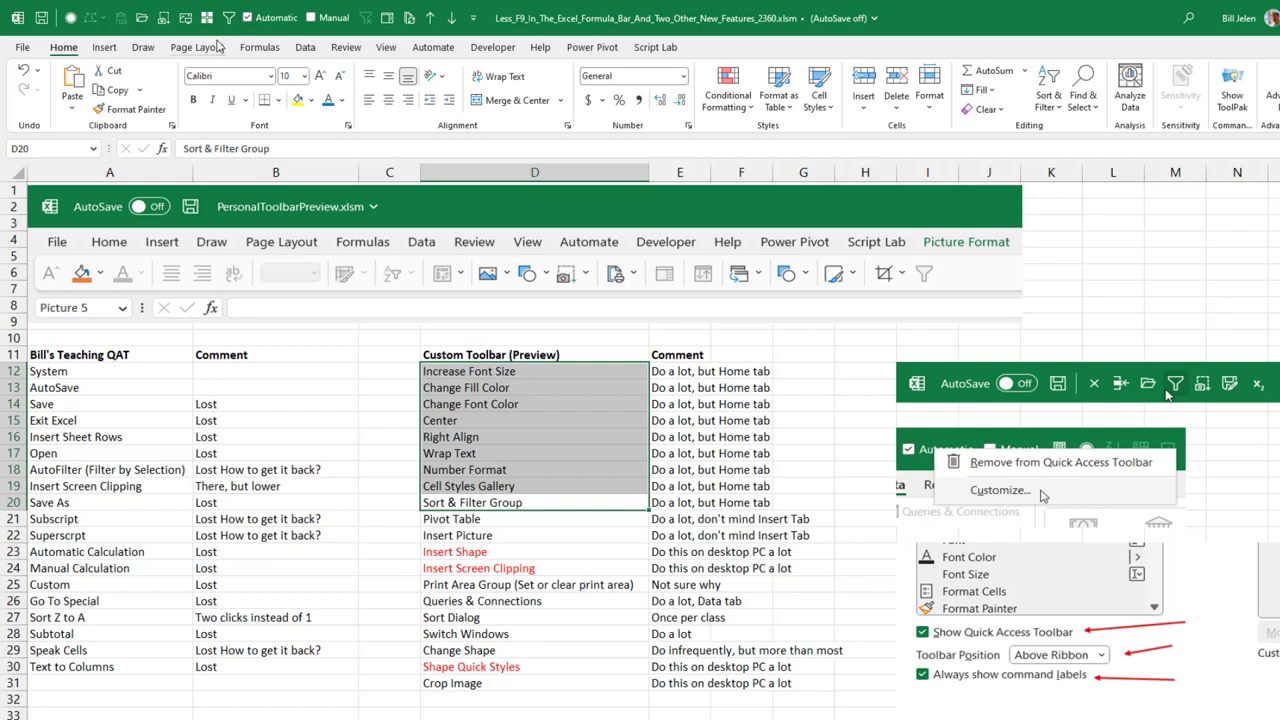
Step: Switch to the Page Layout tab and browse the Print Area options without choosing one
left_click(197, 47)
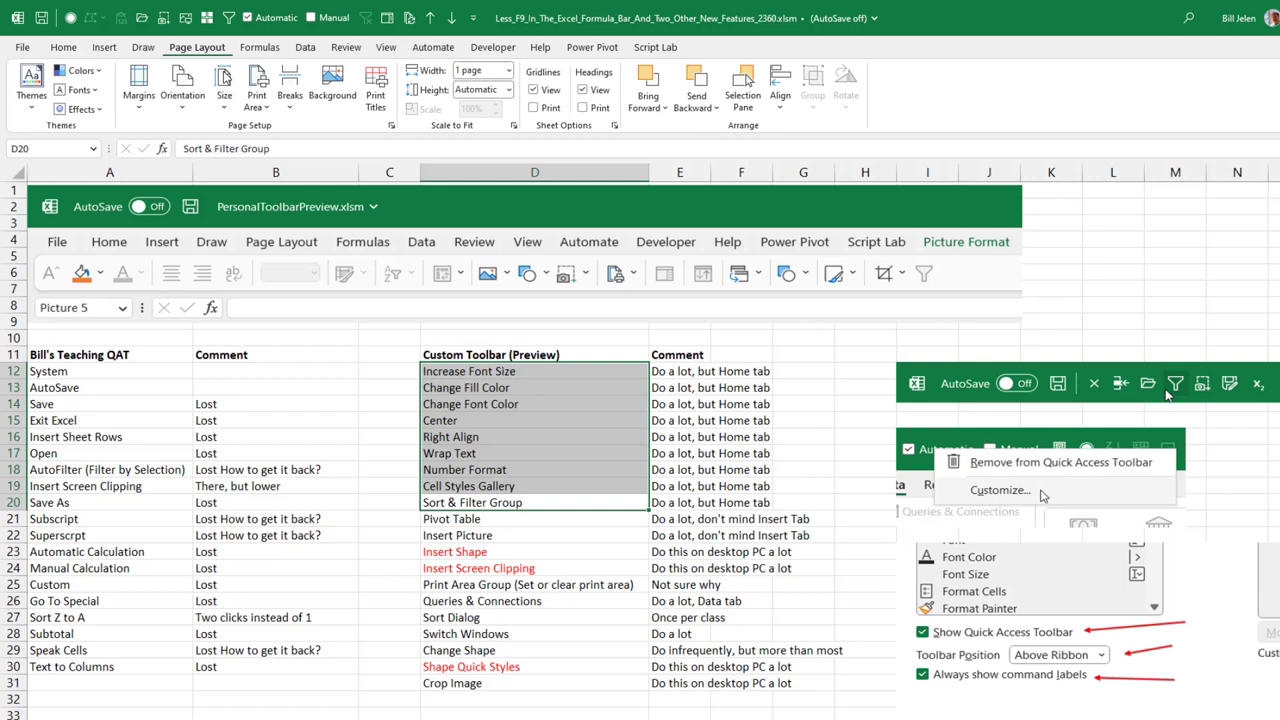
left_click(257, 85)
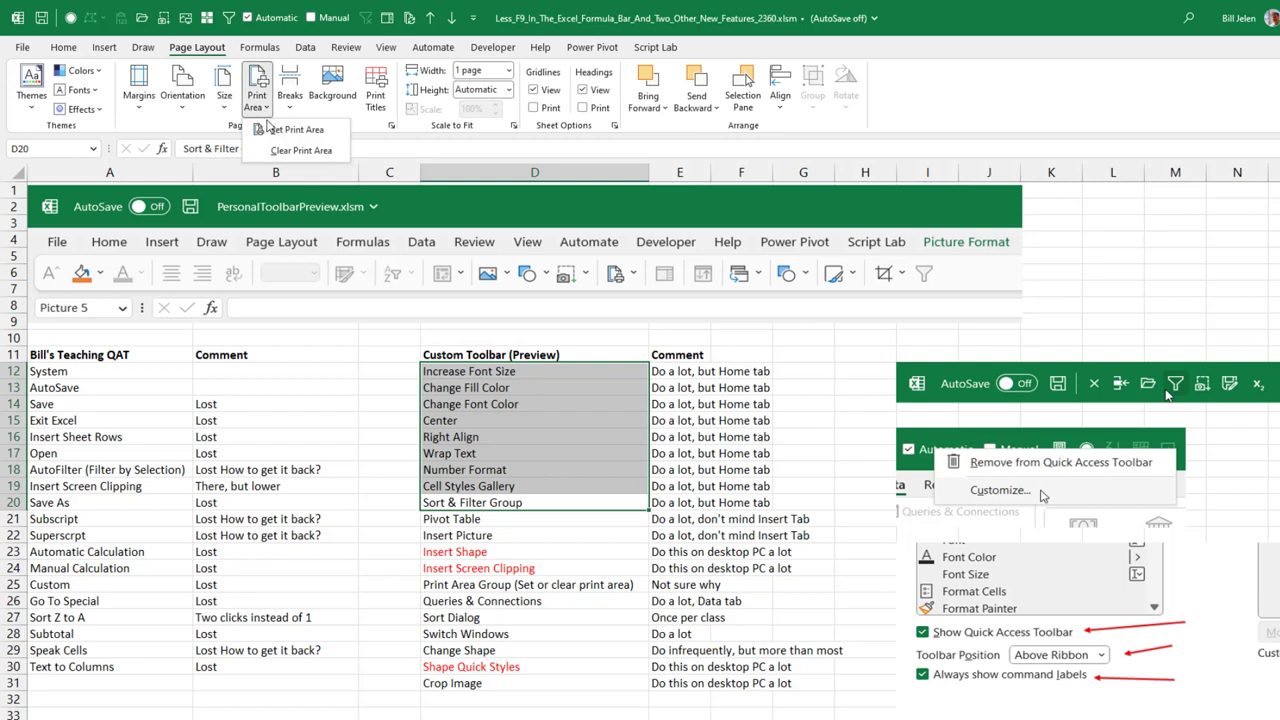
mouse_move(300, 150)
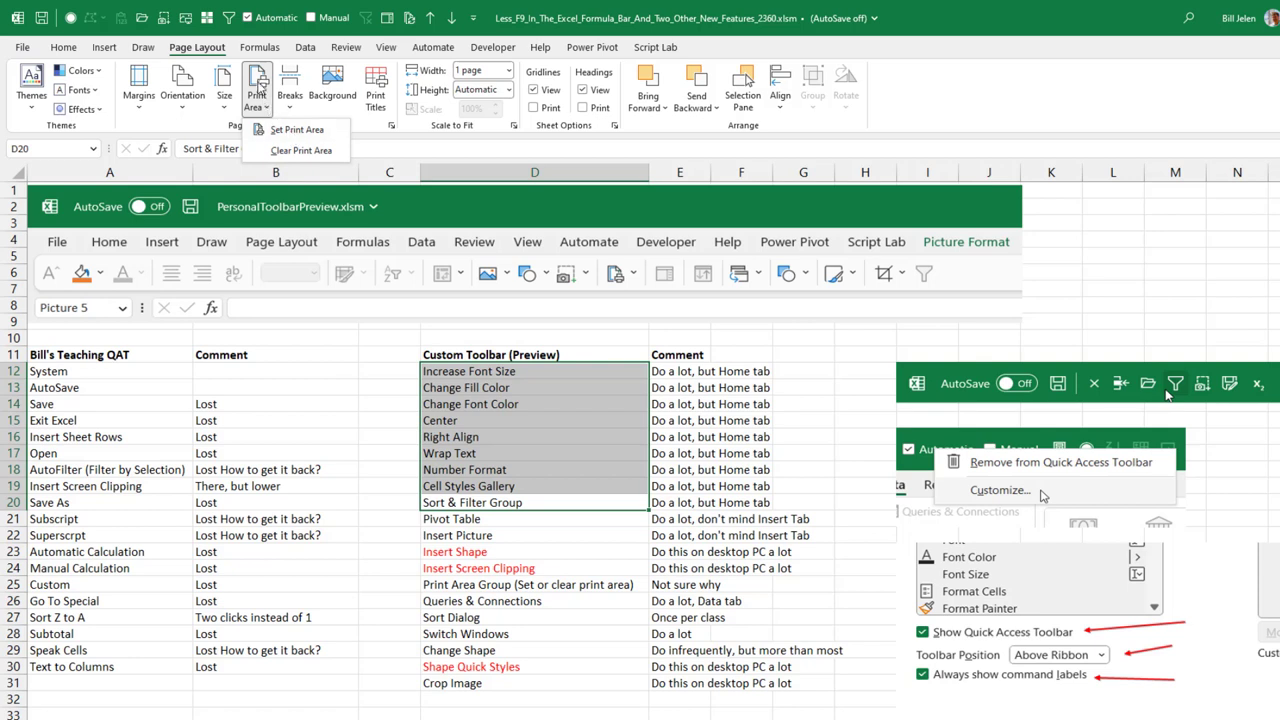
left_click(960, 18)
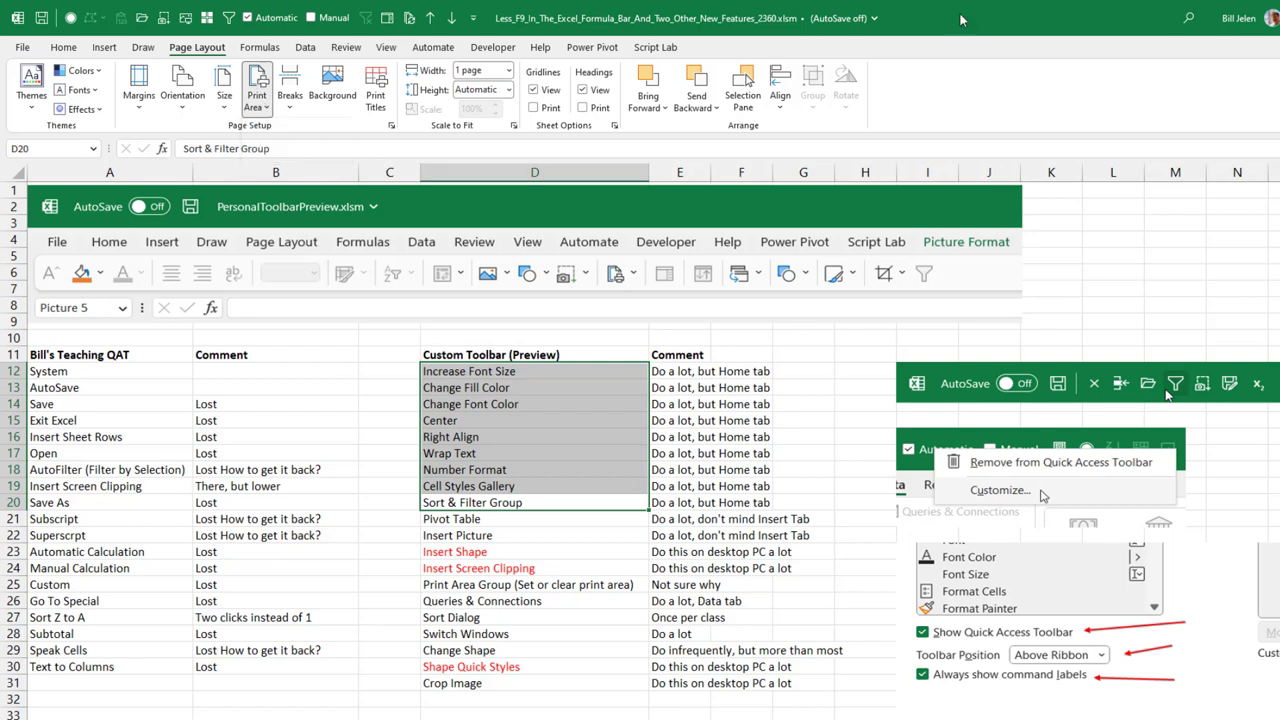
mouse_move(736, 345)
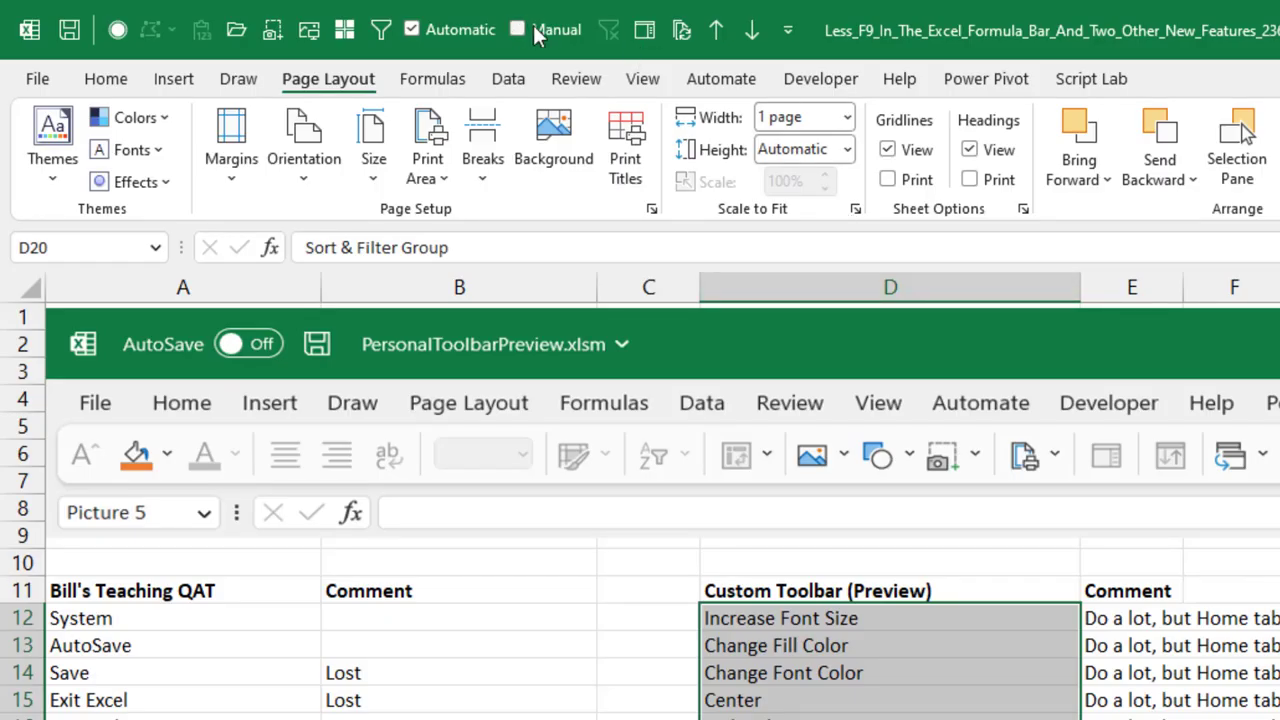
Step: Open the Quick Access Toolbar's right-click menu
right_click(540, 28)
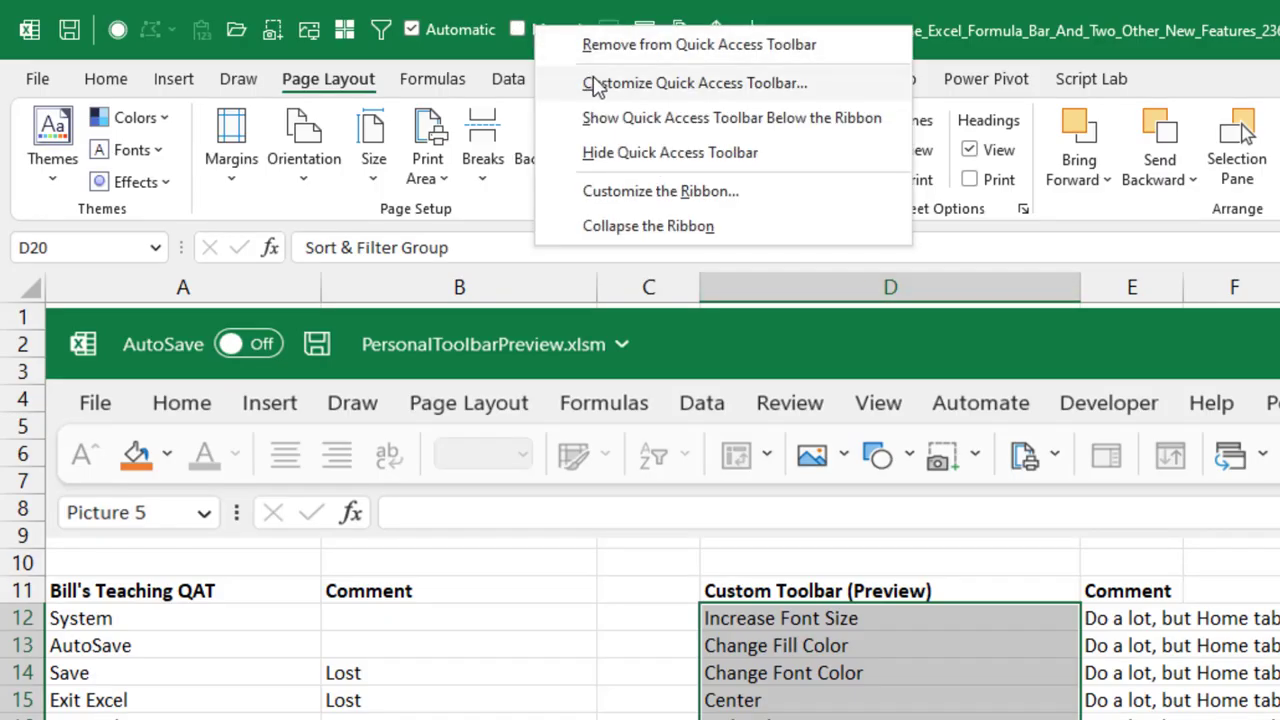
mouse_move(638, 191)
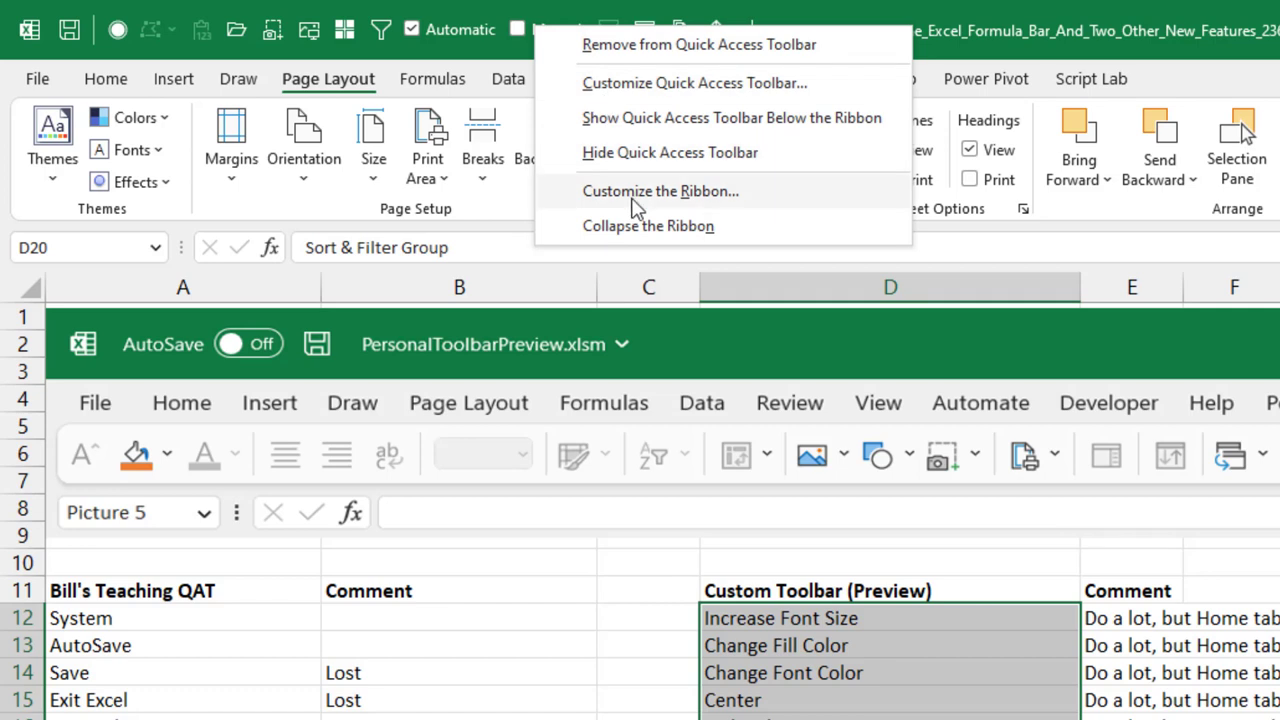
mouse_move(651, 196)
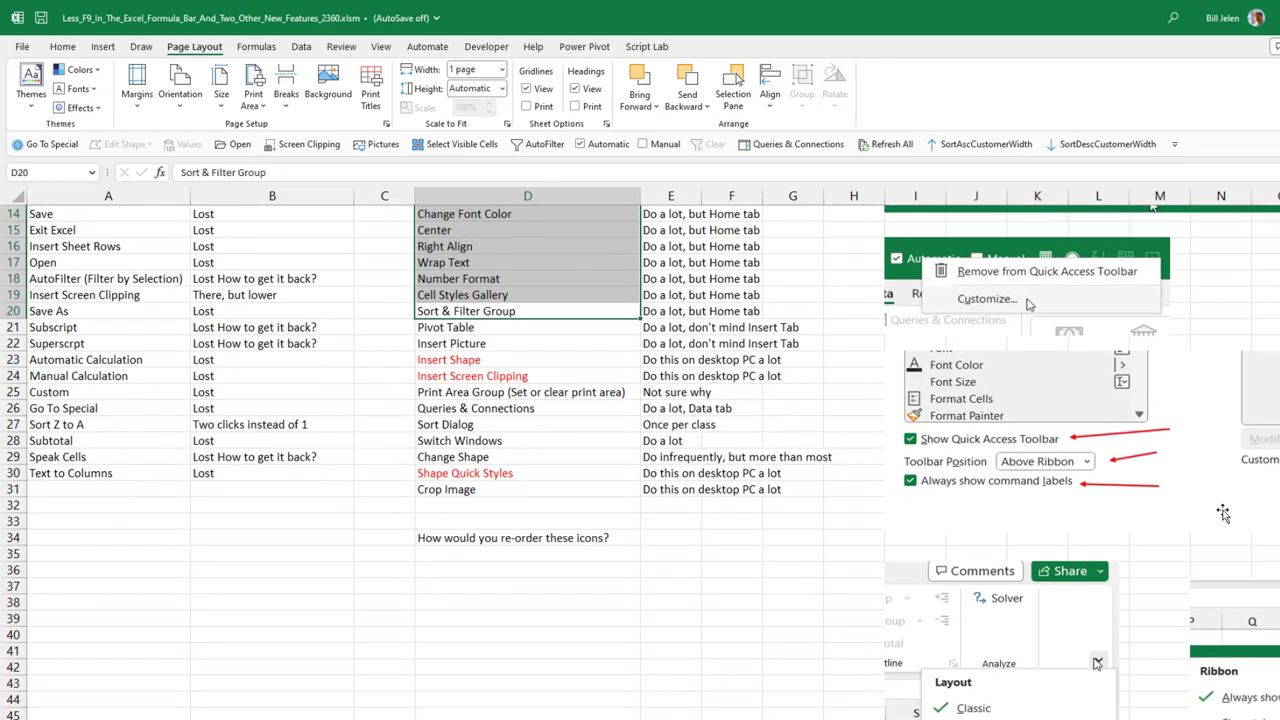
mouse_move(933, 460)
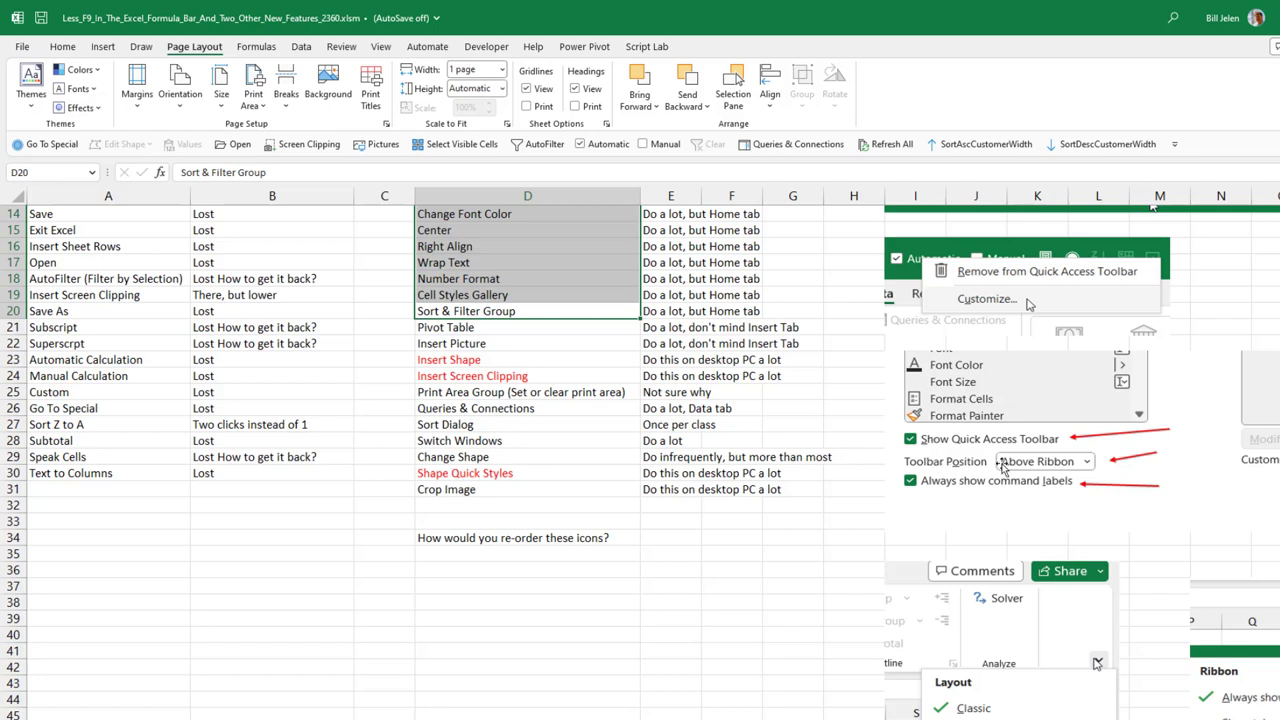
mouse_move(1085, 490)
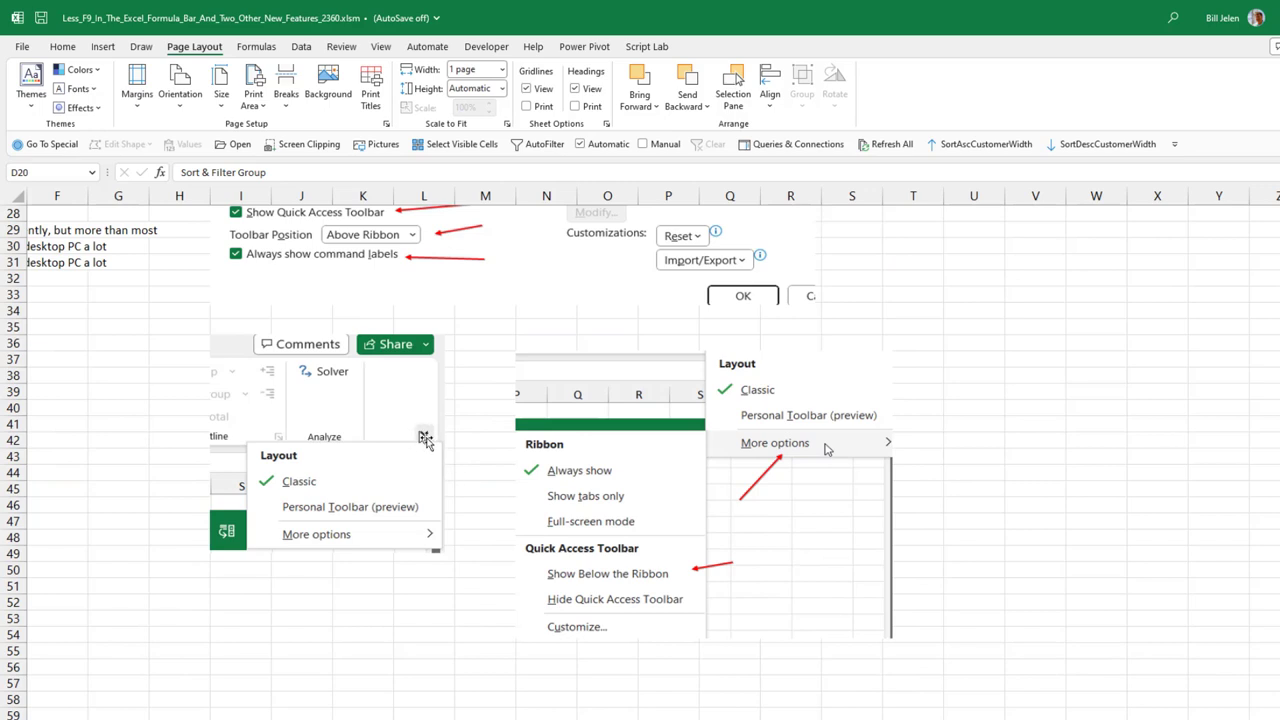
mouse_move(632, 580)
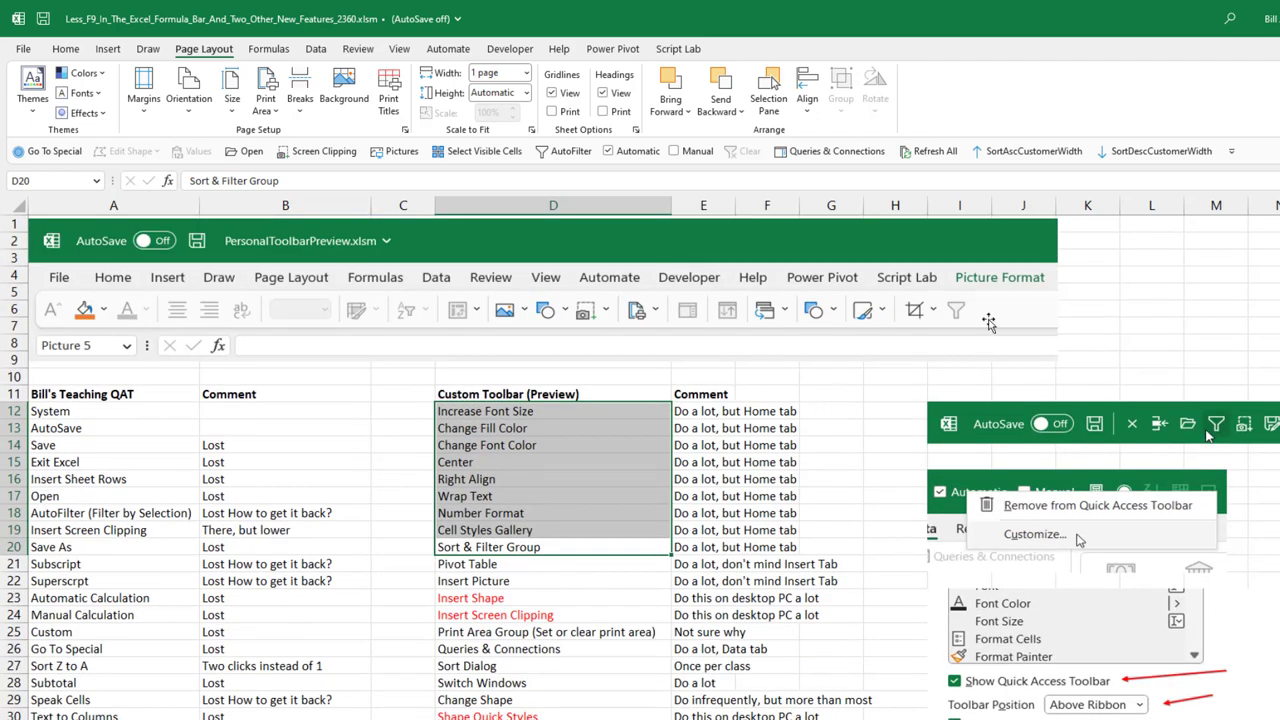
mouse_move(667, 318)
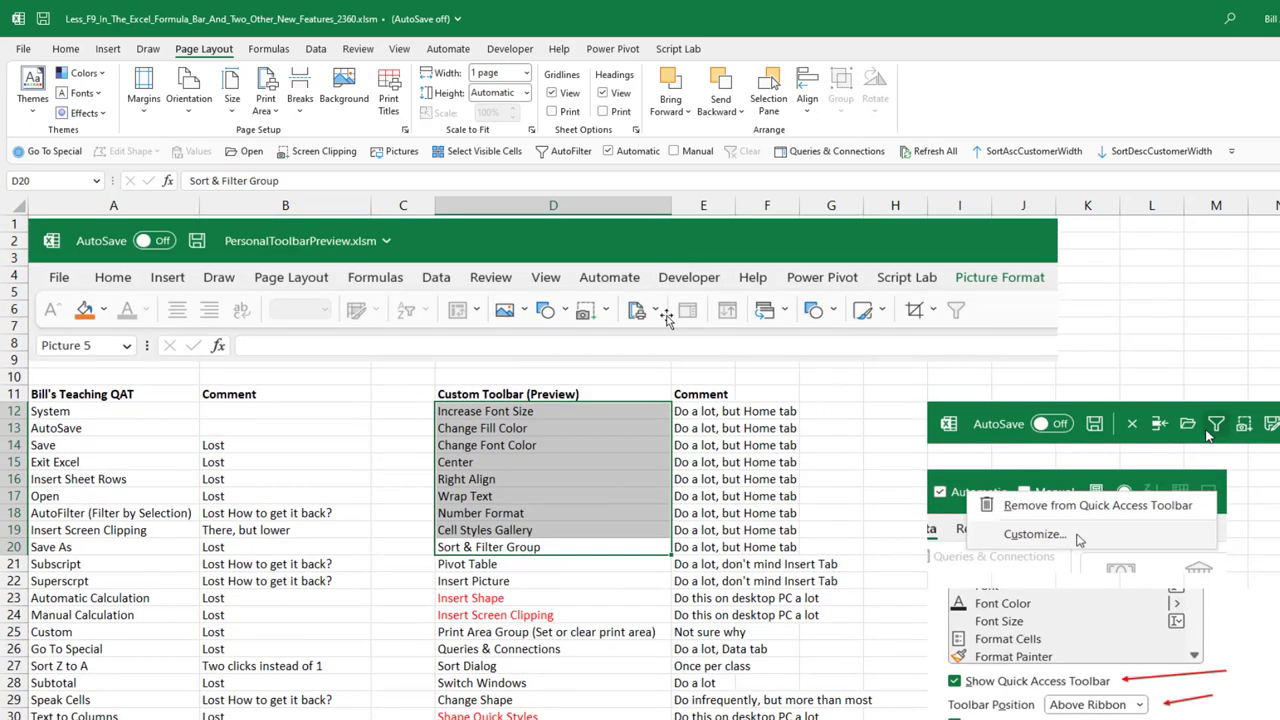
mouse_move(495, 340)
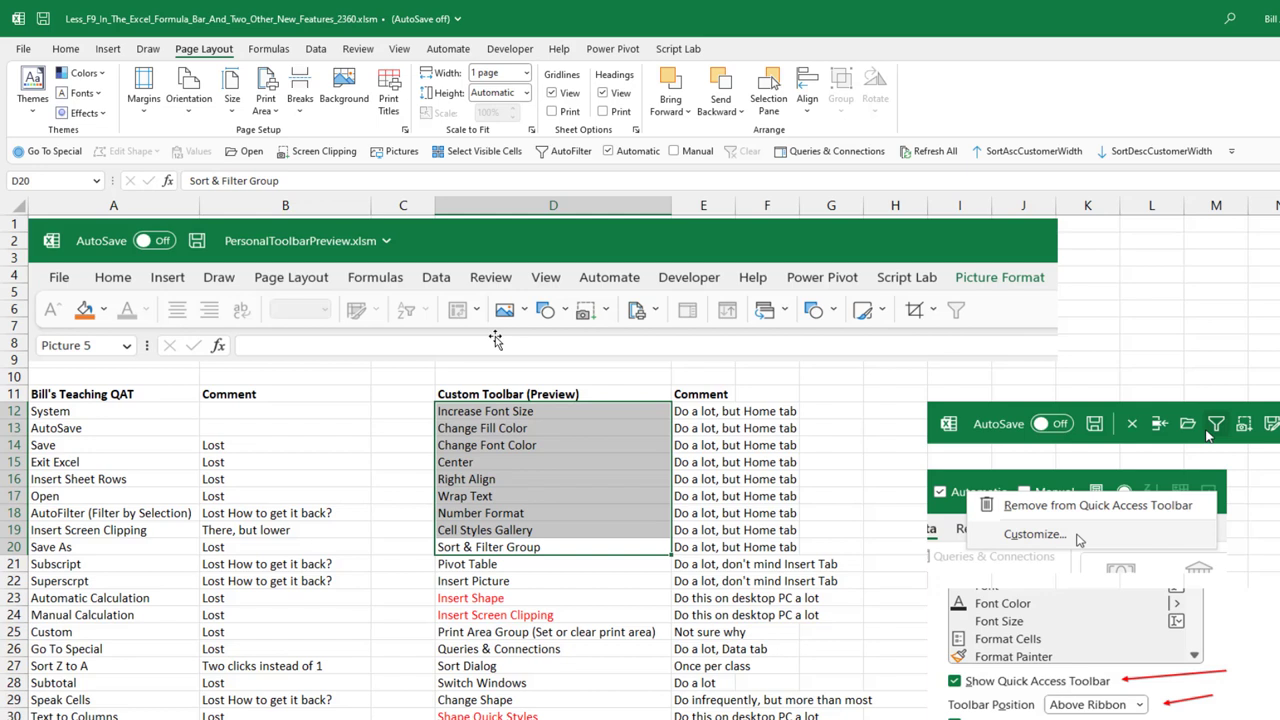
mouse_move(548, 351)
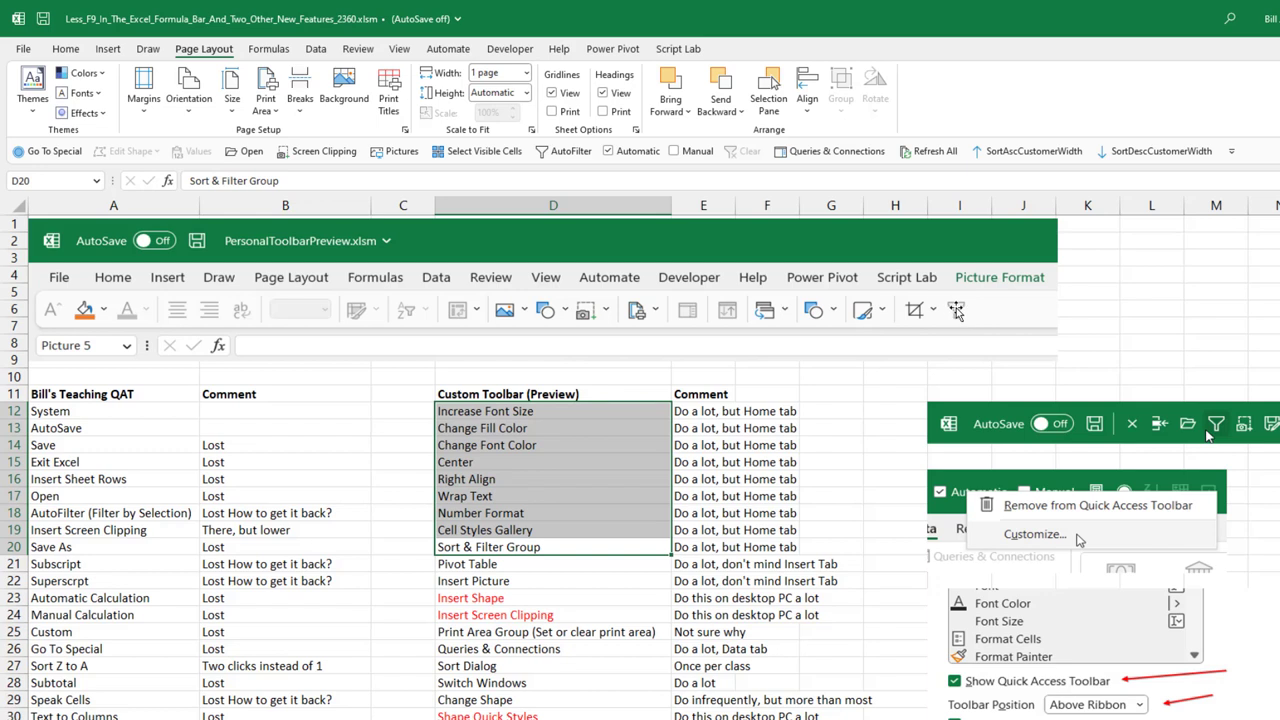
mouse_move(518, 318)
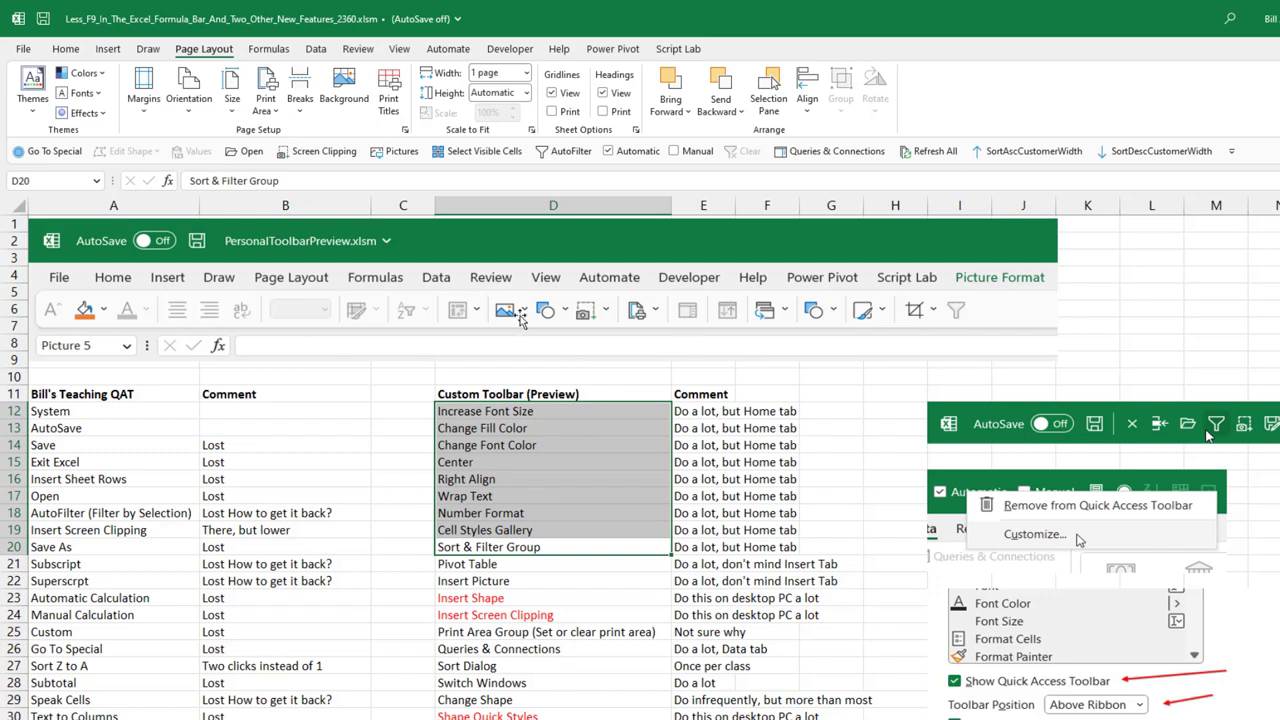
mouse_move(905, 320)
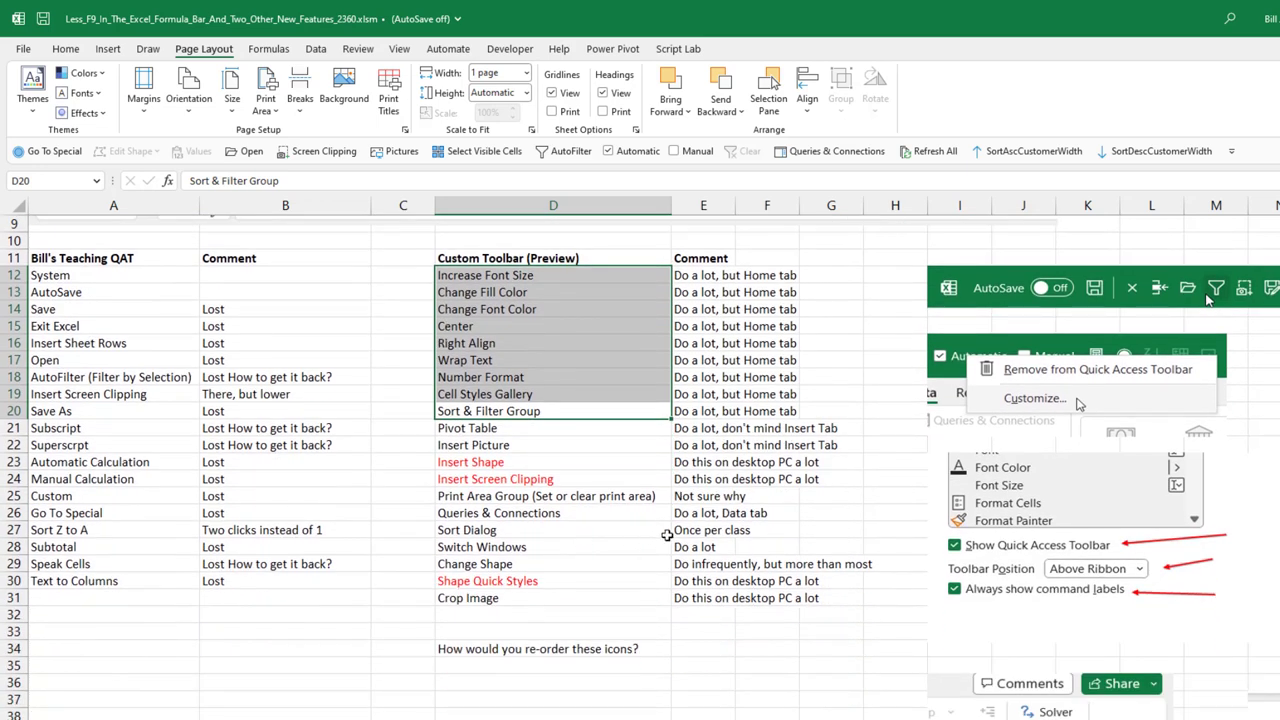
left_click(703, 530)
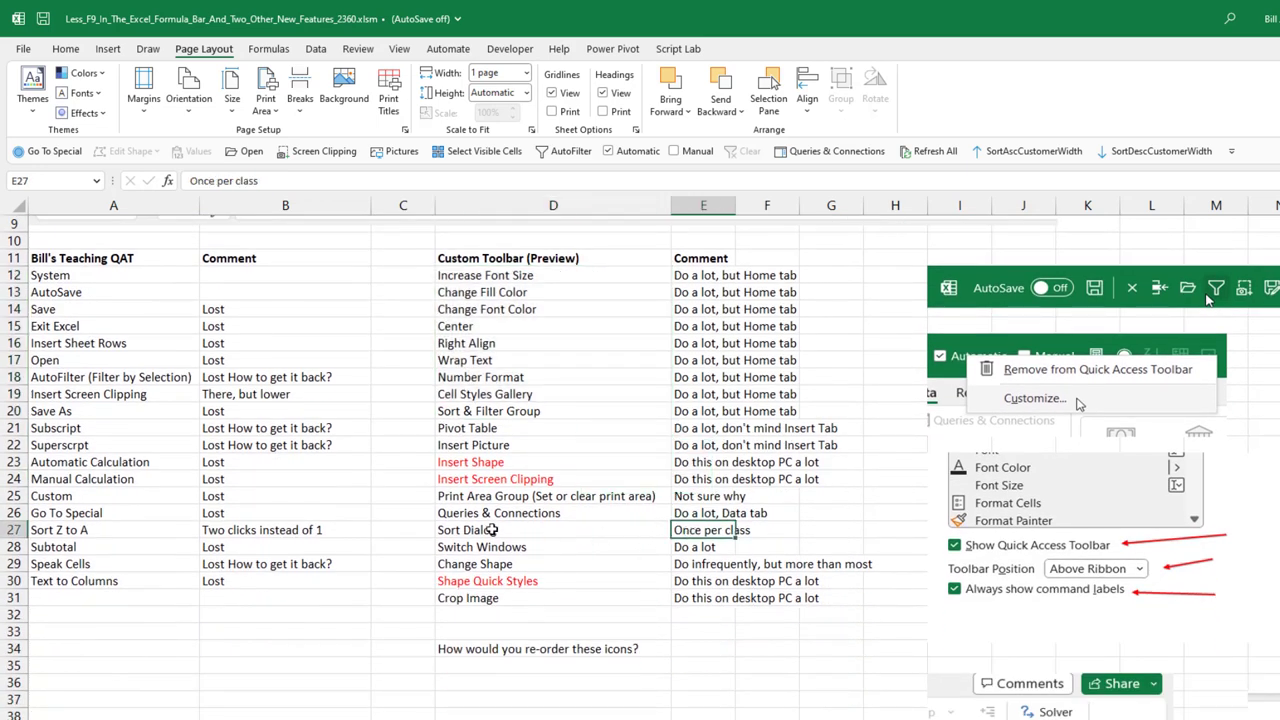
left_click(553, 529)
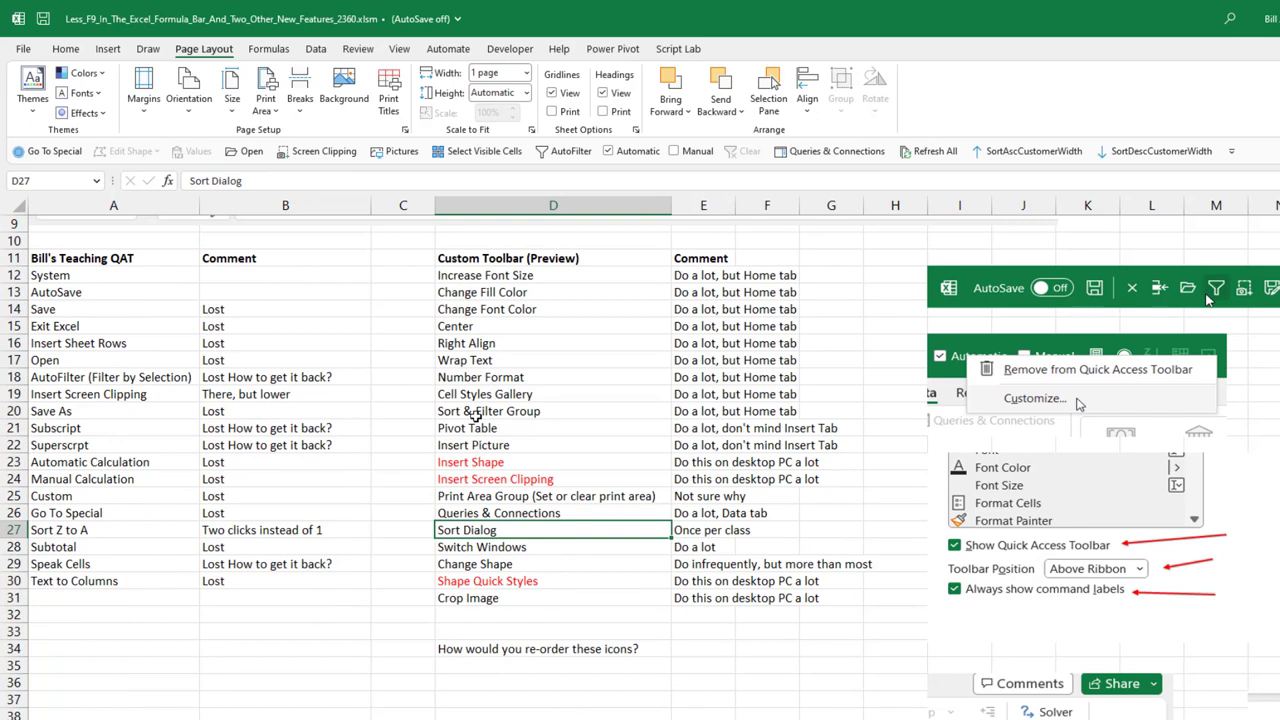
left_click(553, 411)
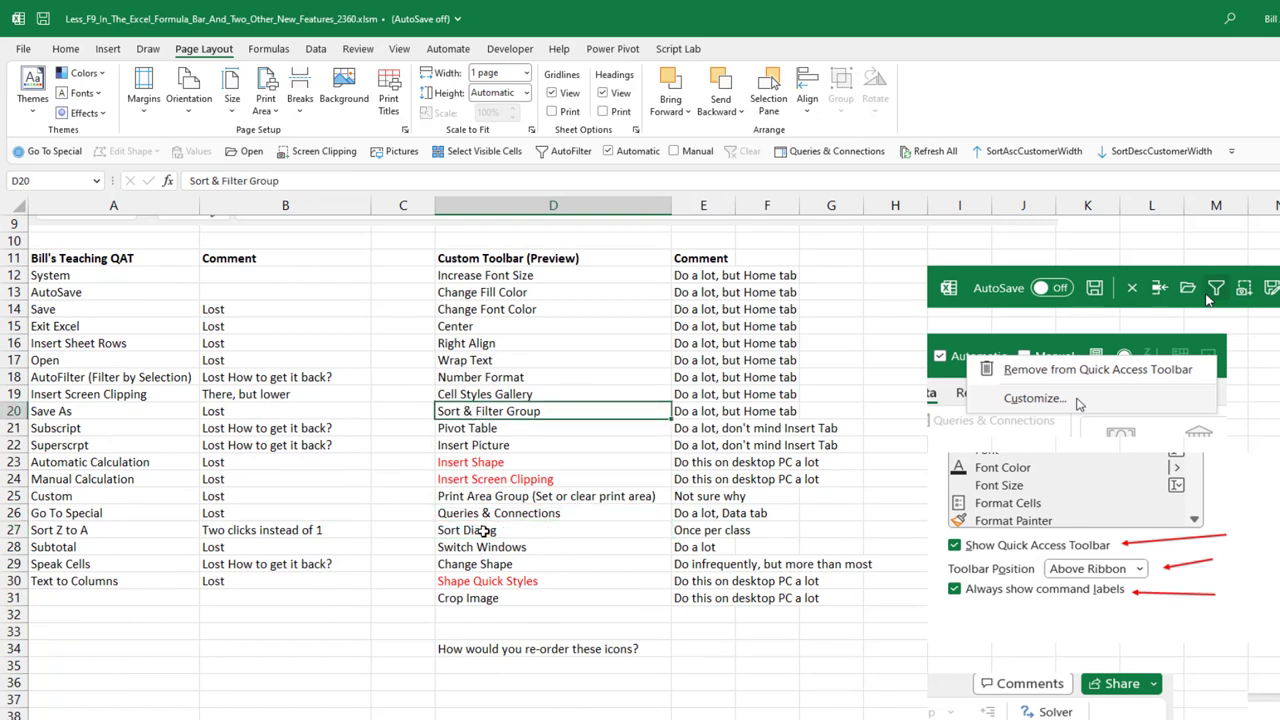
left_click(553, 530)
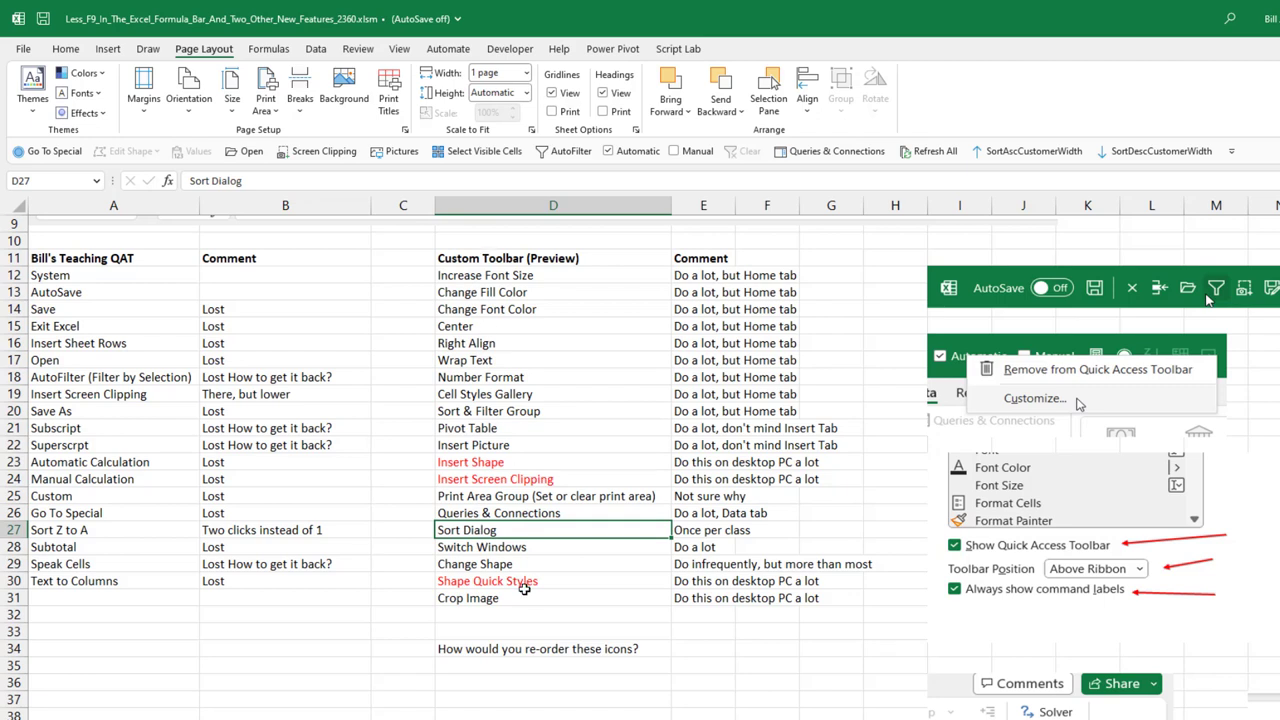
mouse_move(571, 441)
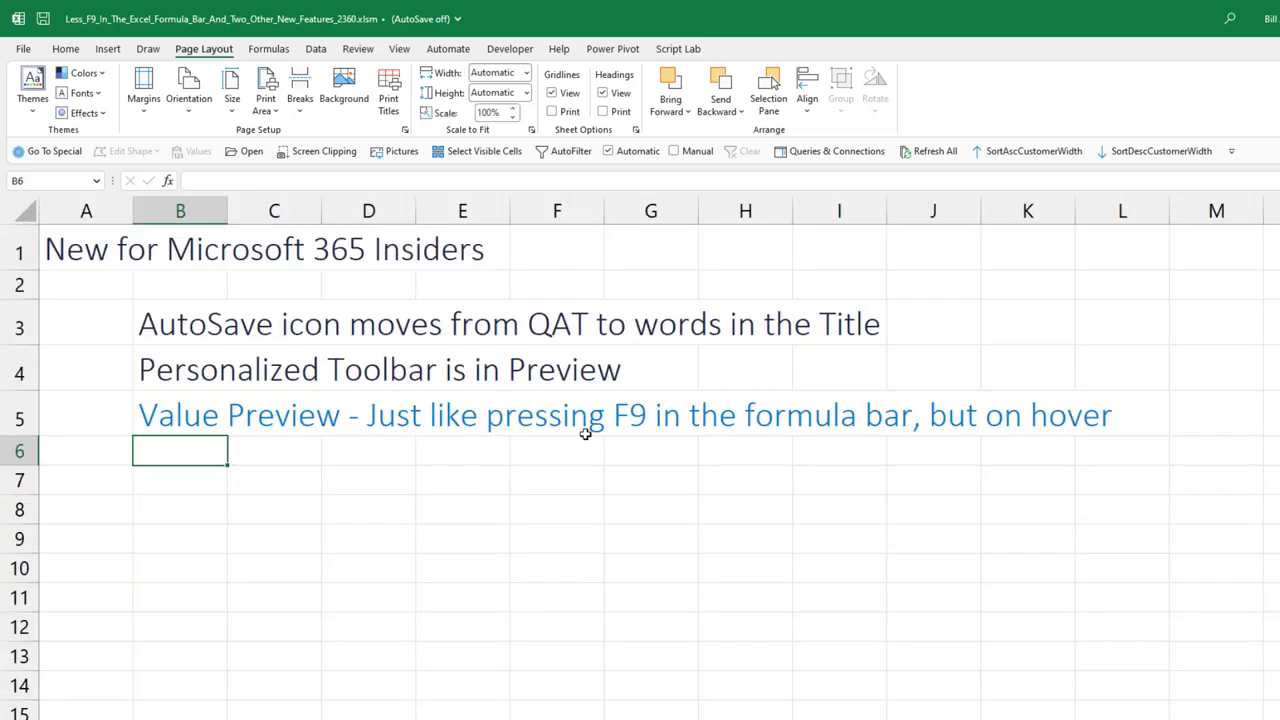
mouse_move(400, 698)
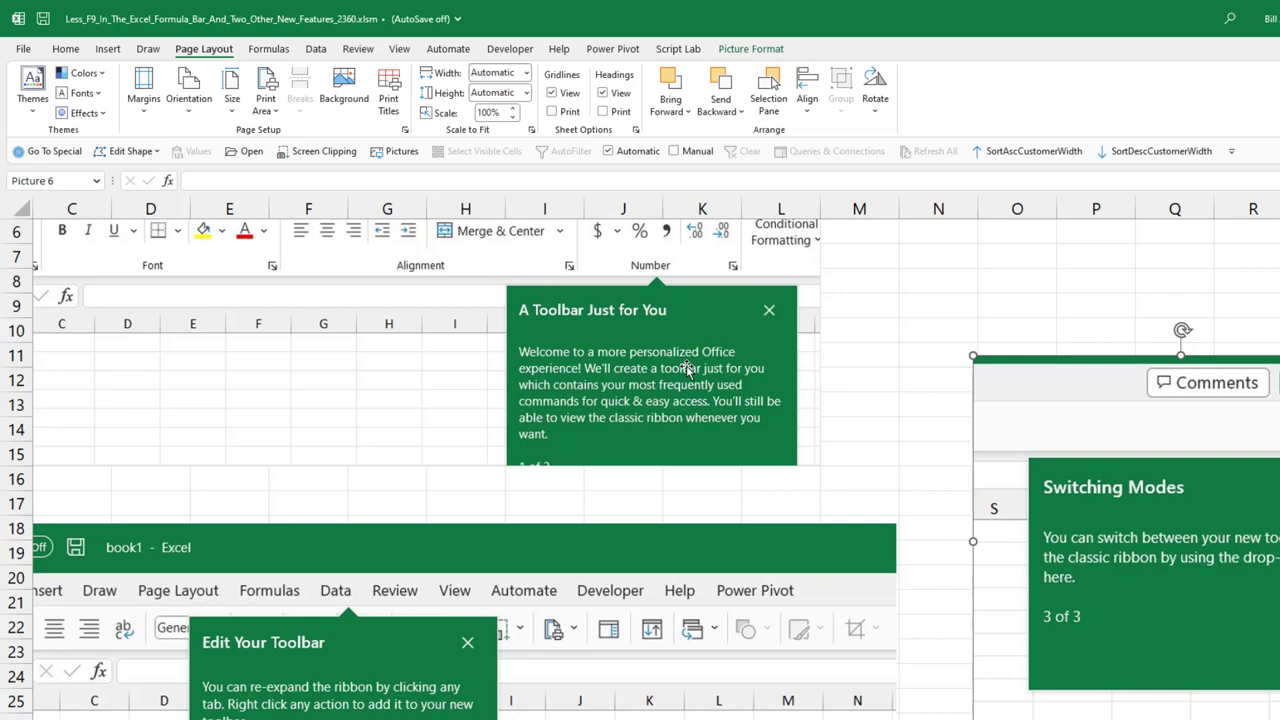
mouse_move(705, 352)
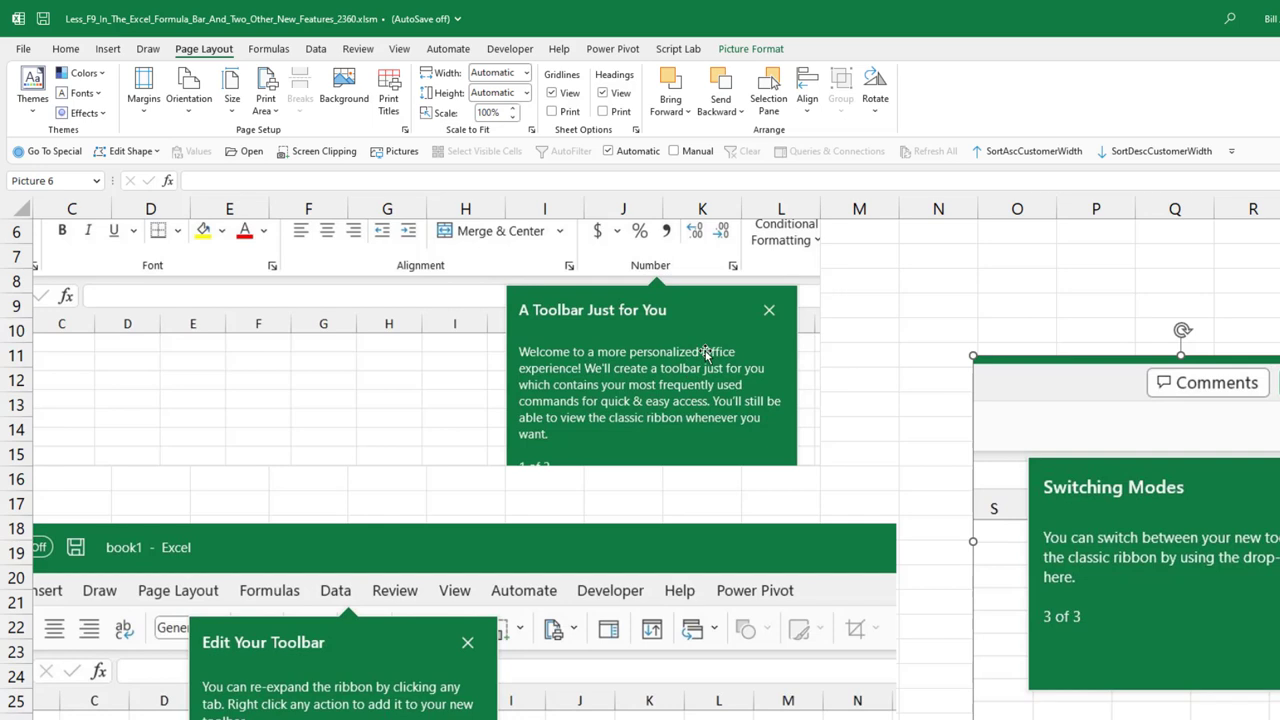
mouse_move(705, 360)
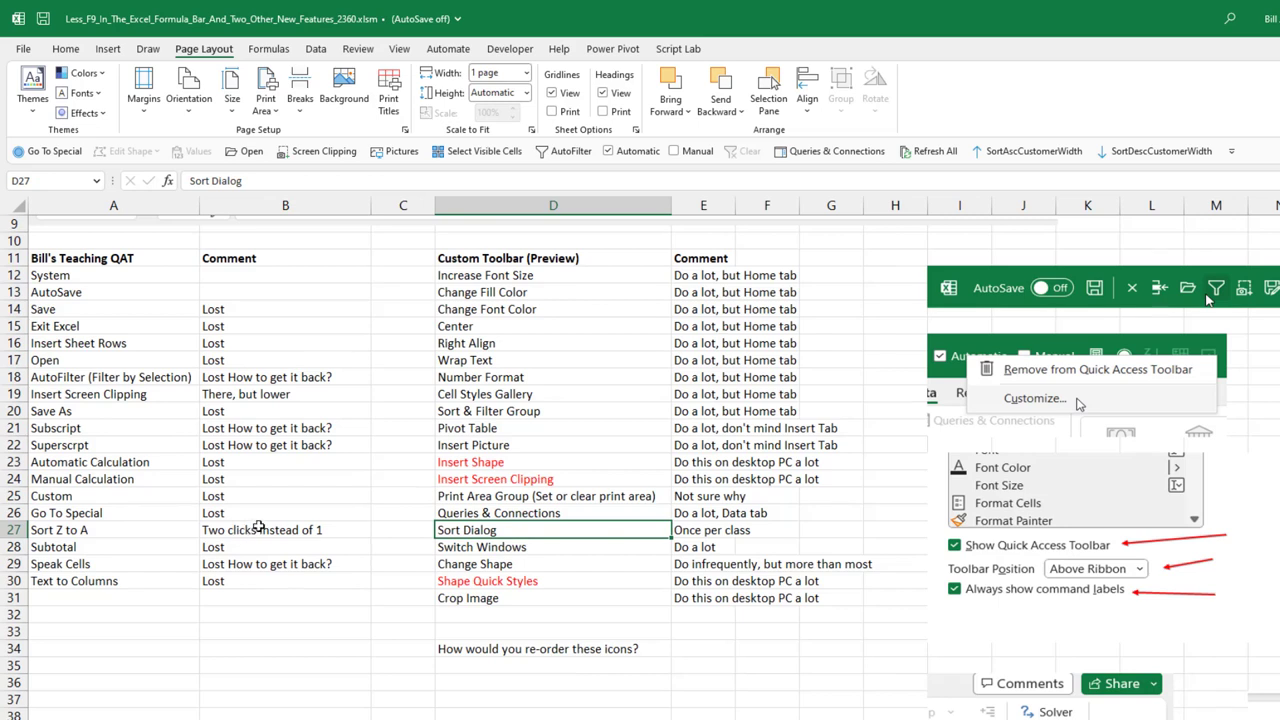
mouse_move(262, 428)
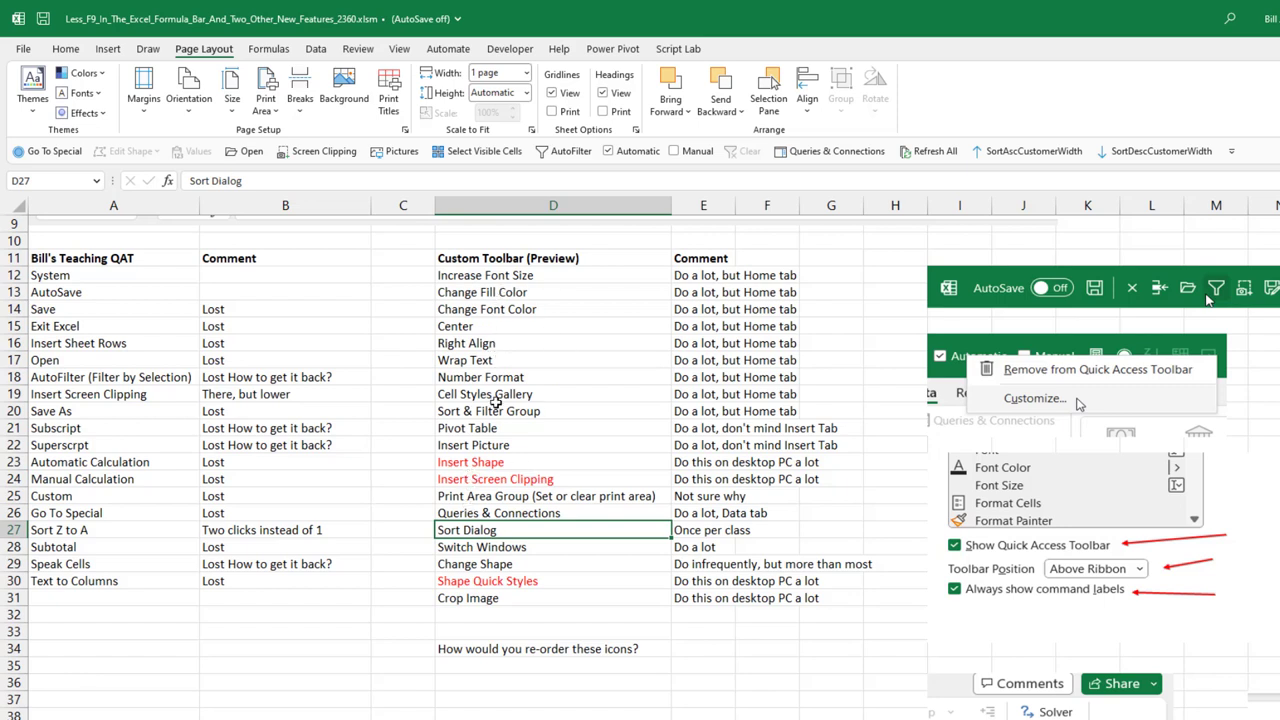
mouse_move(524, 483)
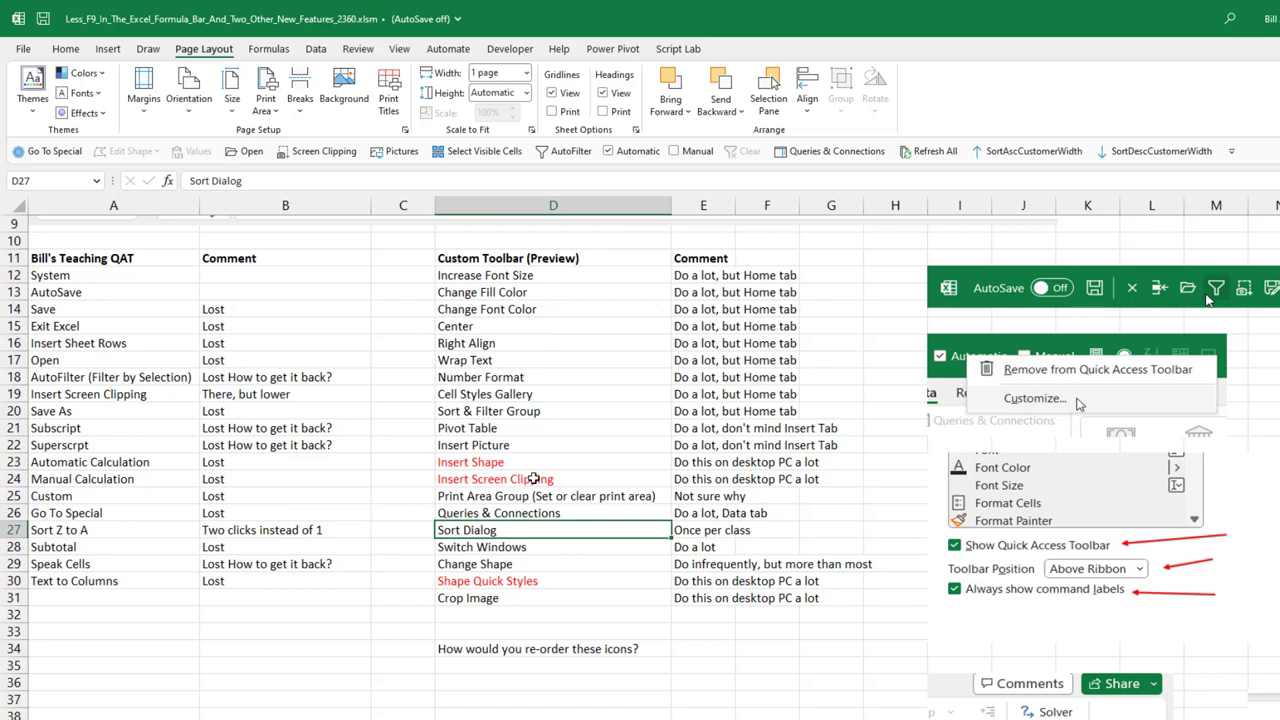
mouse_move(563, 435)
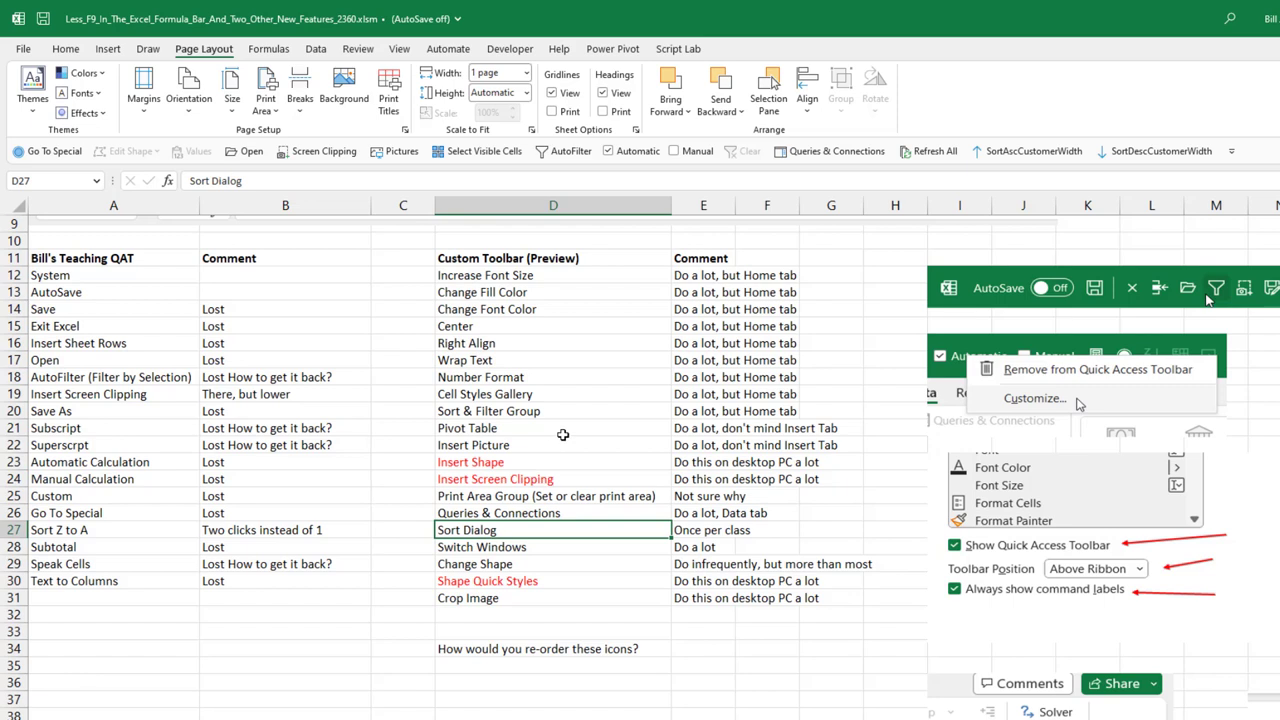